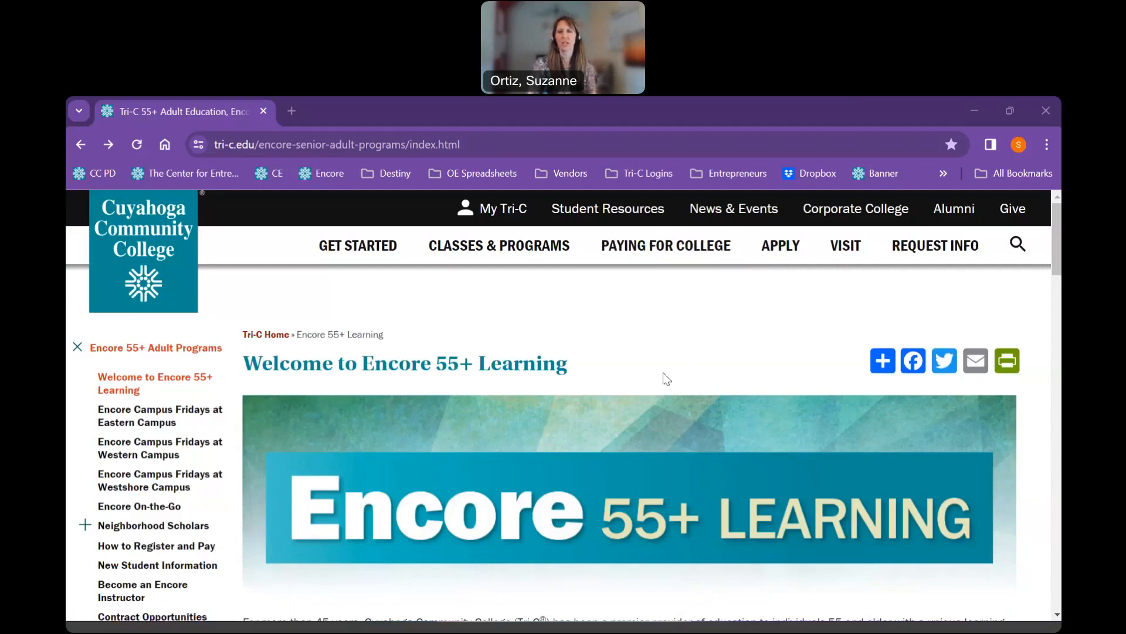
pyautogui.moveTo(661, 377)
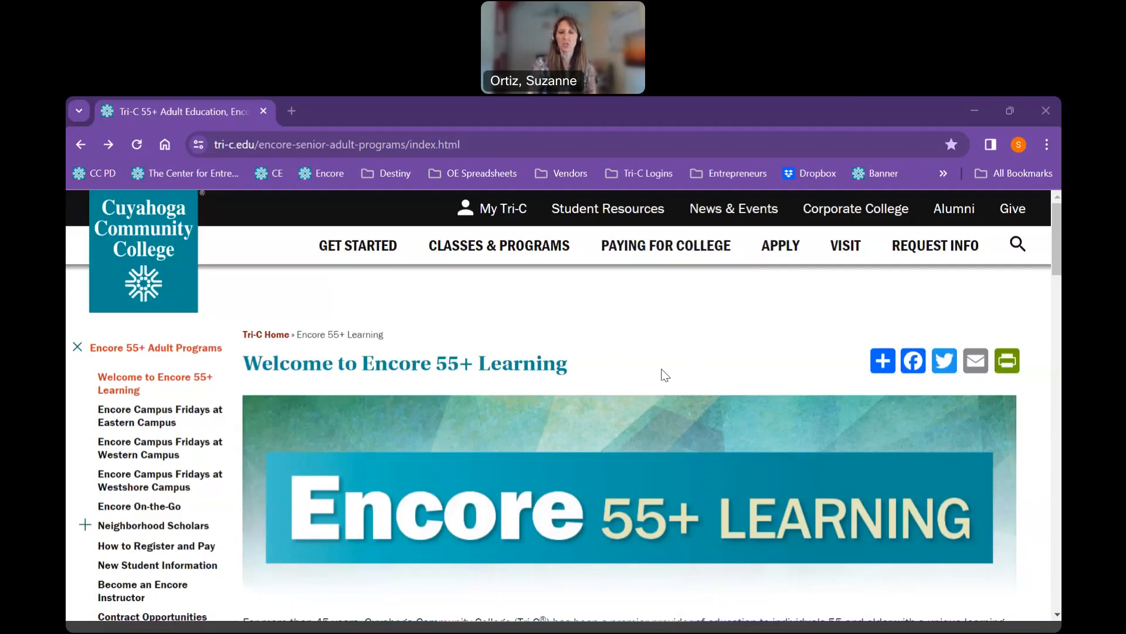
# Scroll to the expanded Winter and Spring 2024 registration section with its profile links.
pyautogui.scroll(-3)
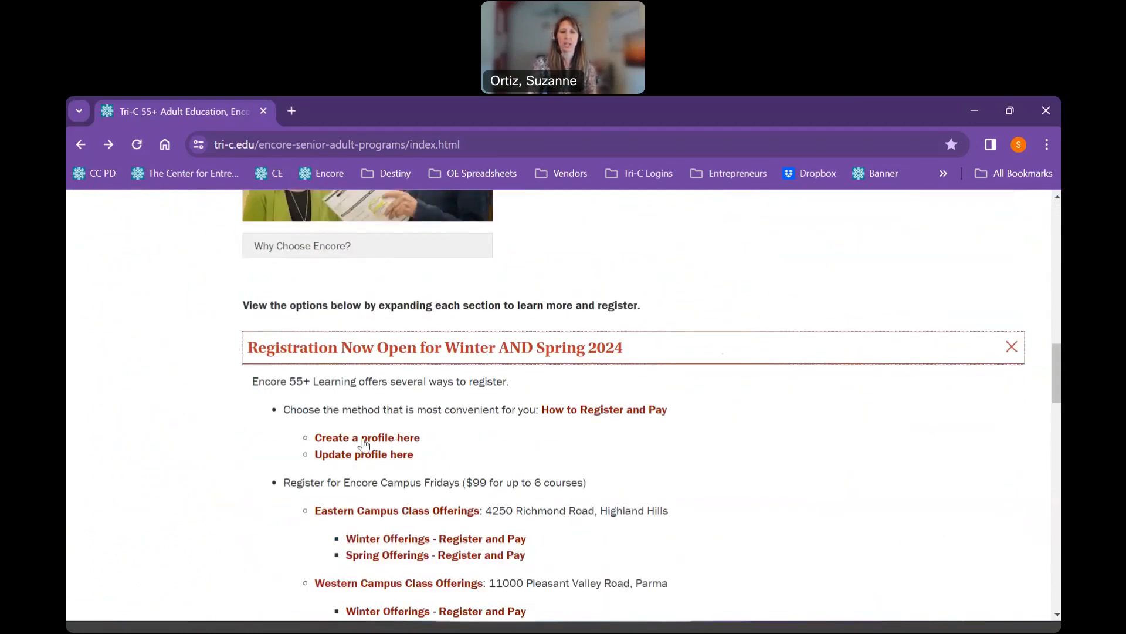
pyautogui.moveTo(367, 438)
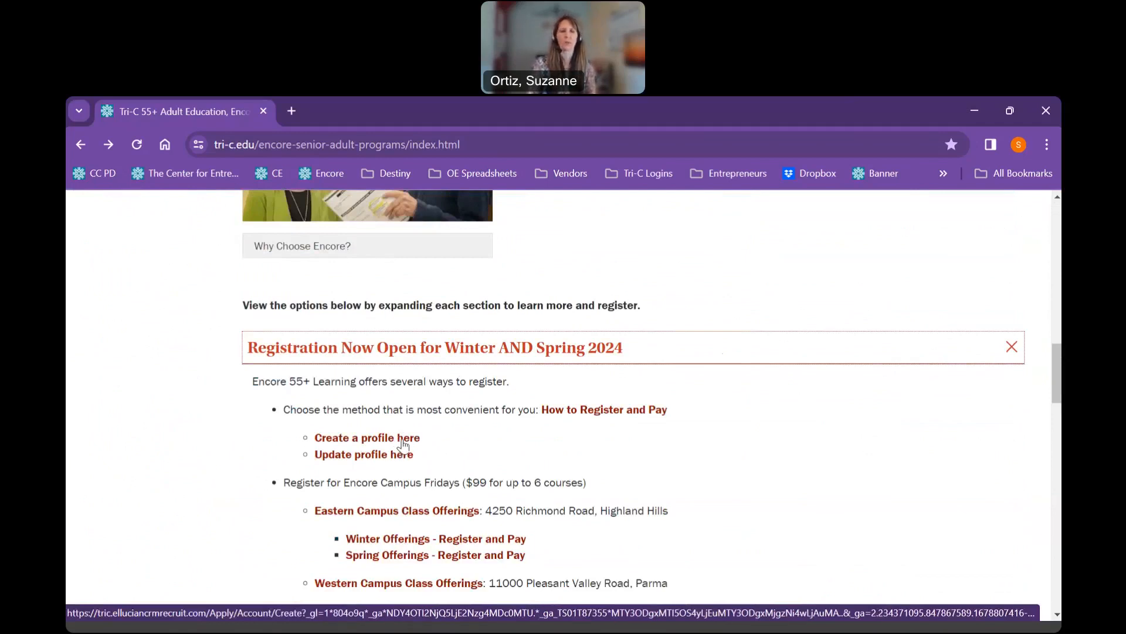
# Open the Create a profile link and review the blank name, email, password and reCAPTCHA fields.
pyautogui.click(366, 438)
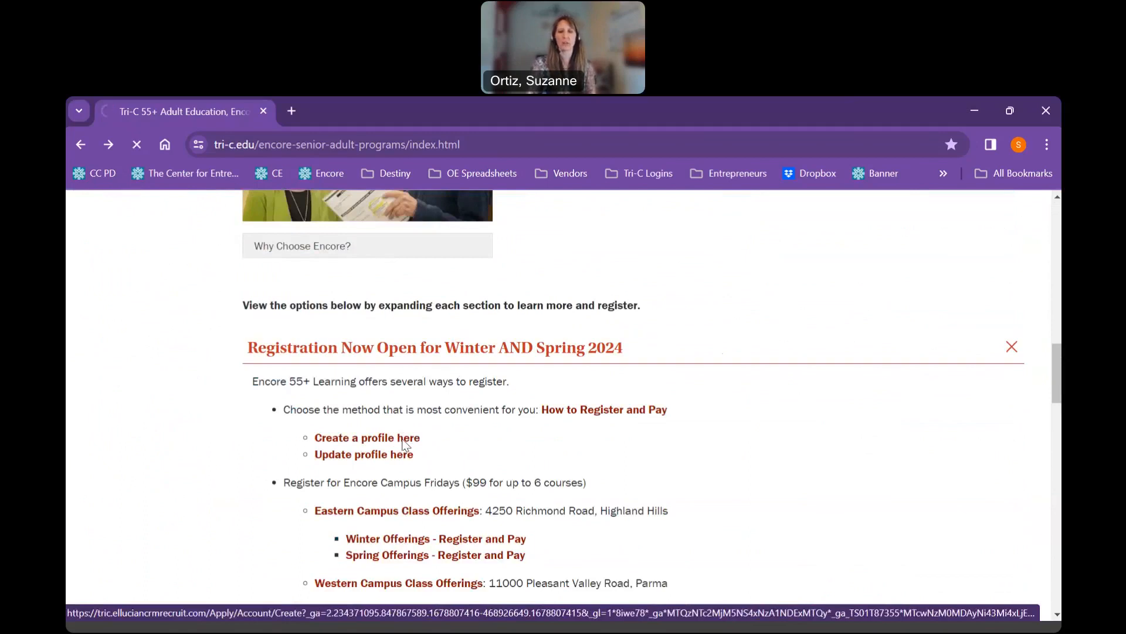
pyautogui.click(366, 438)
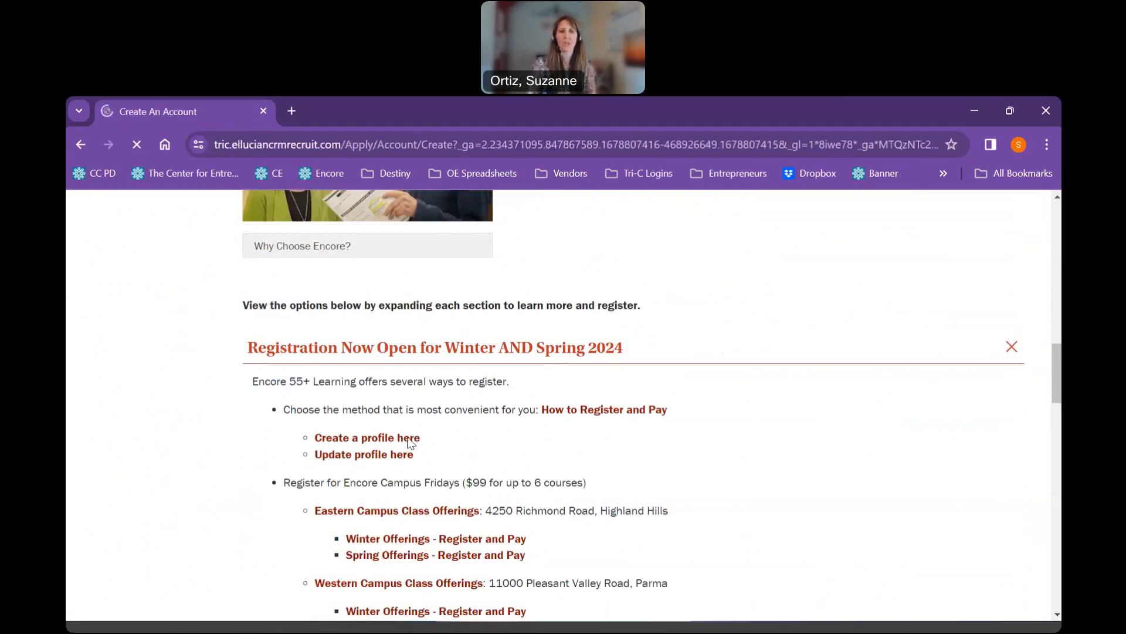
pyautogui.click(366, 438)
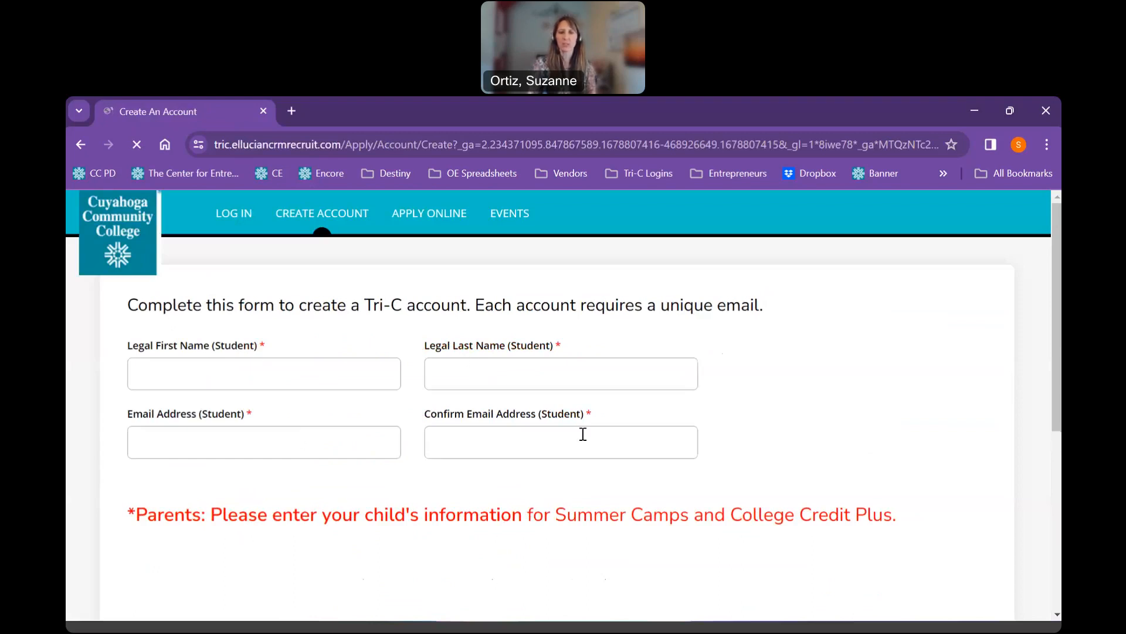
pyautogui.scroll(-3)
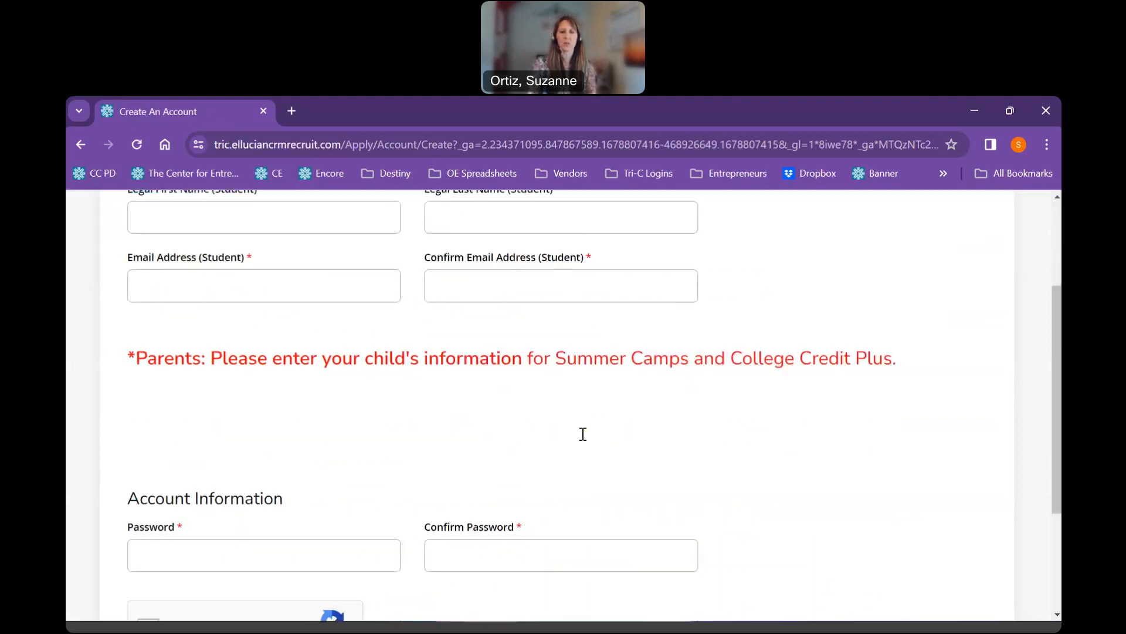
pyautogui.scroll(-3)
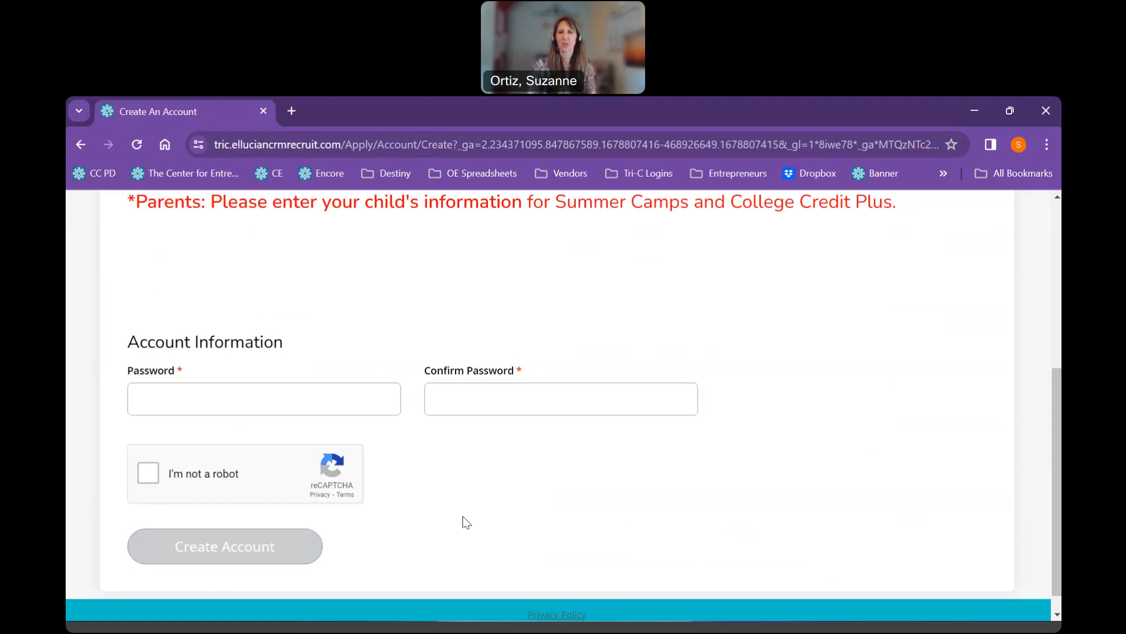
pyautogui.moveTo(158, 178)
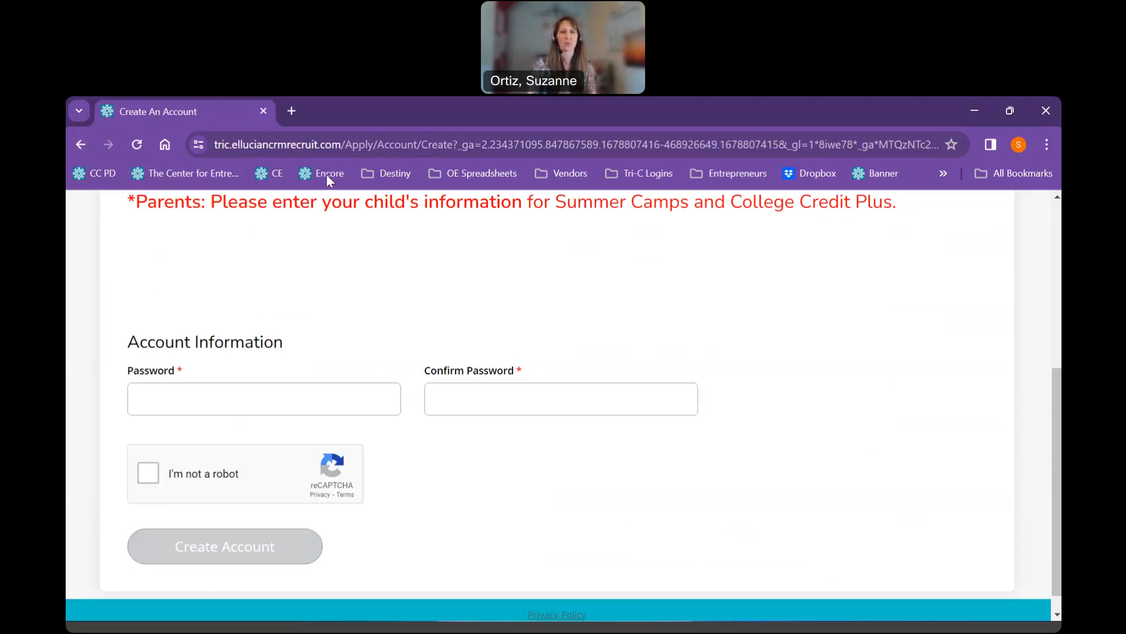
# Return to Encore 55+ Learning and open the Campus Fridays Western Campus page's Register & Pay links.
pyautogui.click(328, 174)
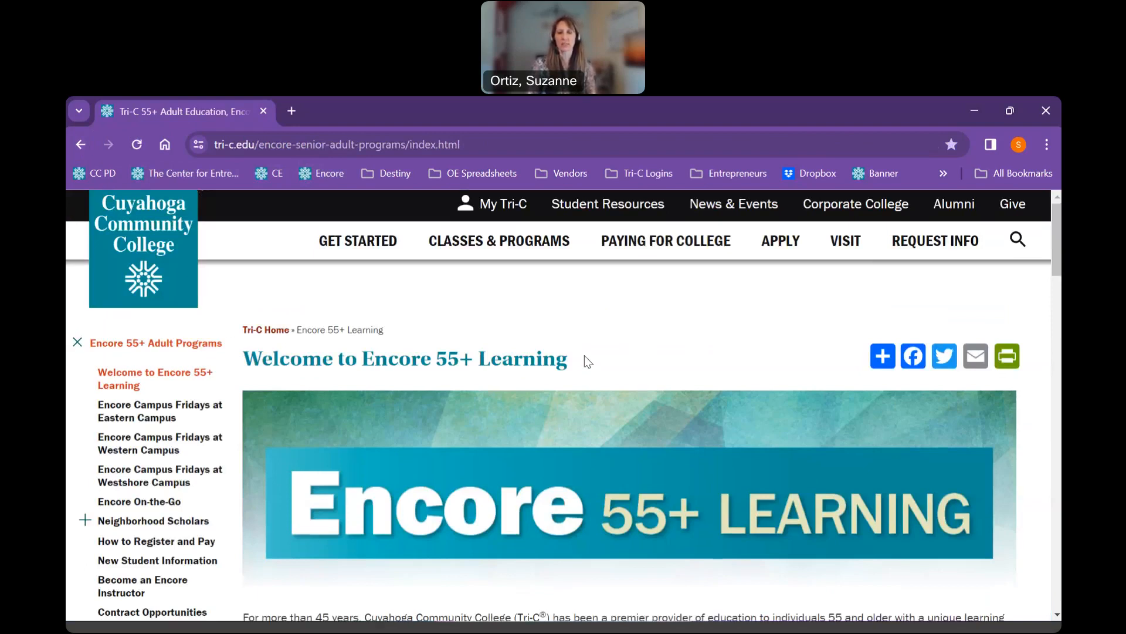
pyautogui.scroll(-3)
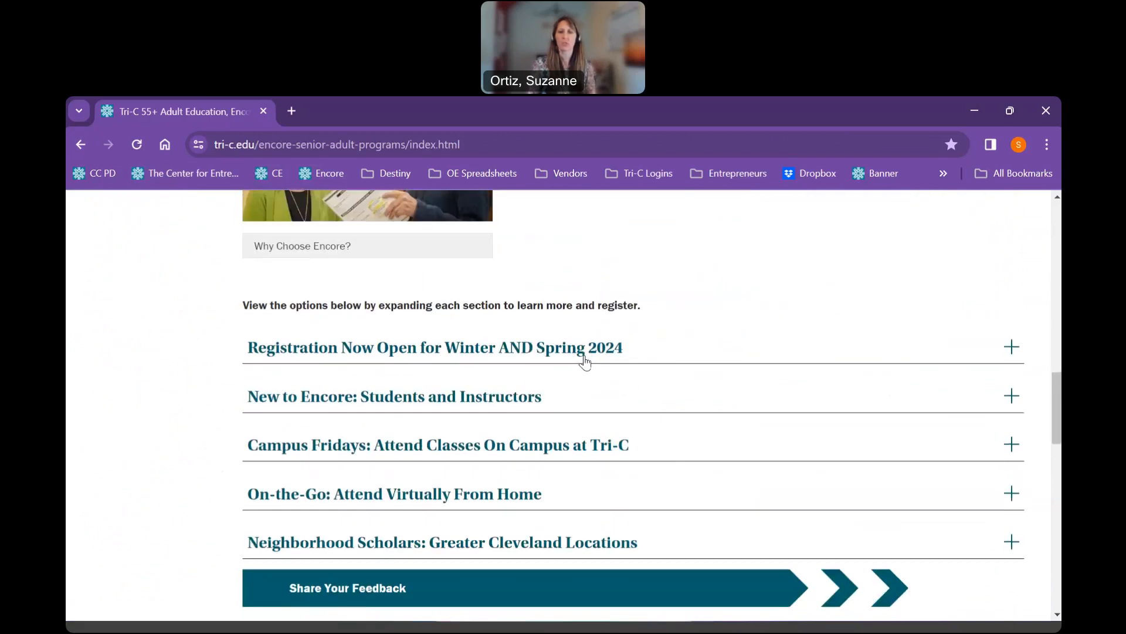
pyautogui.scroll(-3)
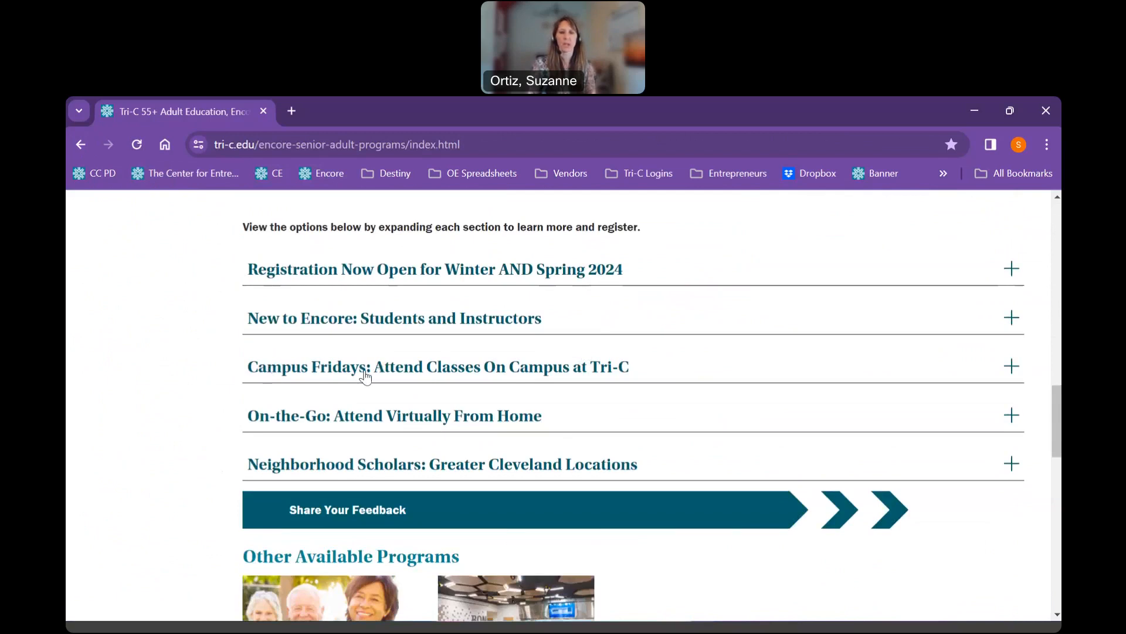
pyautogui.click(436, 366)
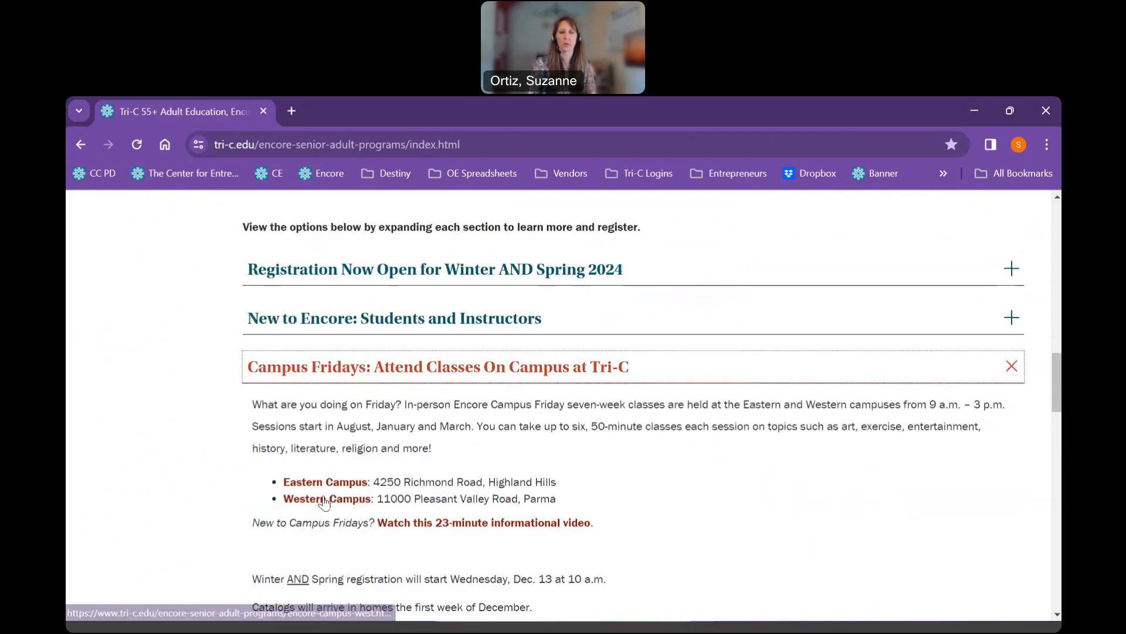
pyautogui.click(328, 498)
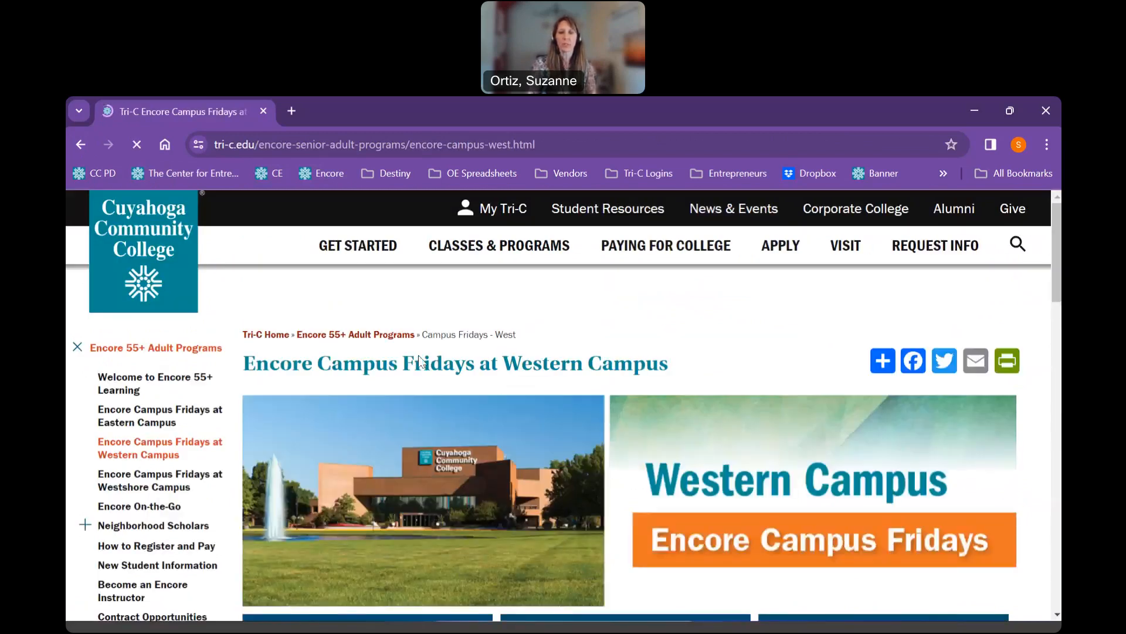
pyautogui.scroll(-3)
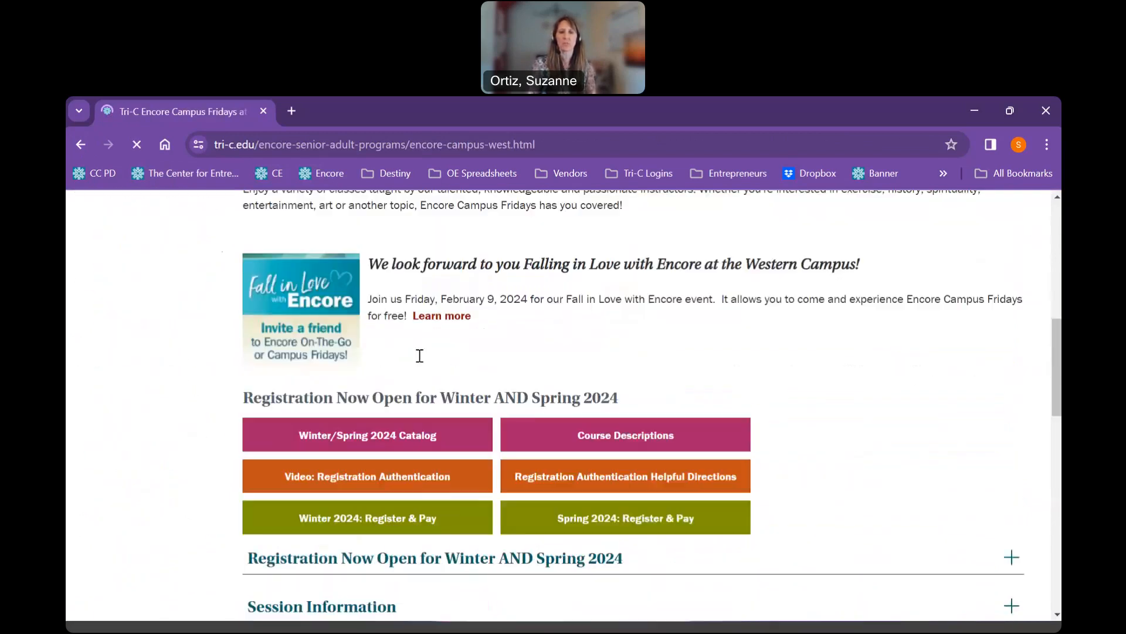
pyautogui.scroll(-3)
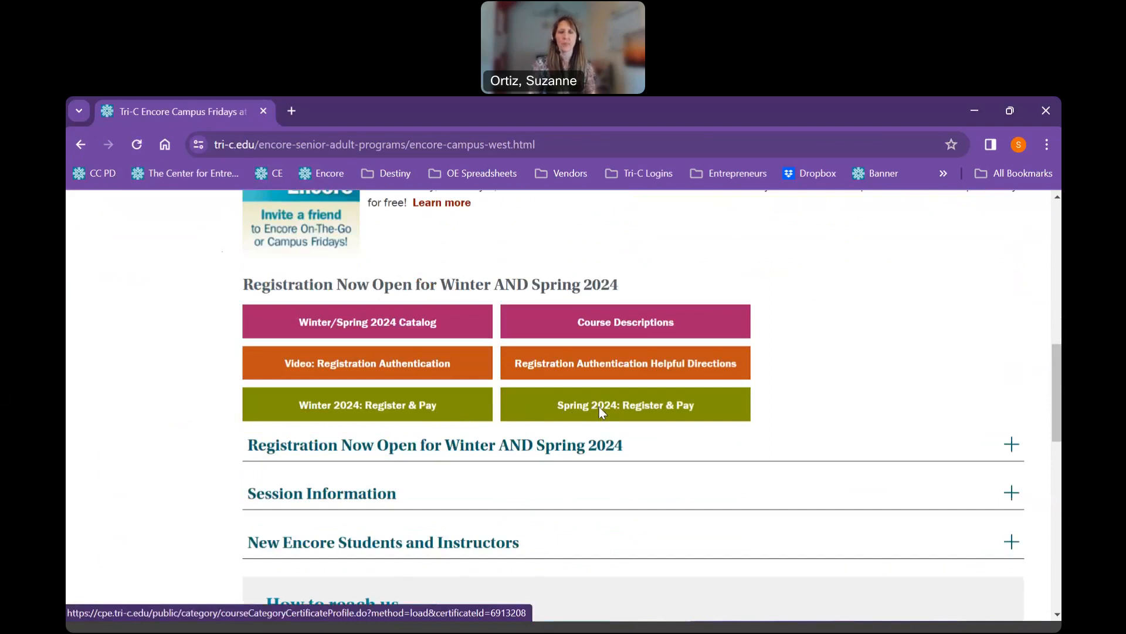
# Start Spring 2024 Register & Pay for Western Campus and review the $99 bundle details.
pyautogui.click(624, 404)
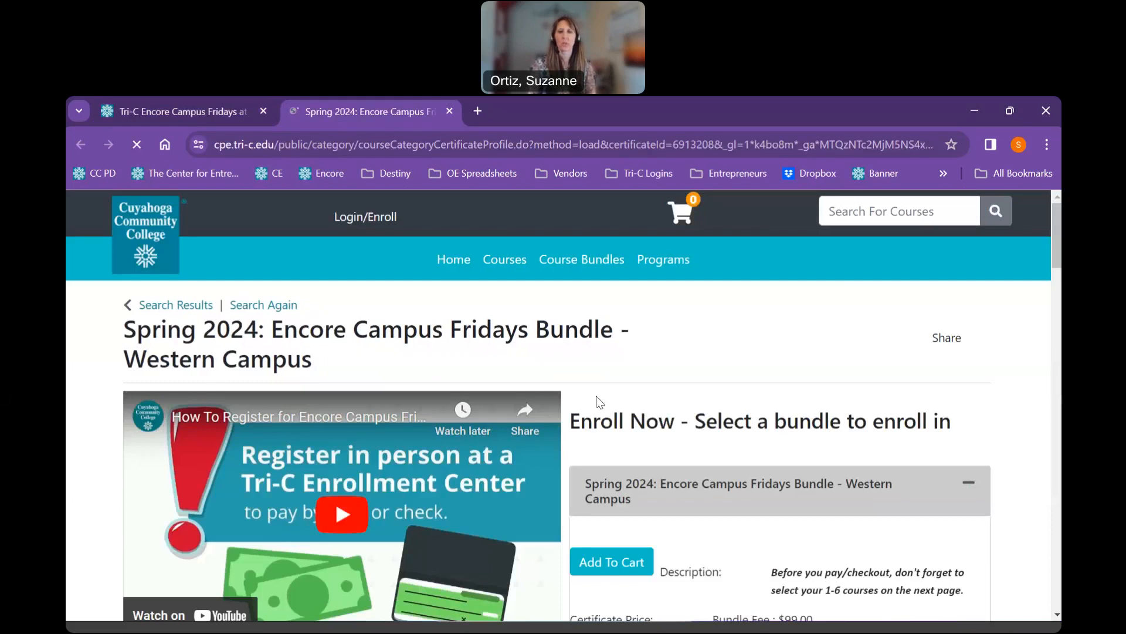
pyautogui.scroll(-3)
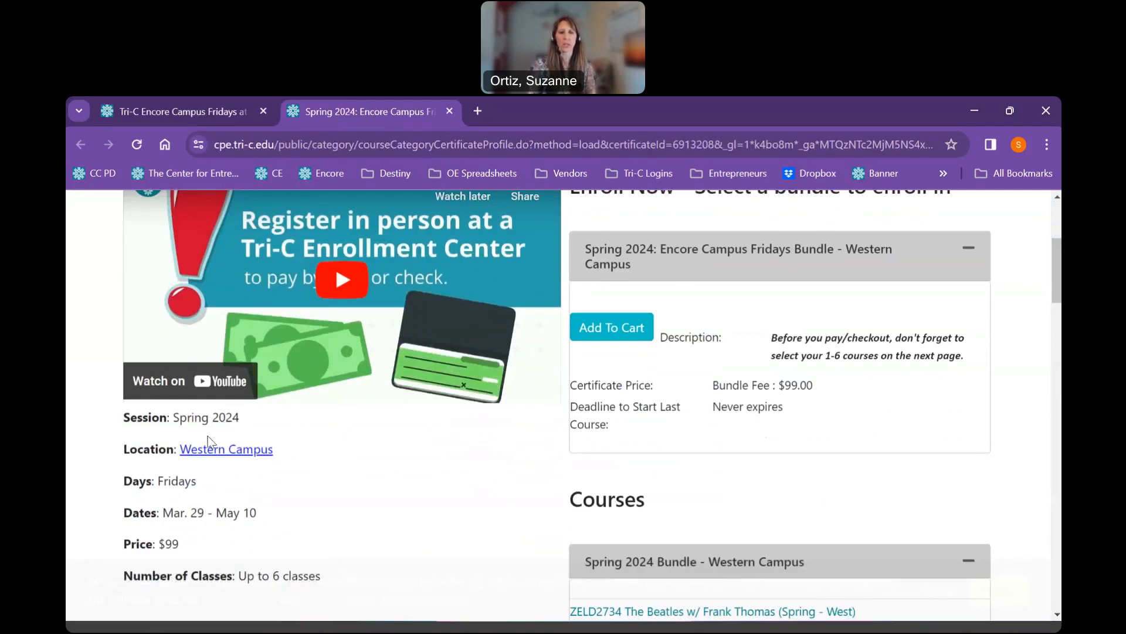
pyautogui.doubleClick(176, 481)
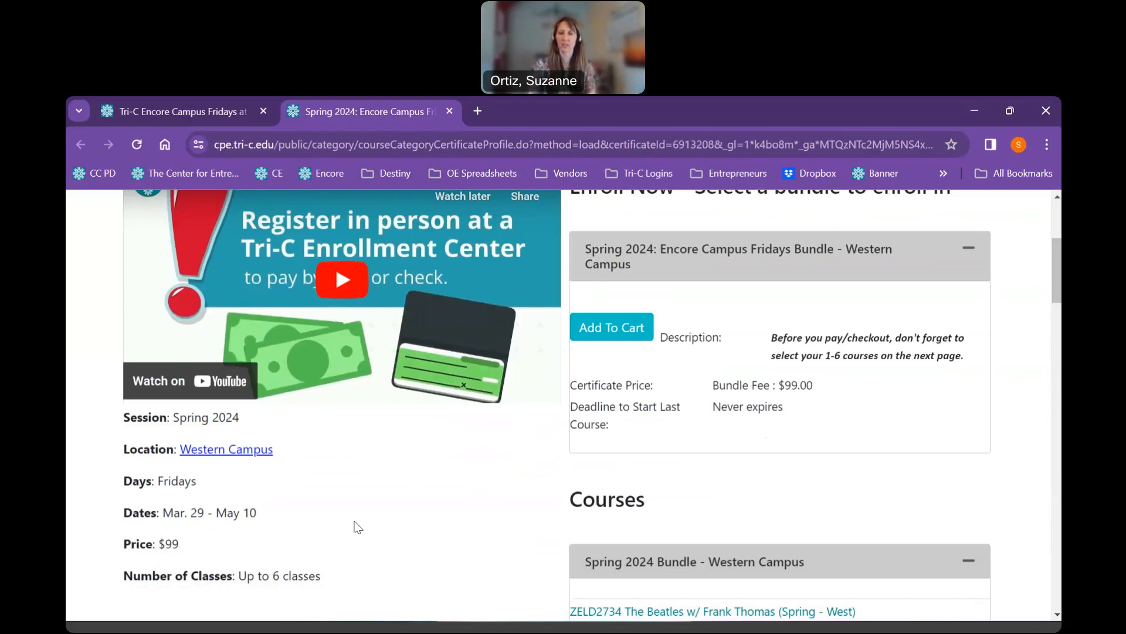
pyautogui.moveTo(666, 473)
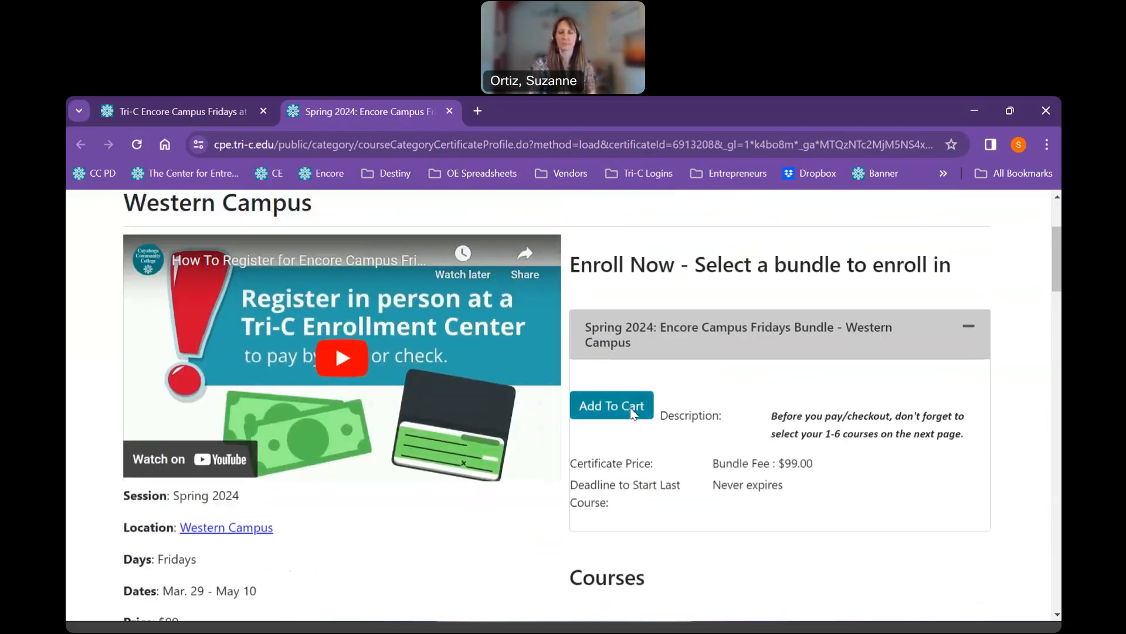
# Add the Western Campus Spring bundle and choose sections including 31696 and The Beatles 31714.
pyautogui.click(611, 405)
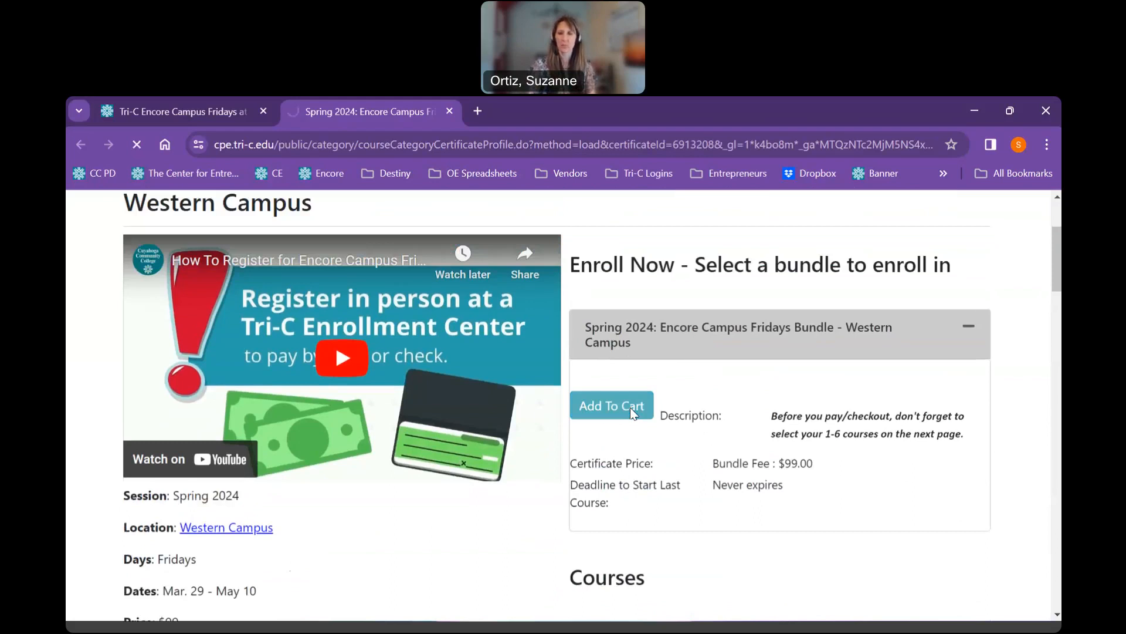
pyautogui.click(611, 404)
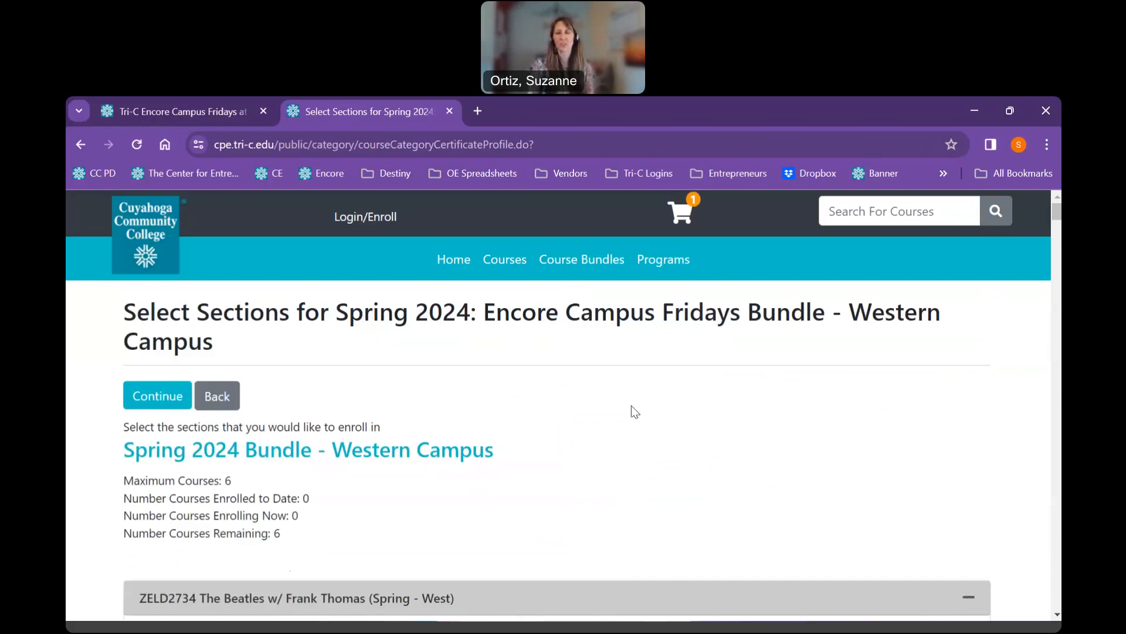
pyautogui.scroll(-3)
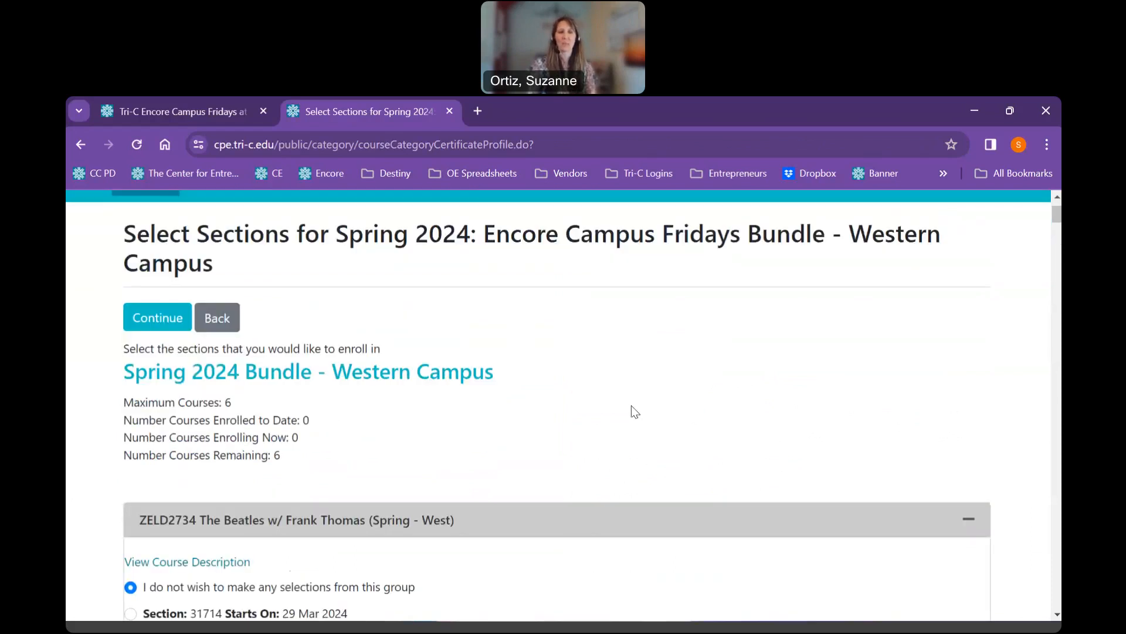
pyautogui.scroll(-3)
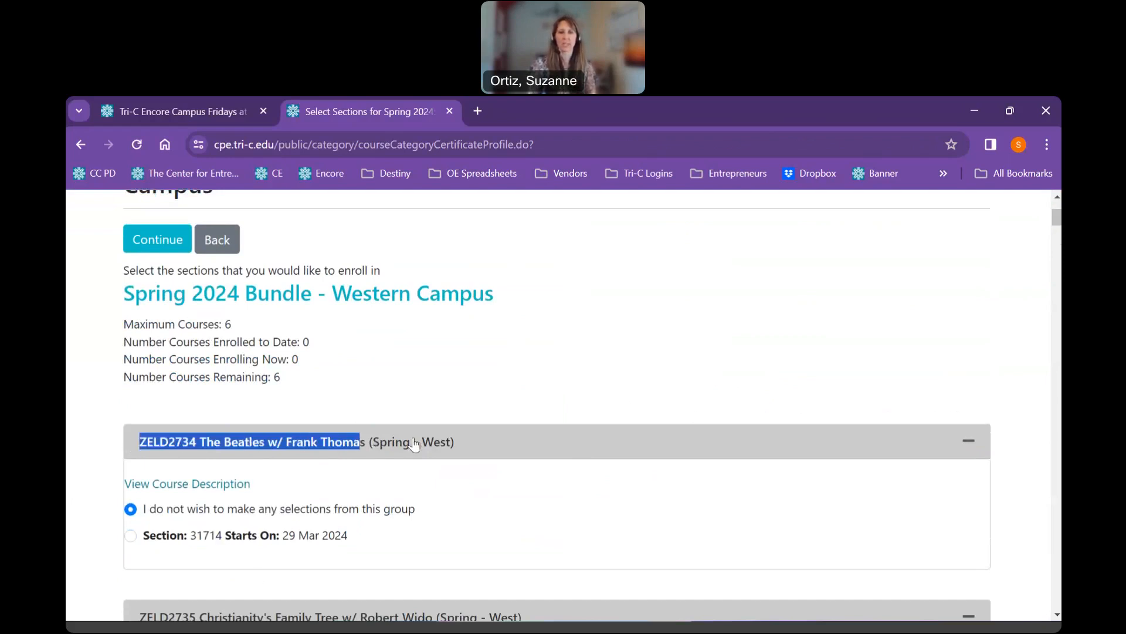
pyautogui.click(968, 440)
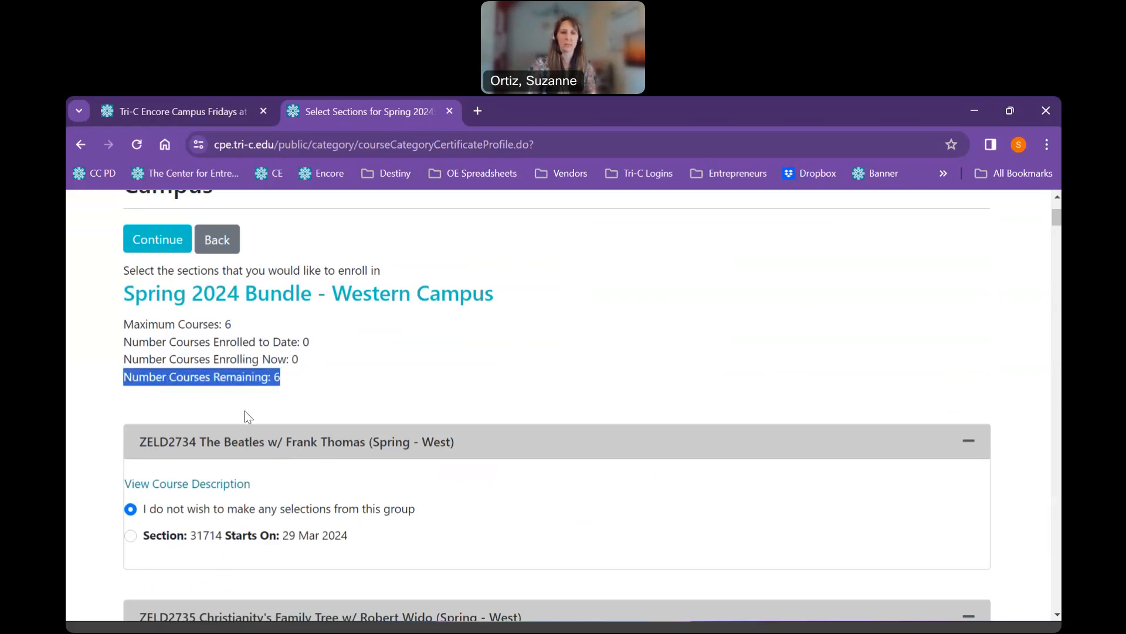
pyautogui.click(130, 535)
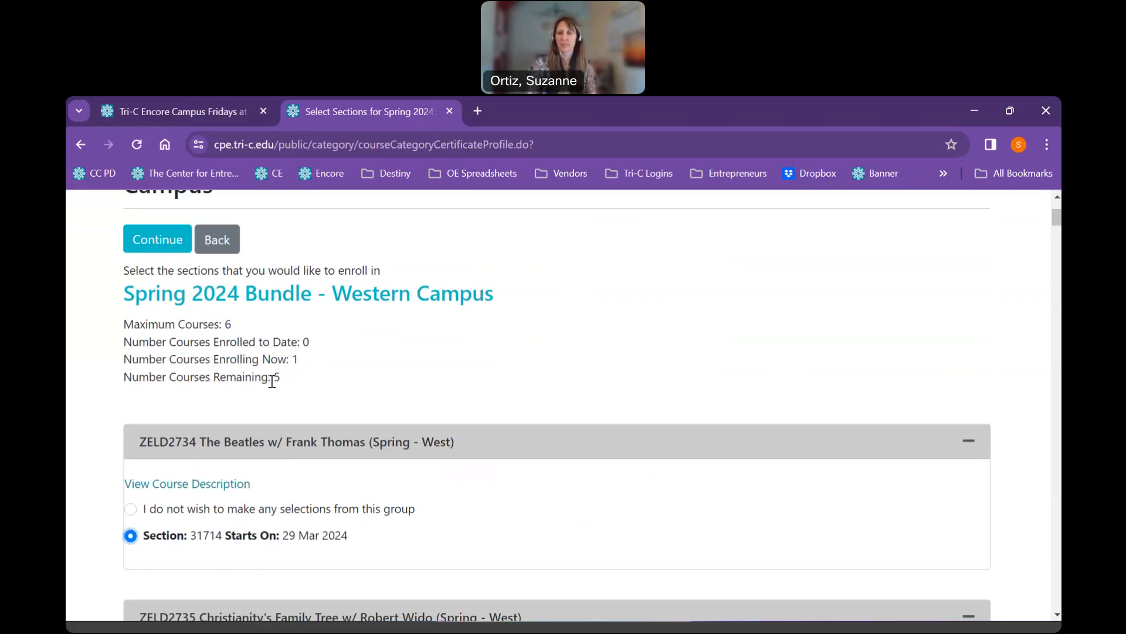
pyautogui.moveTo(284, 380)
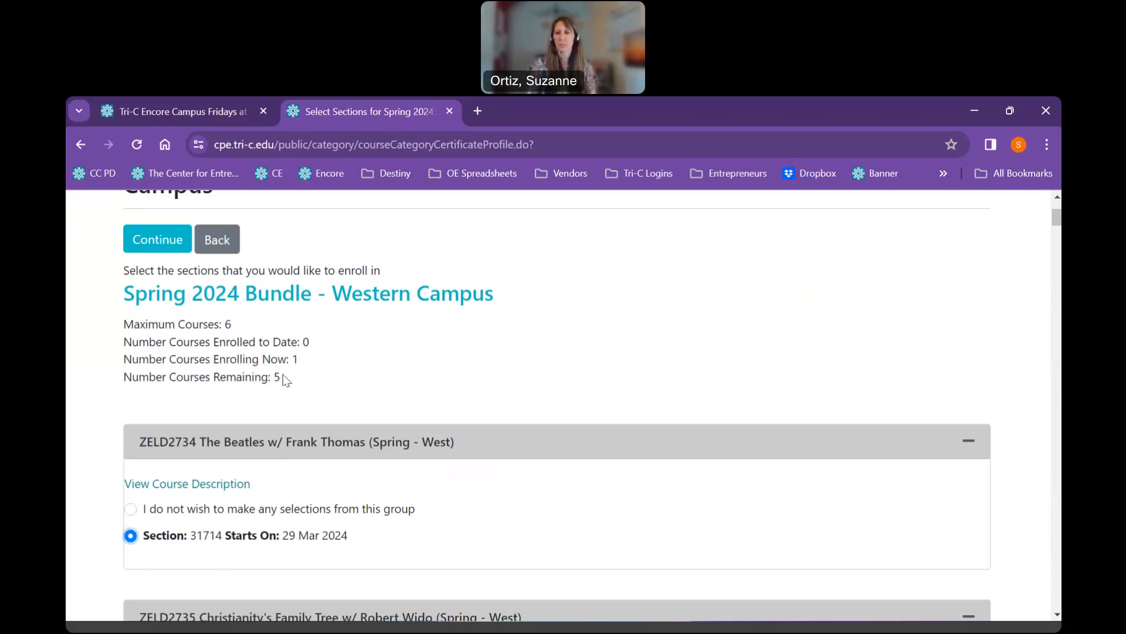
# Scroll through the remaining course groups on the Select Sections page, including section 31750.
pyautogui.scroll(-3)
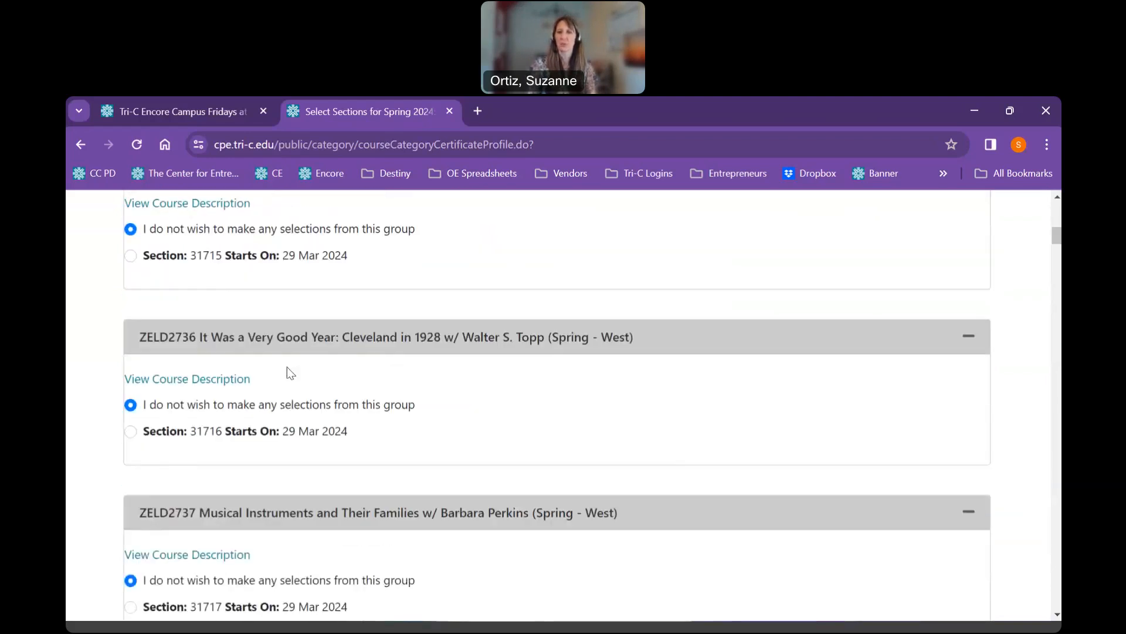
pyautogui.scroll(-3)
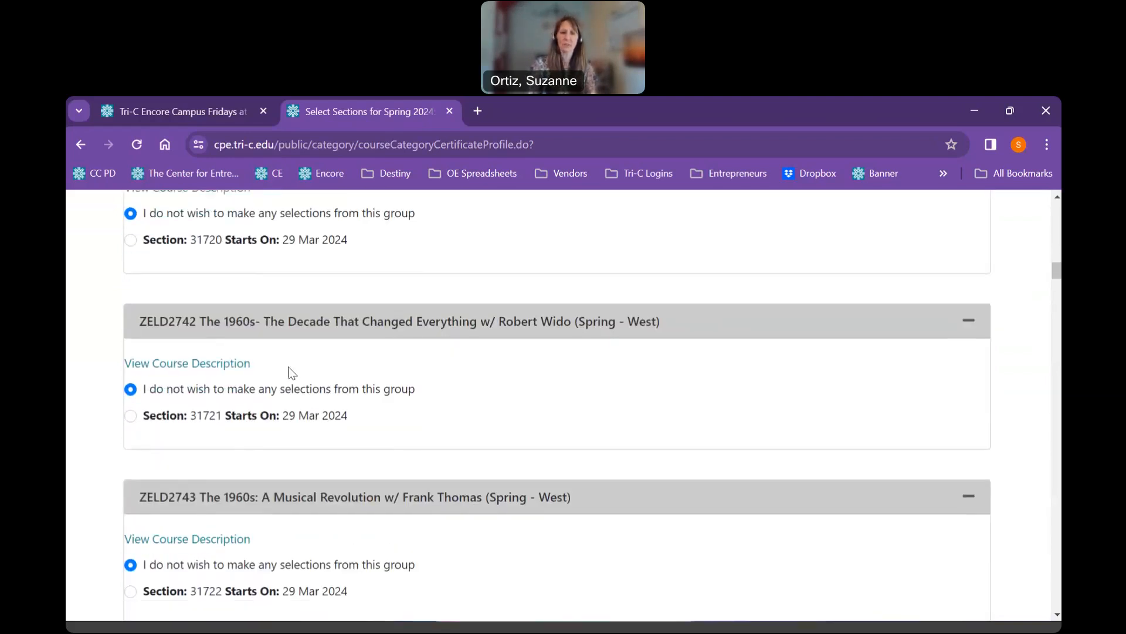
pyautogui.scroll(-3)
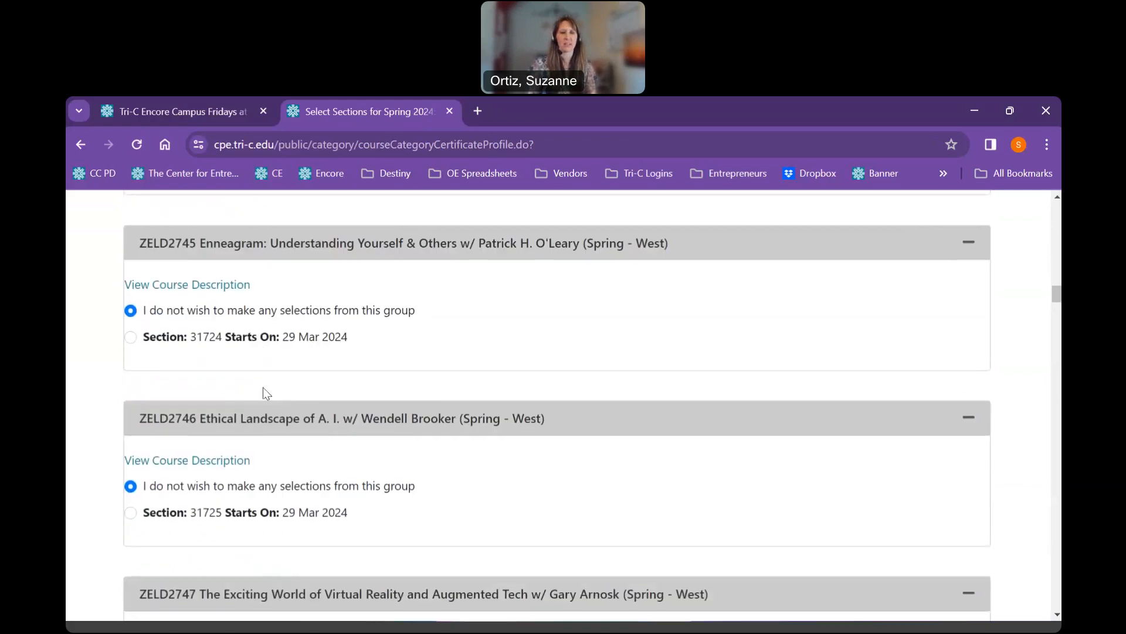
pyautogui.scroll(-3)
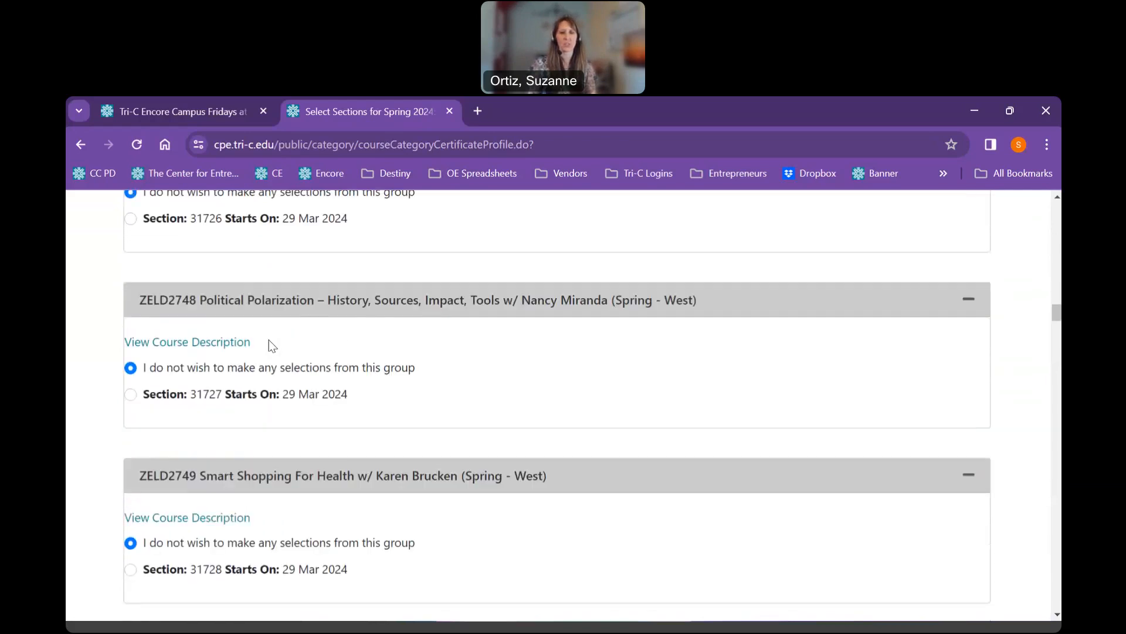
pyautogui.scroll(-3)
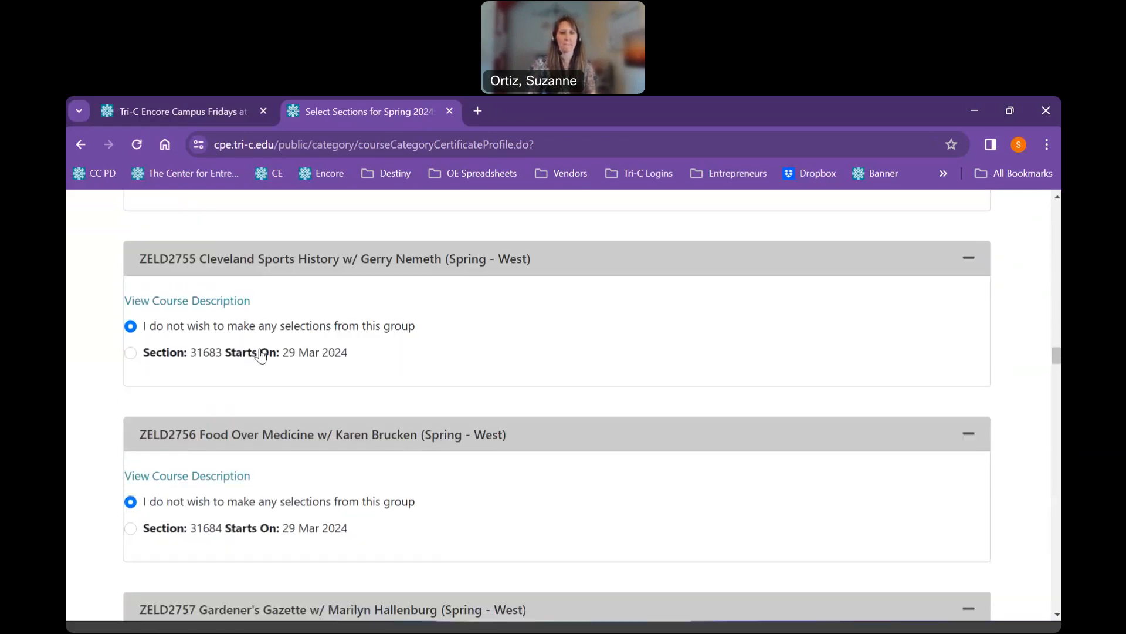
pyautogui.scroll(-3)
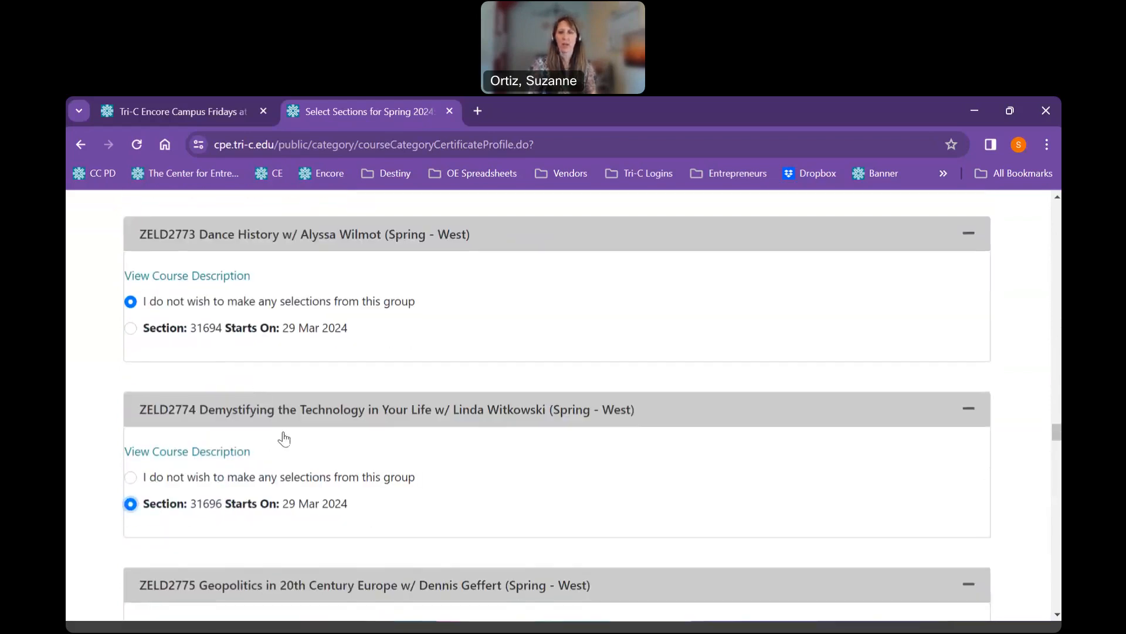
pyautogui.scroll(-3)
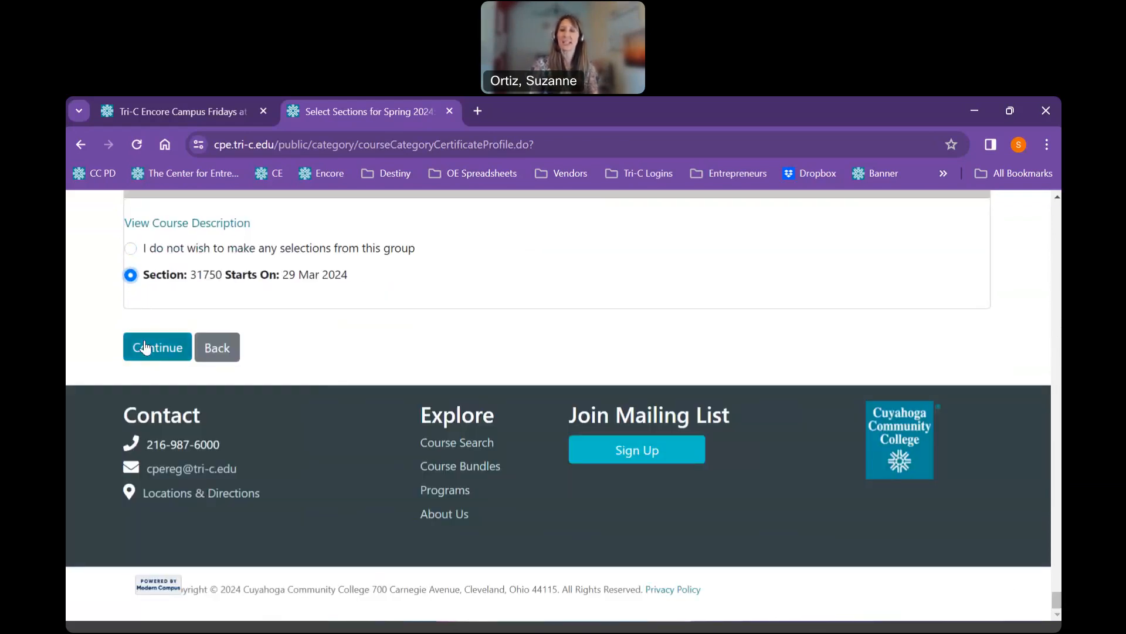
# Continue to the cart and review the $99 bundle with its five $0 bundled courses.
pyautogui.click(156, 348)
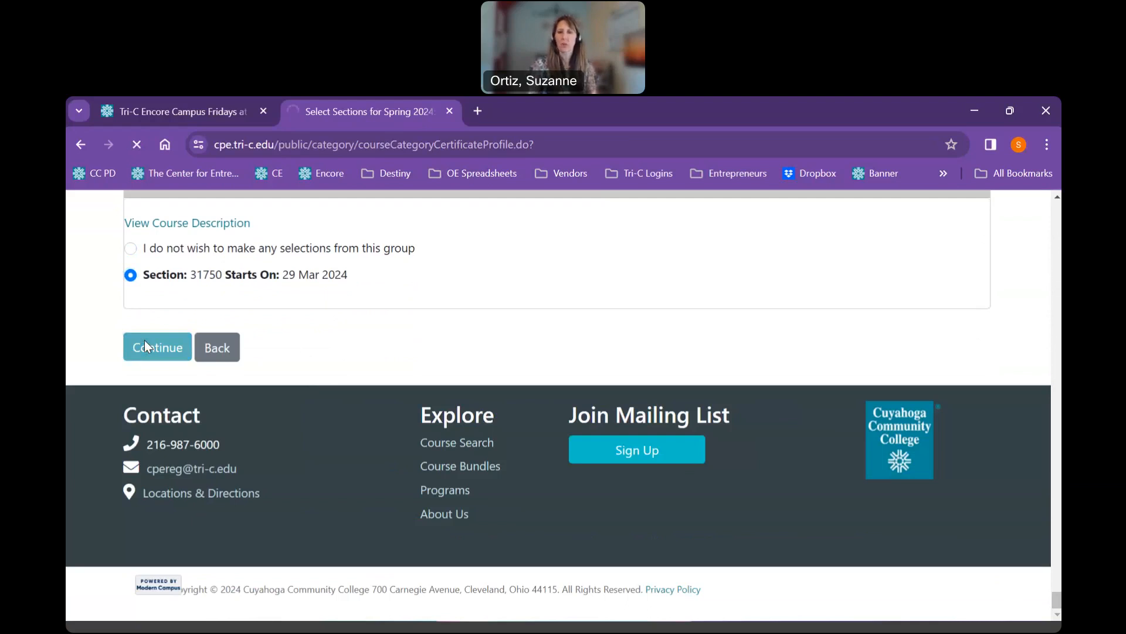
pyautogui.click(156, 348)
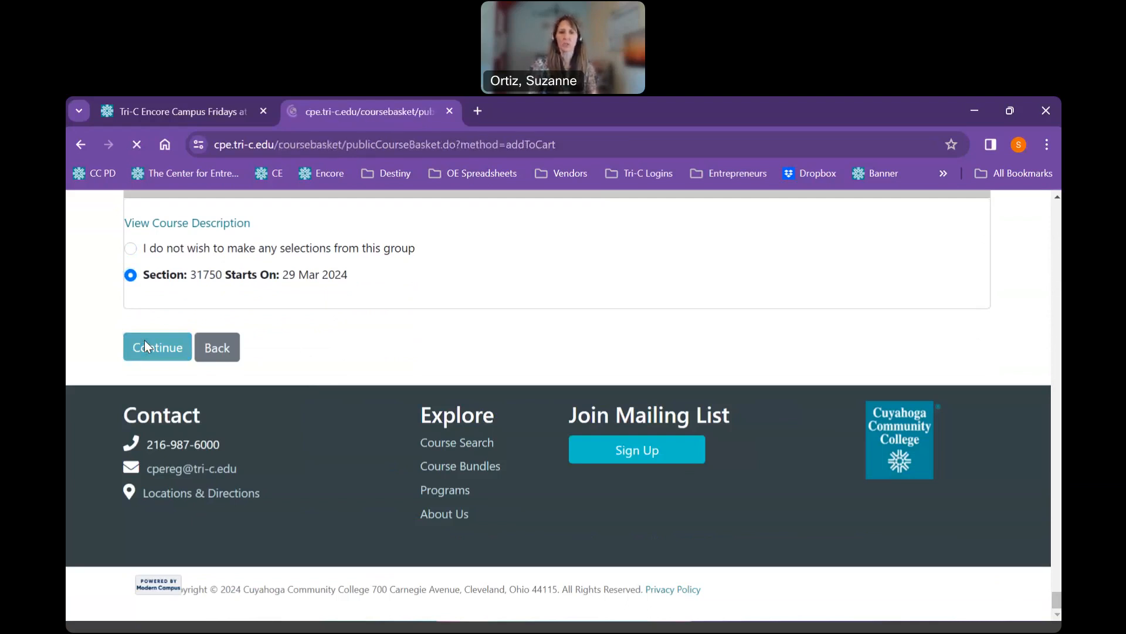
pyautogui.click(157, 347)
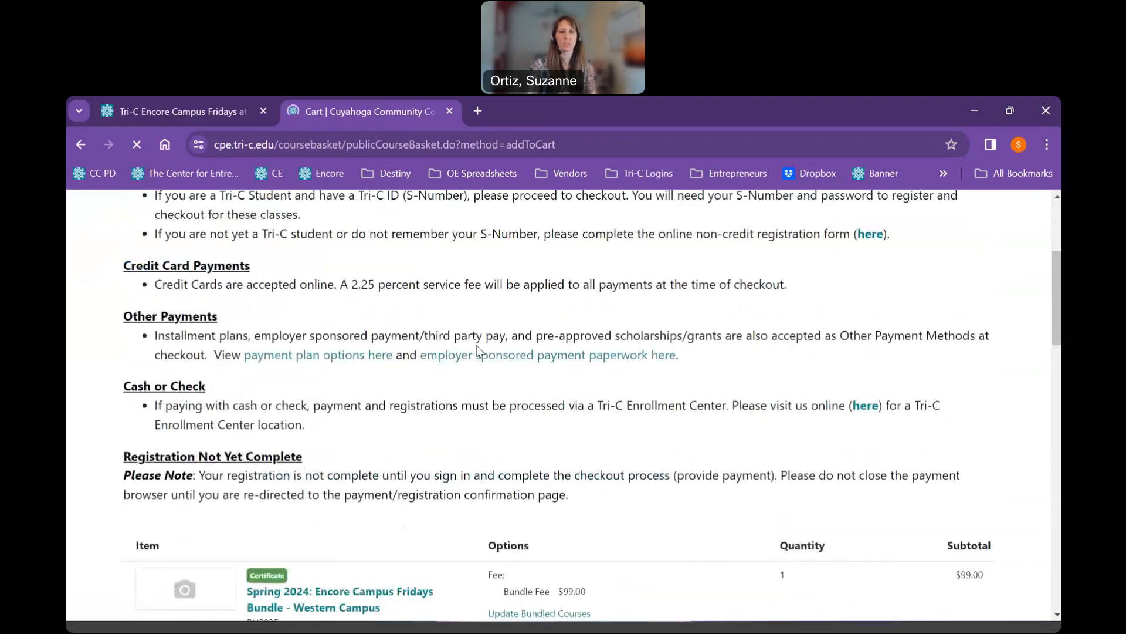
pyautogui.scroll(-3)
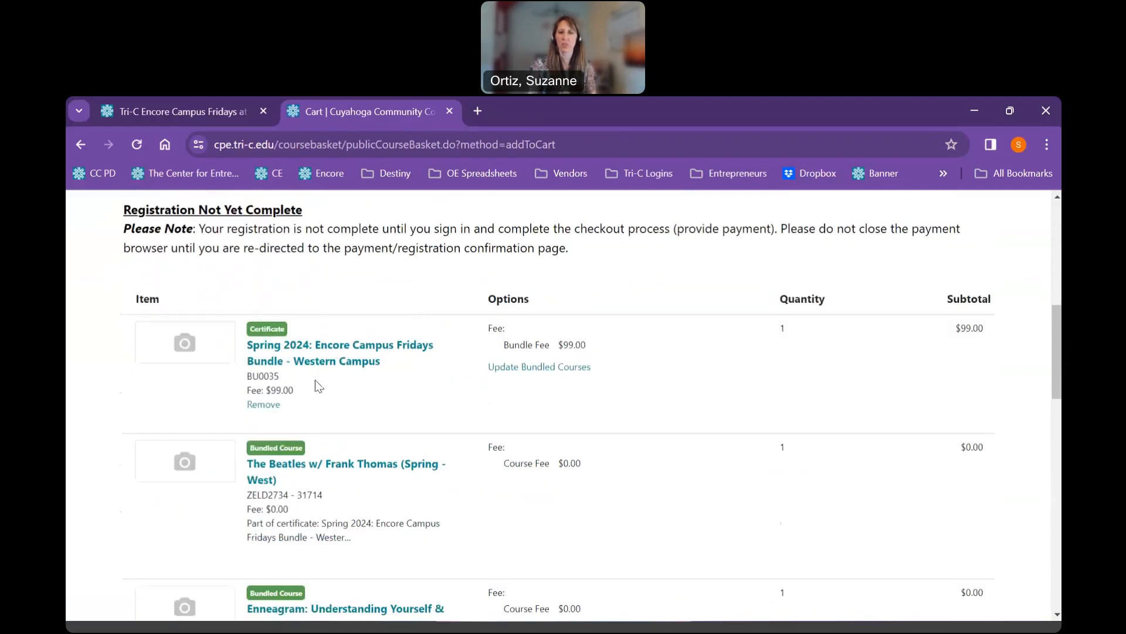
pyautogui.moveTo(833, 182)
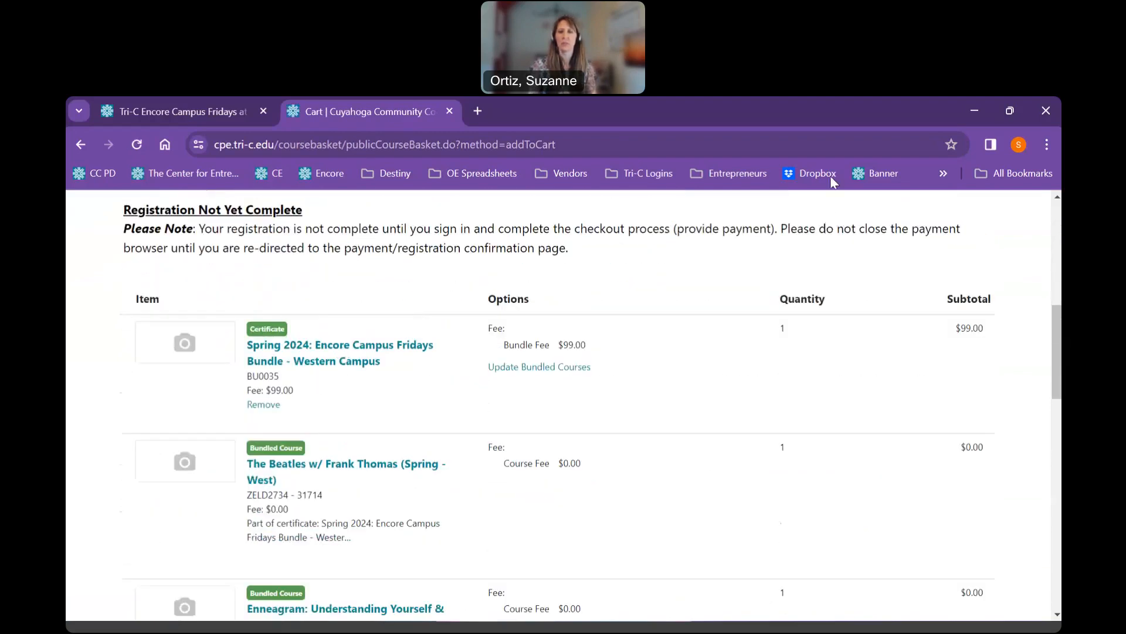
pyautogui.moveTo(968, 344)
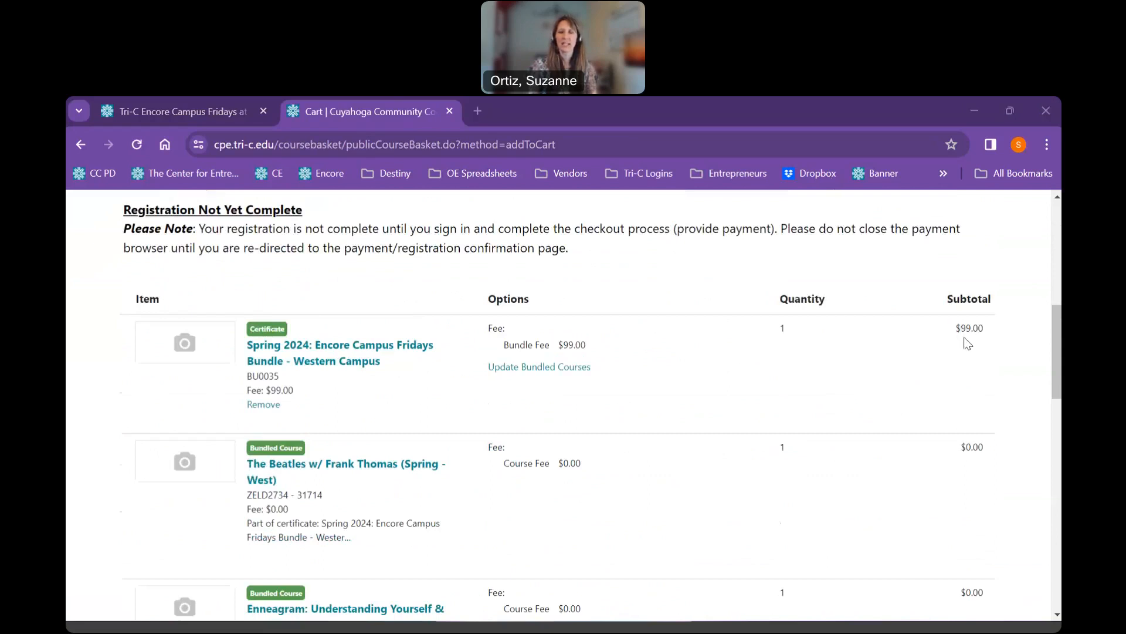
pyautogui.scroll(-3)
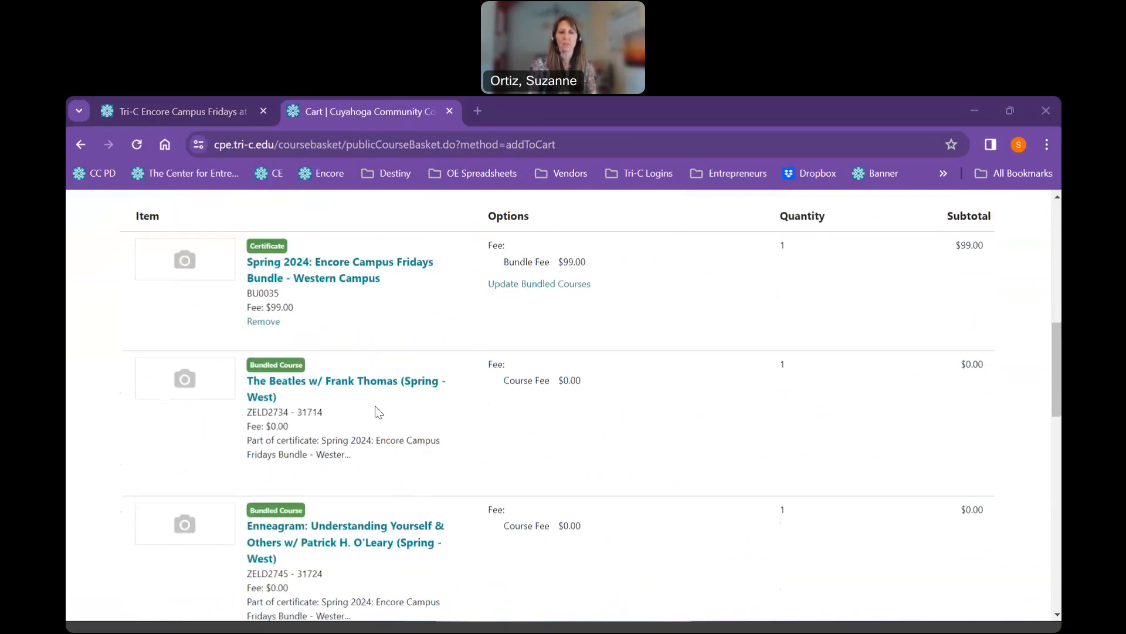
pyautogui.scroll(-3)
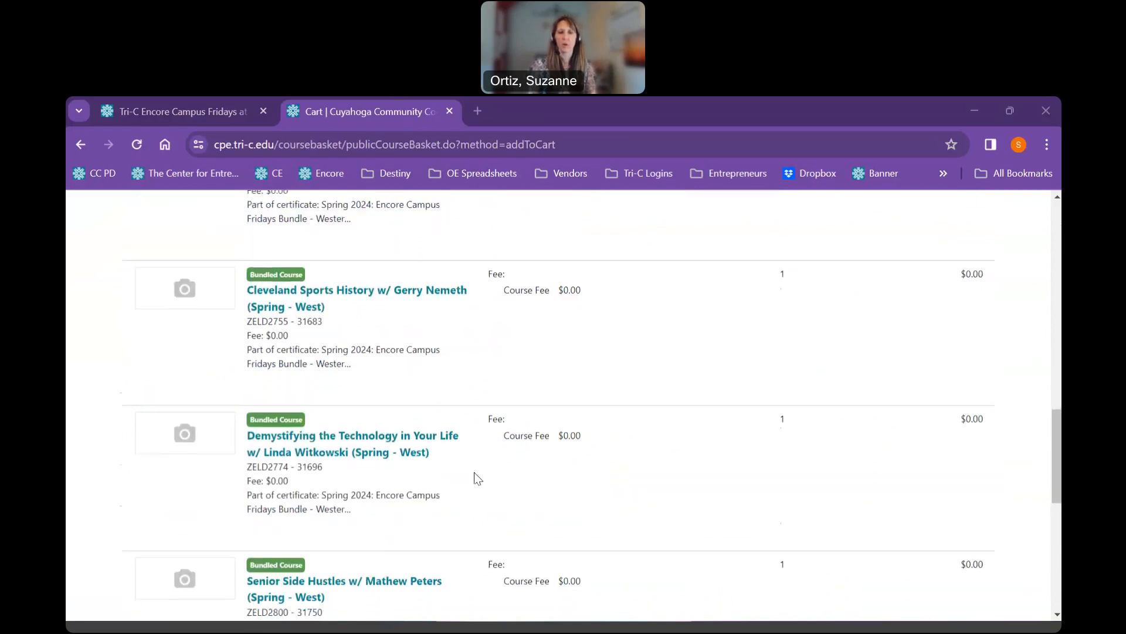
pyautogui.scroll(-3)
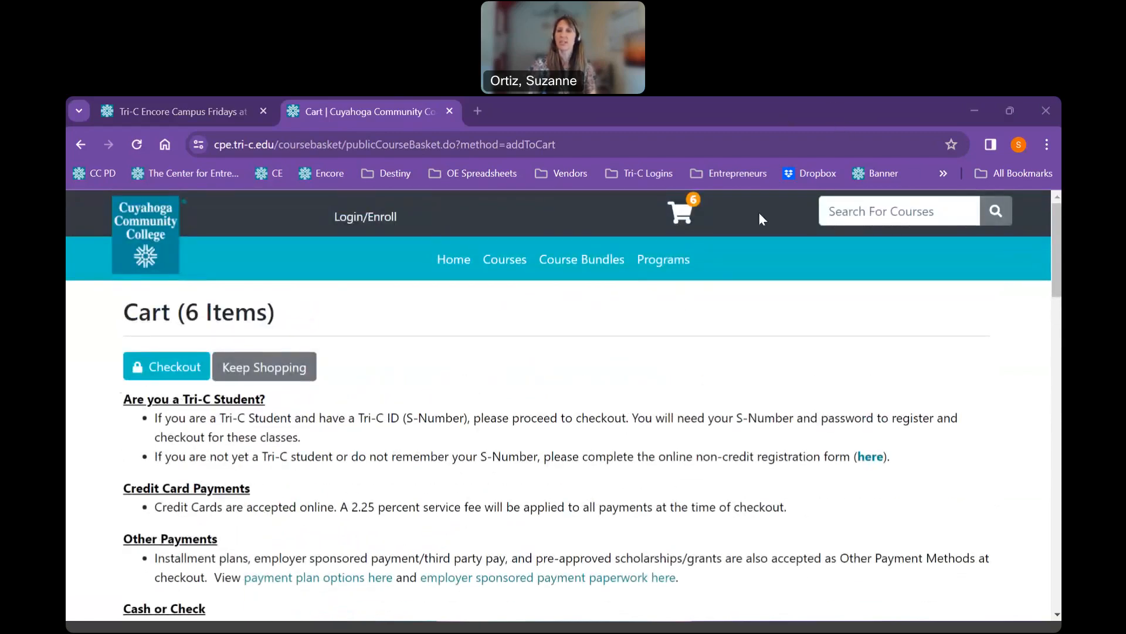
# Search the catalogue for 'canal way tour' and select the Canal Way Tour (ZELD1211) result.
pyautogui.click(898, 210)
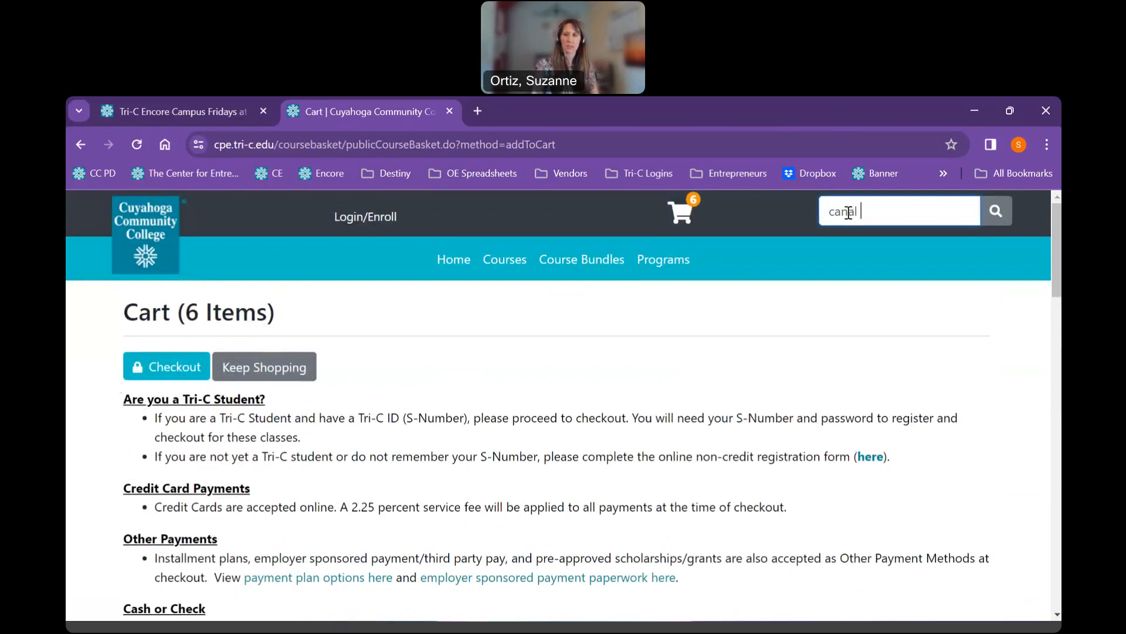
pyautogui.write('way tour')
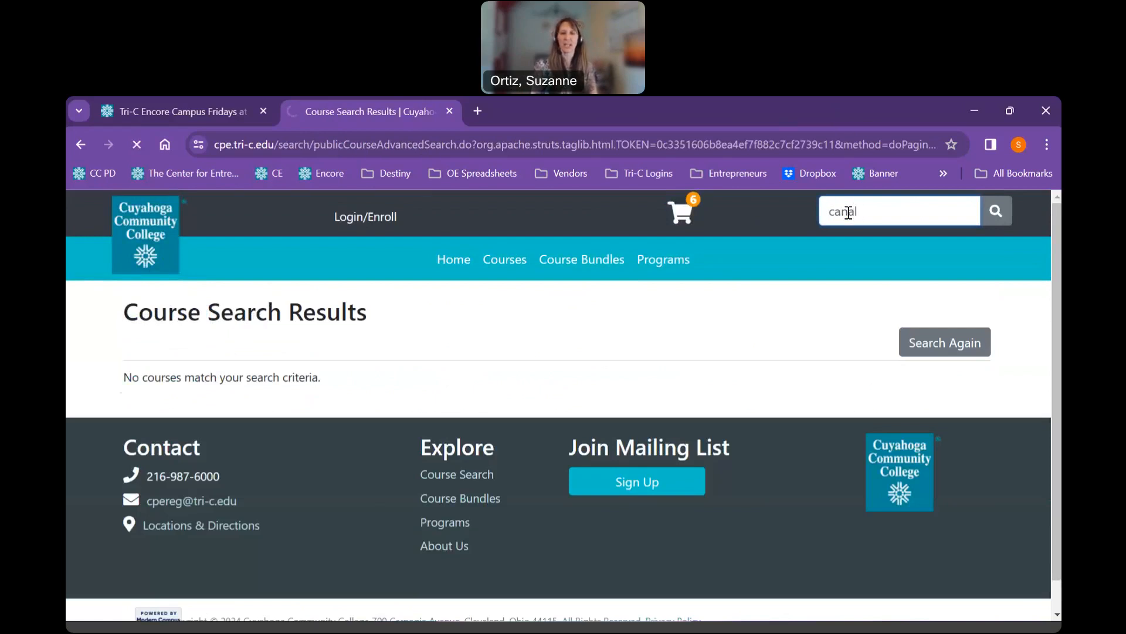
pyautogui.click(996, 210)
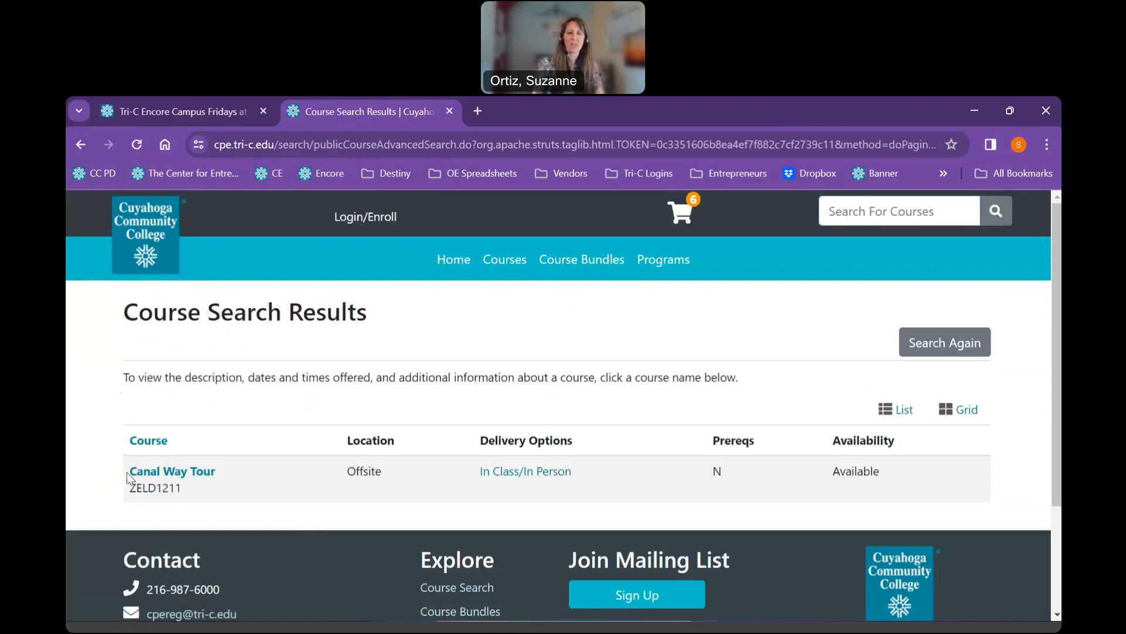
pyautogui.moveTo(173, 471)
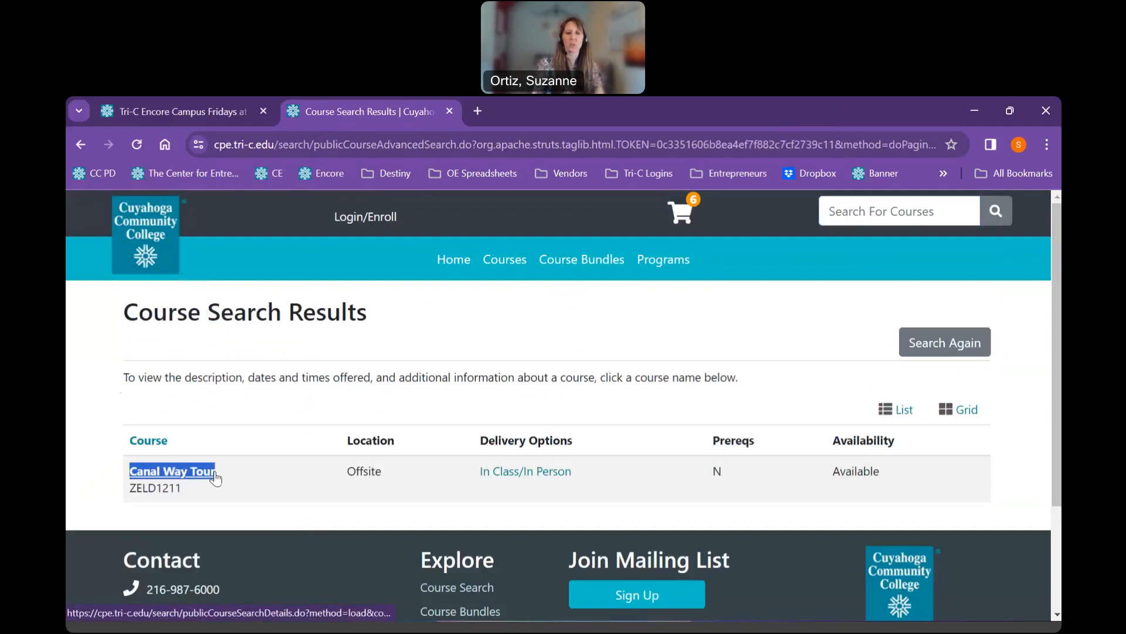
pyautogui.click(171, 471)
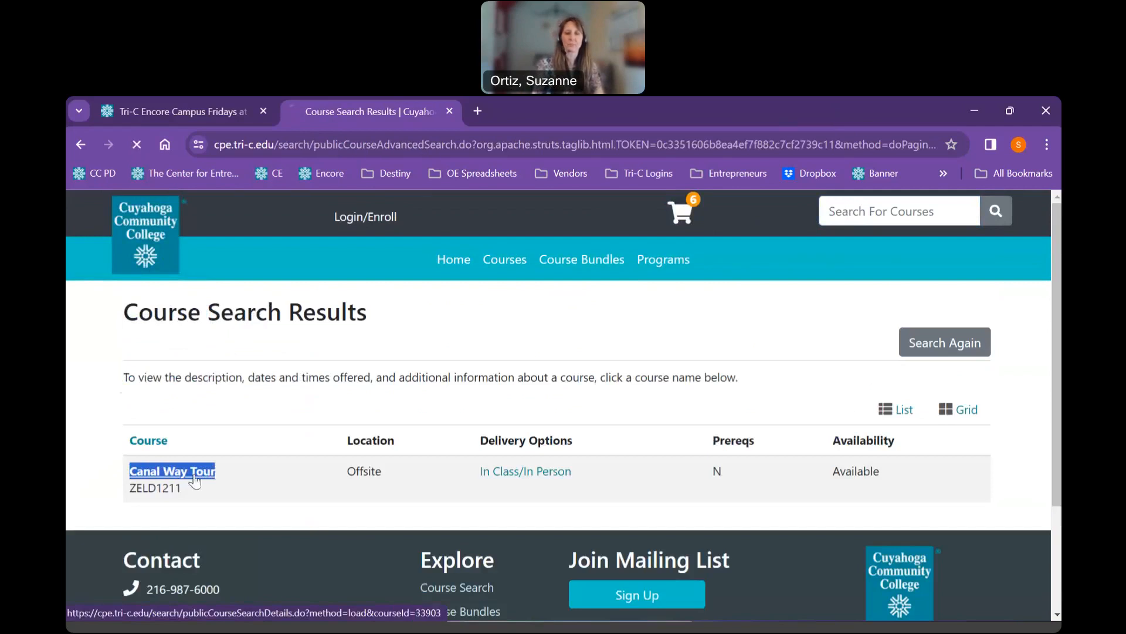
# Expand the Apr 15, 2024 1:00–2:30 PM Canal Way Tour section ($20) and add it to the cart.
pyautogui.click(171, 471)
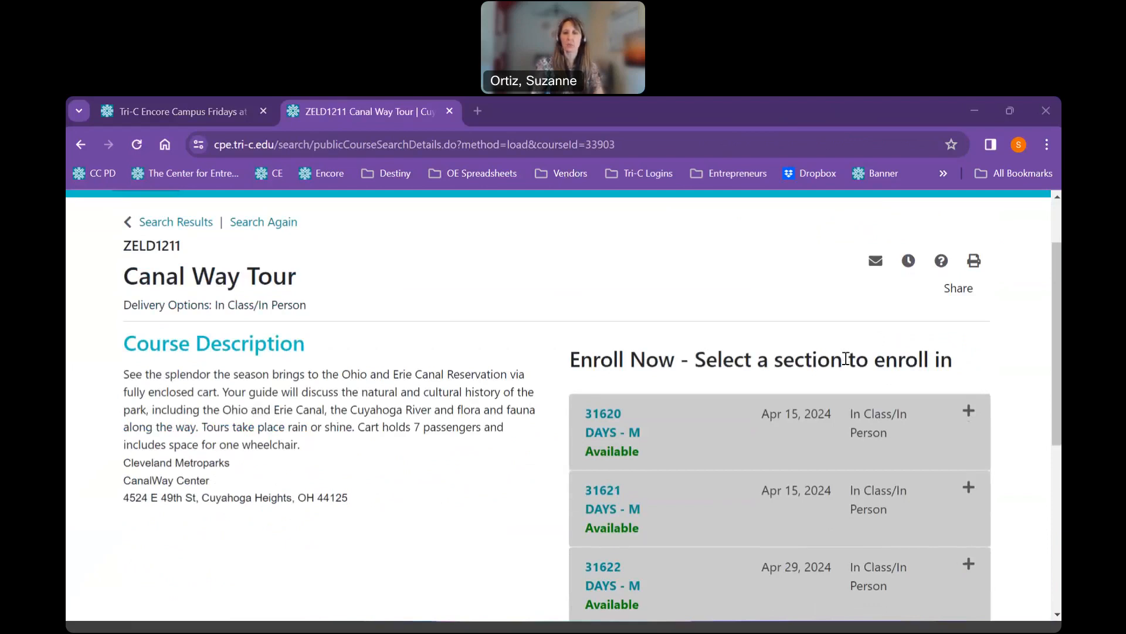
pyautogui.scroll(-3)
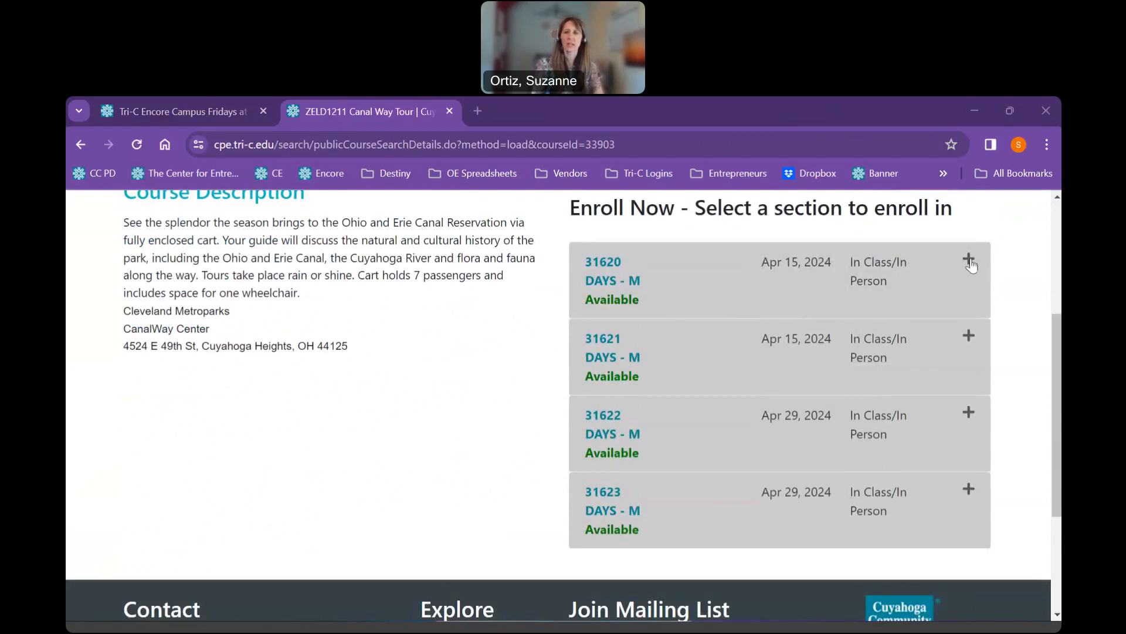
pyautogui.click(969, 260)
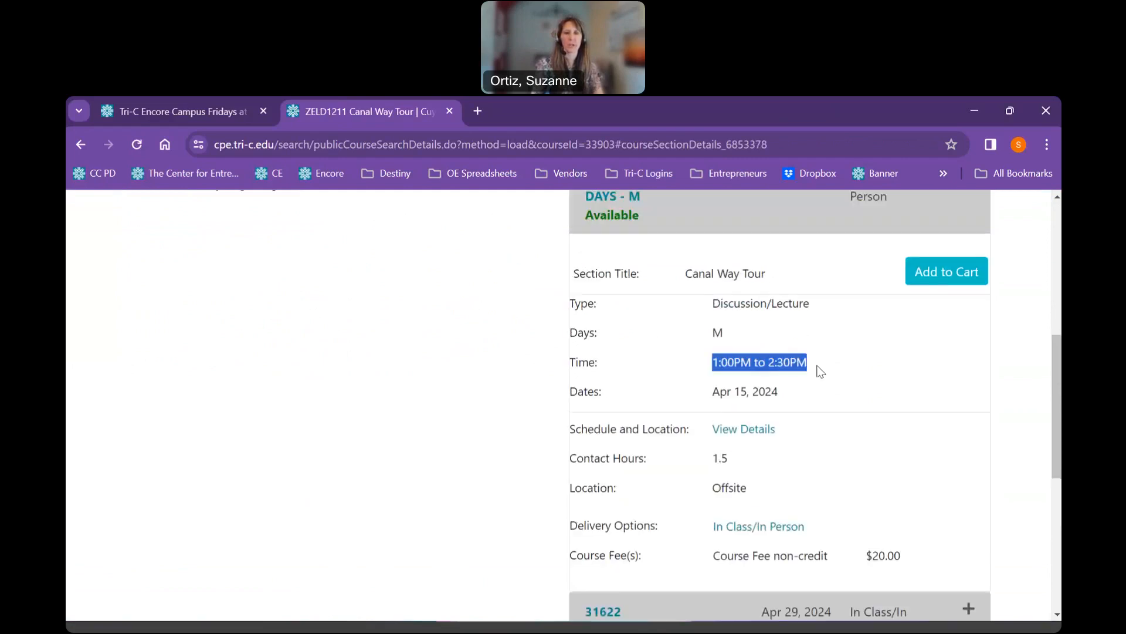
pyautogui.moveTo(764, 236)
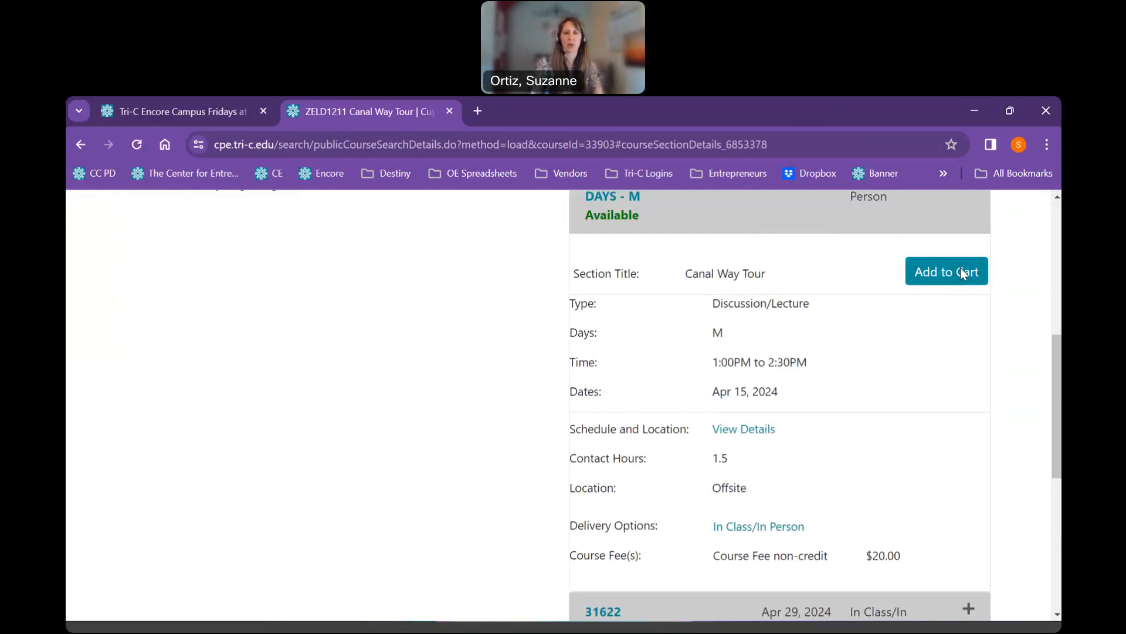
pyautogui.click(946, 271)
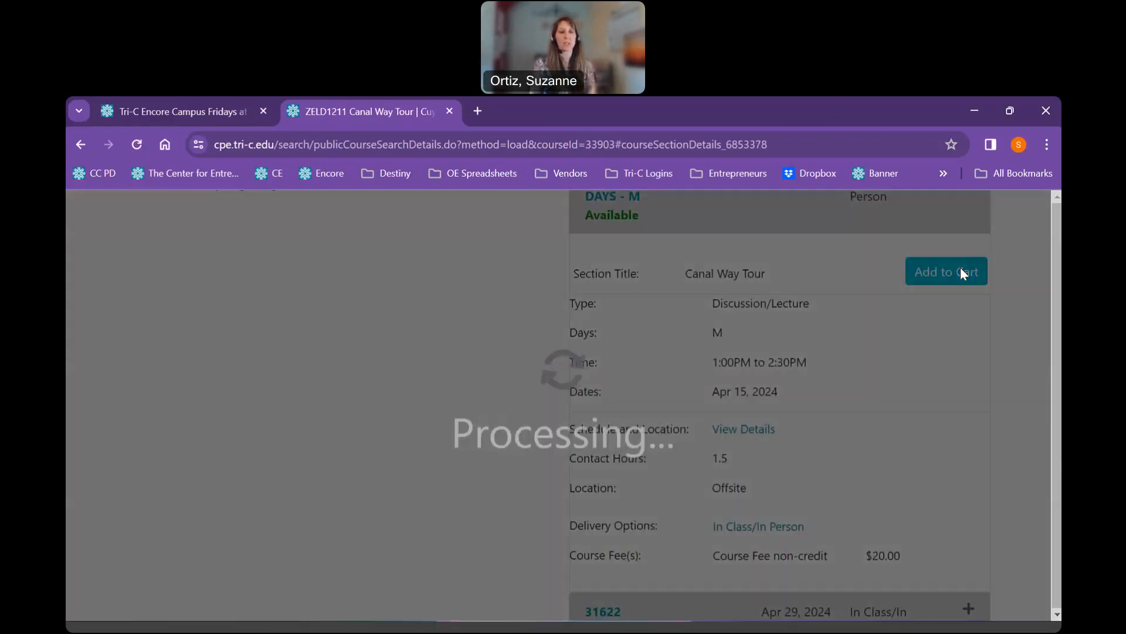
# Confirm Canal Way Tour section 31621 was added and head to Checkout from the pop-up.
pyautogui.click(945, 271)
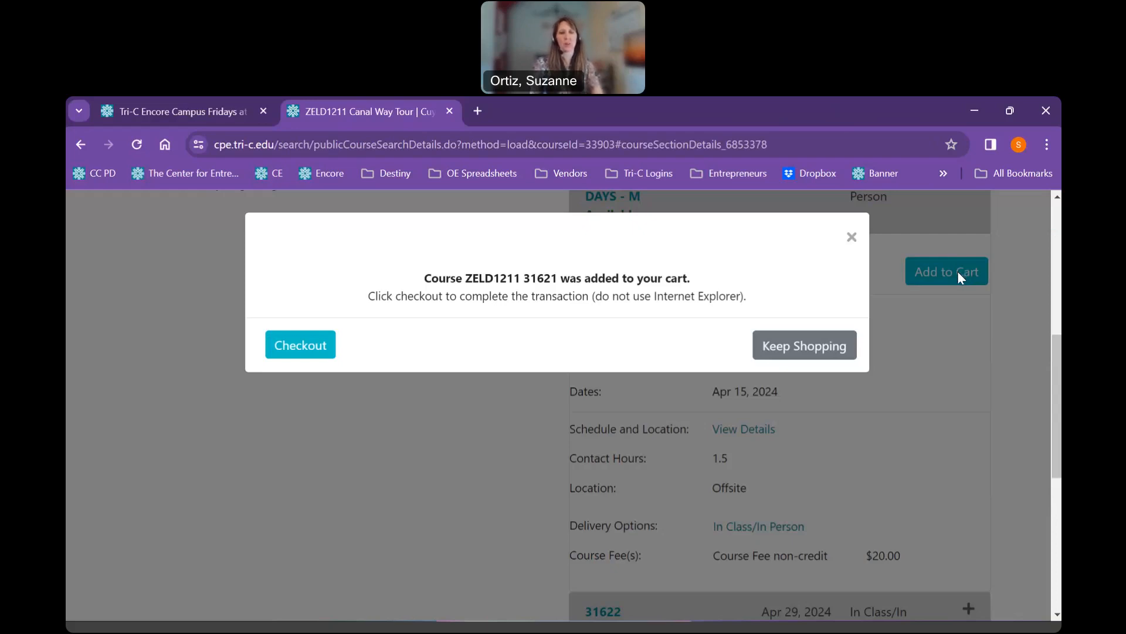
pyautogui.moveTo(323, 183)
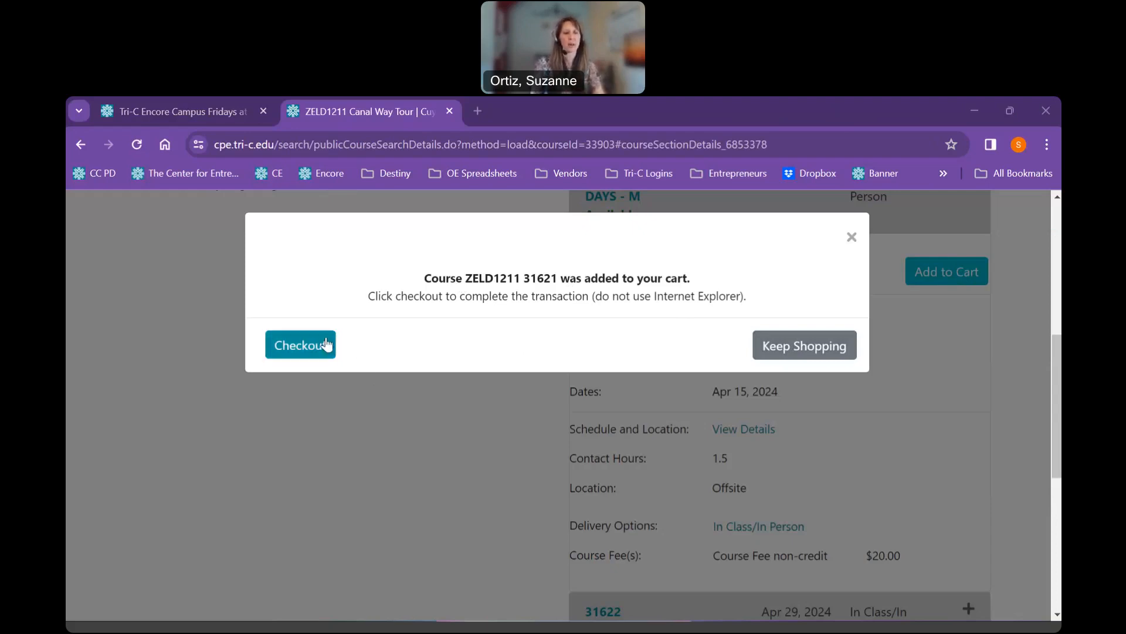
pyautogui.click(300, 345)
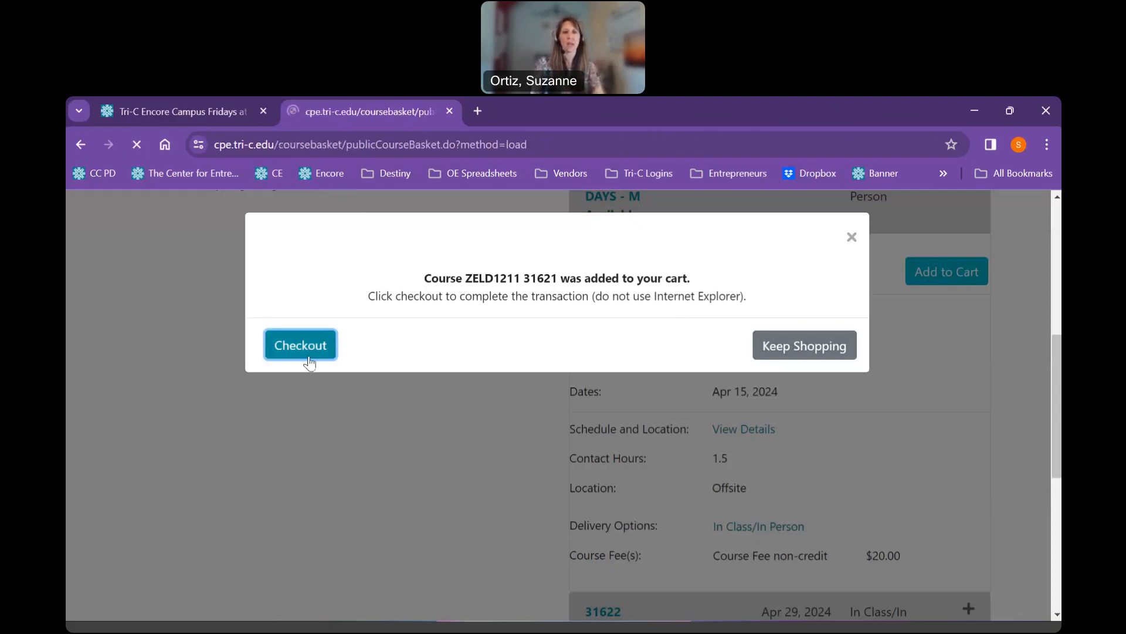
# Review the 7-item, $119.00 cart and proceed to the checkout login step.
pyautogui.click(301, 345)
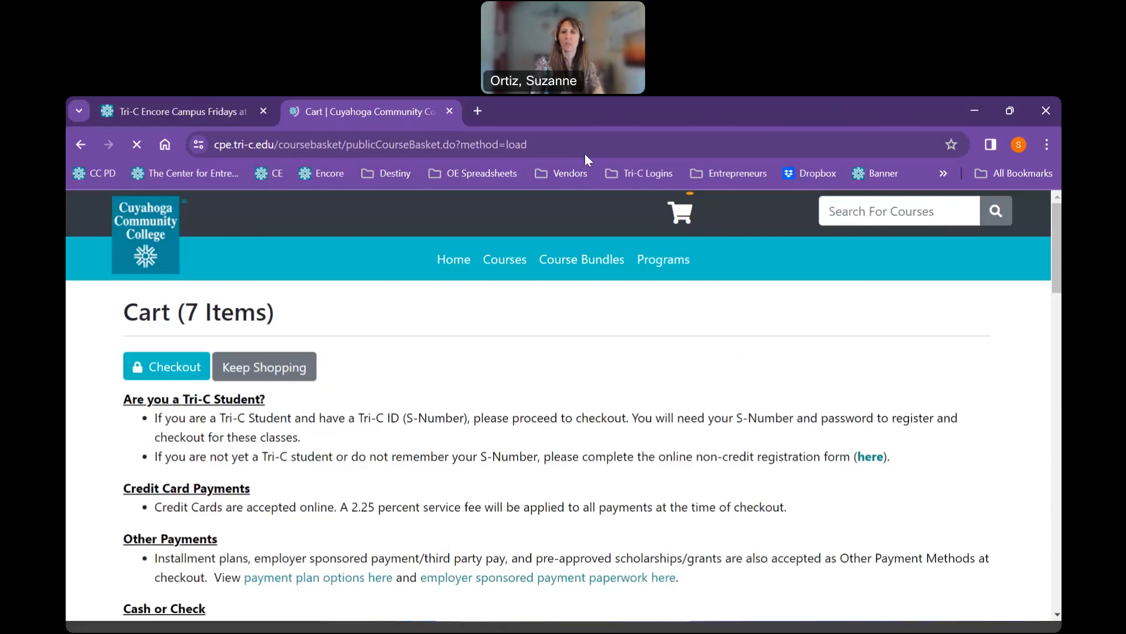
pyautogui.scroll(-3)
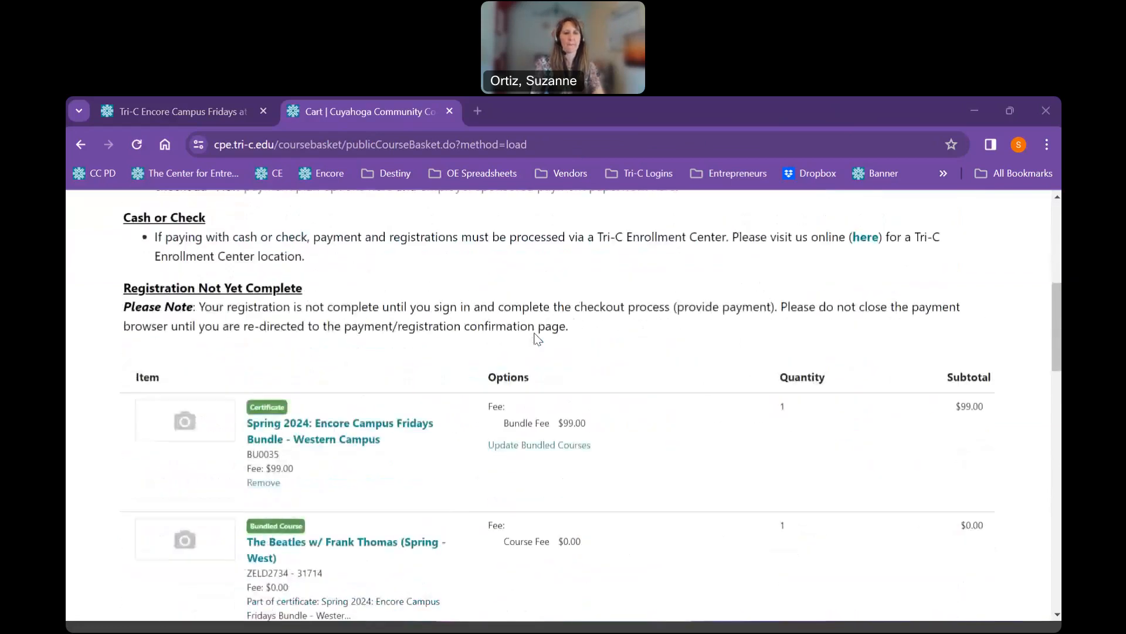
pyautogui.scroll(-3)
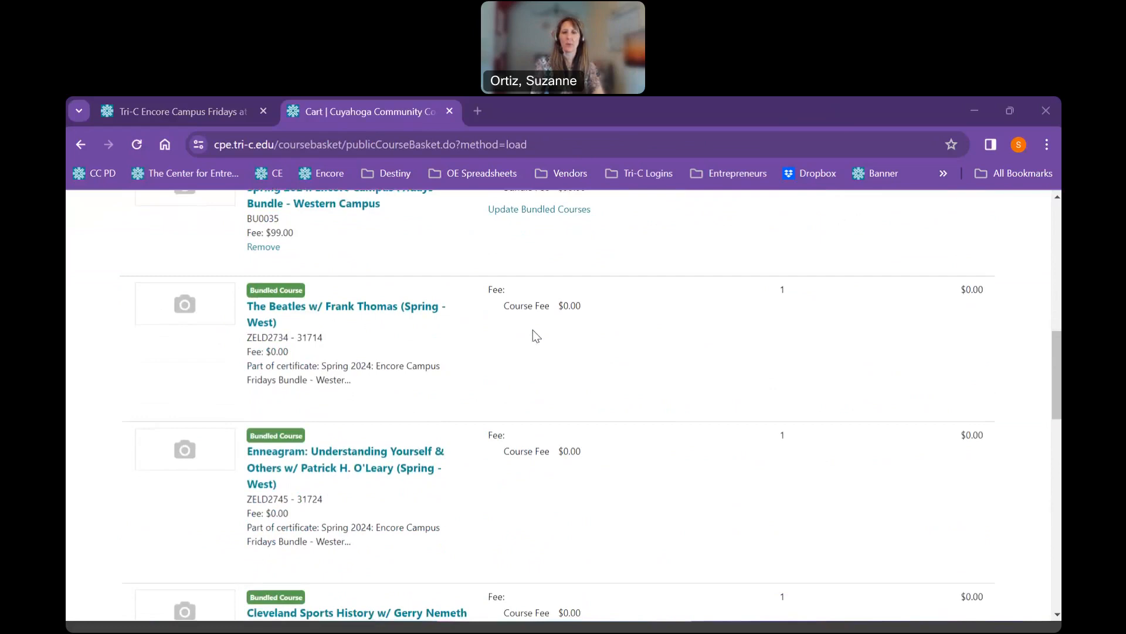
pyautogui.scroll(-3)
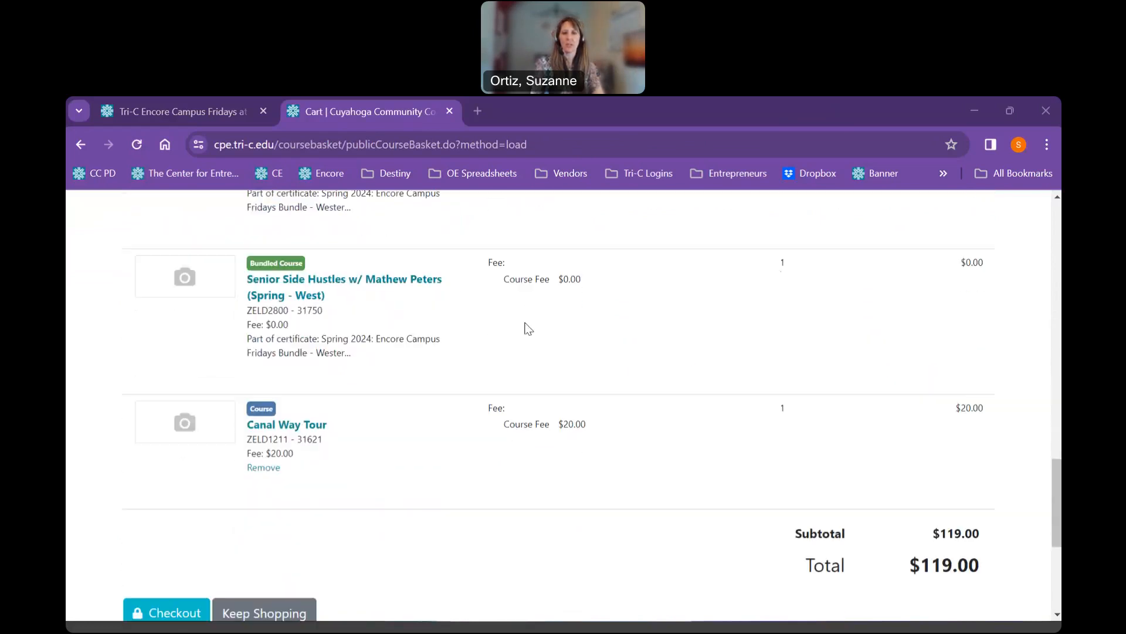
pyautogui.moveTo(382, 433)
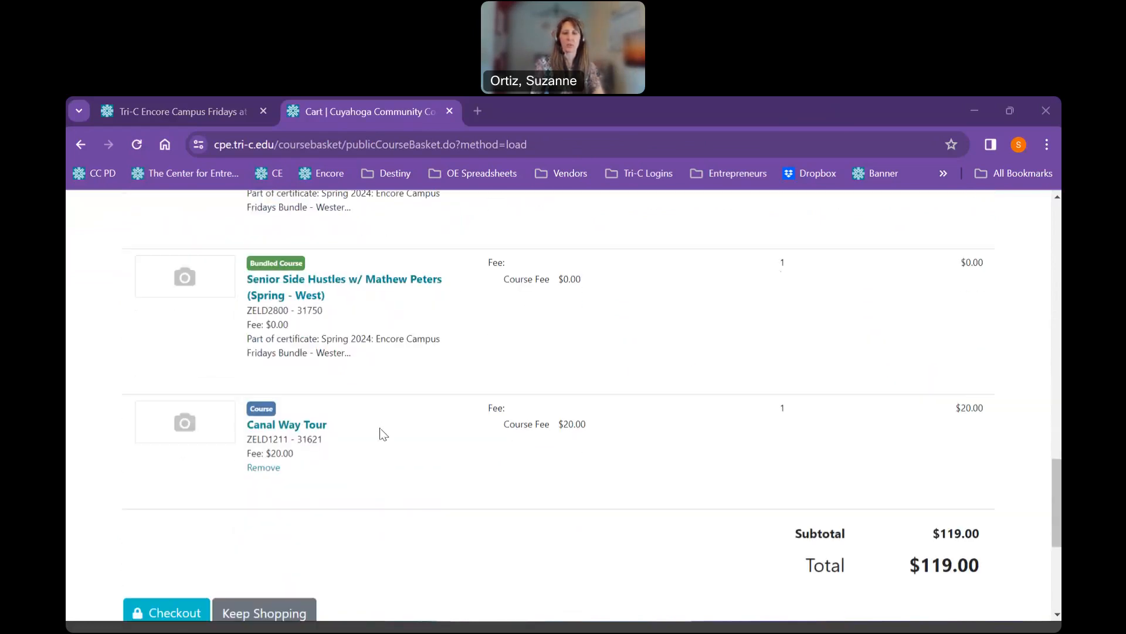
pyautogui.scroll(-3)
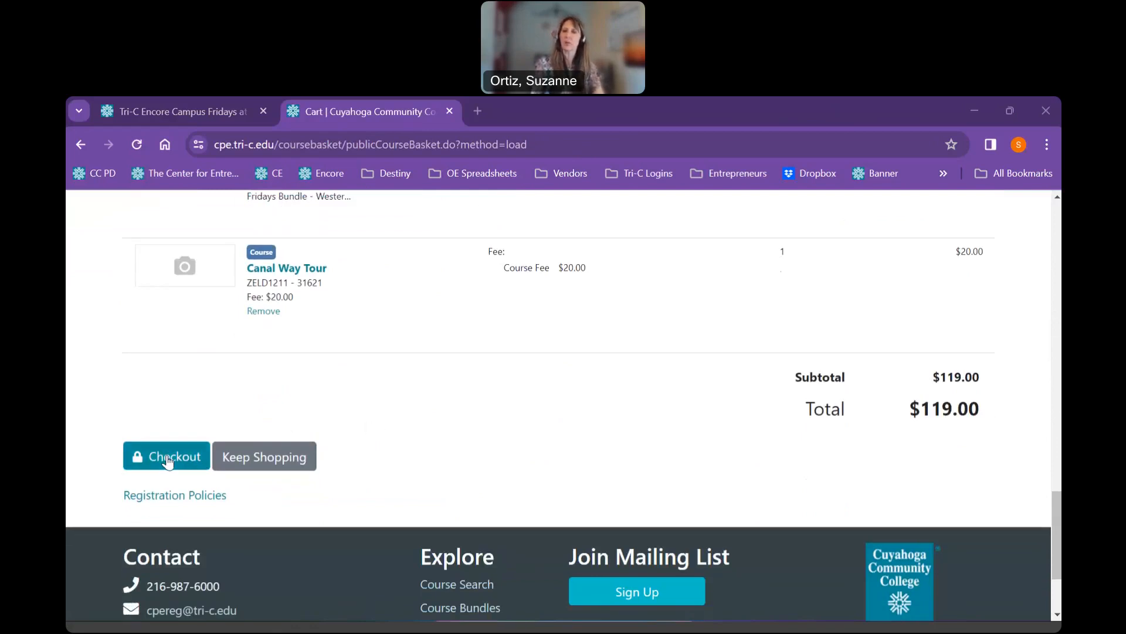
pyautogui.click(165, 456)
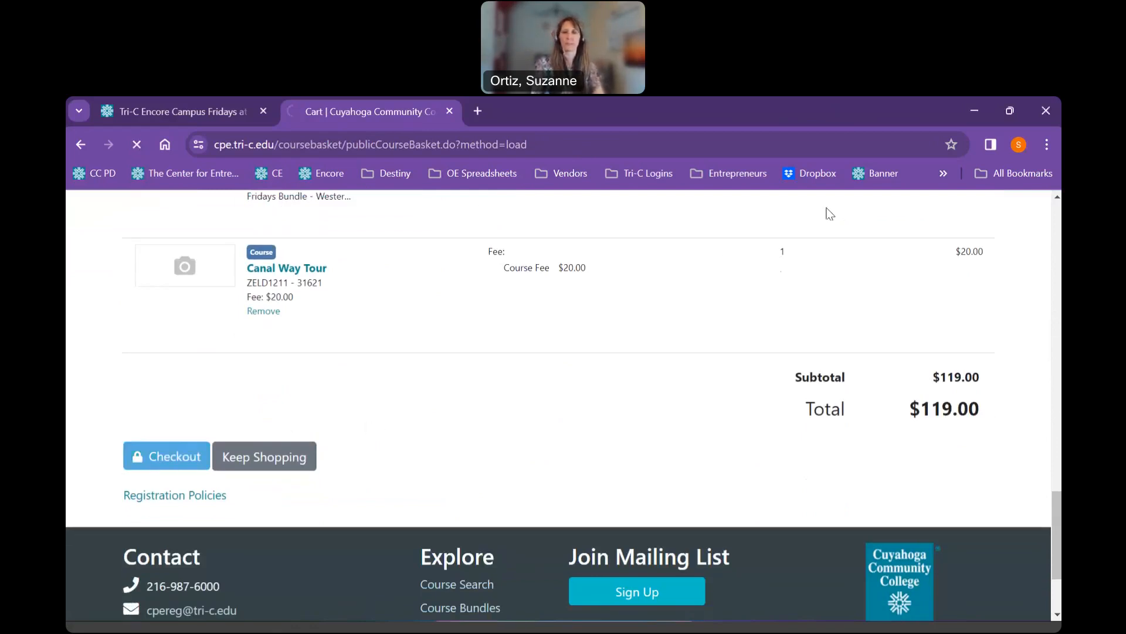
pyautogui.click(165, 455)
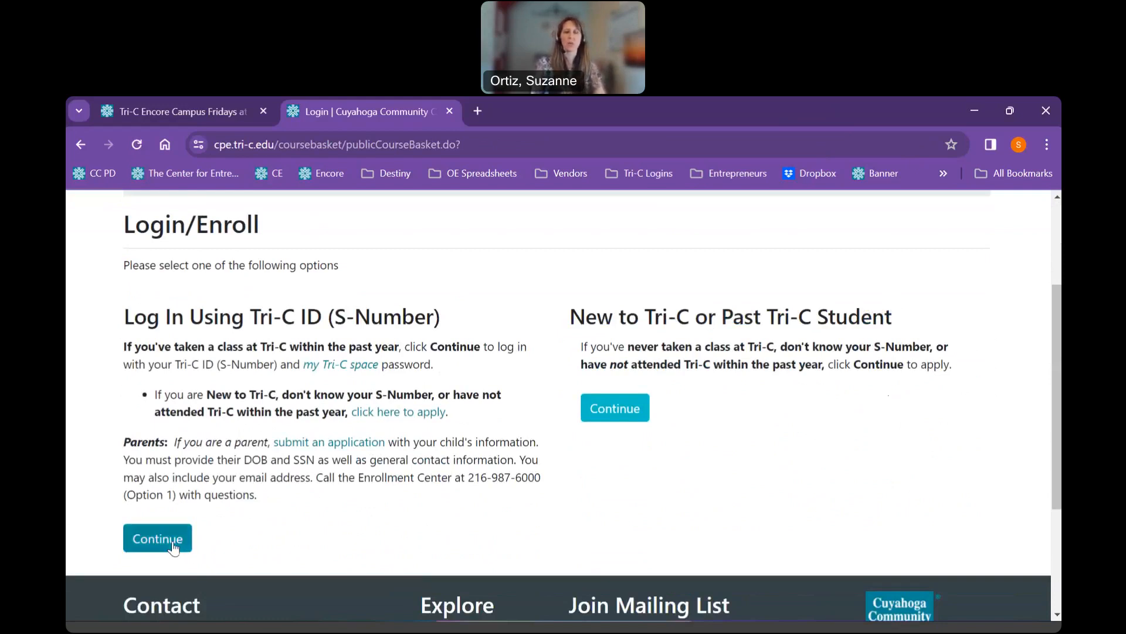
# Choose the existing Tri-C ID (S-Number) login route on the Login/Enroll page.
pyautogui.click(157, 539)
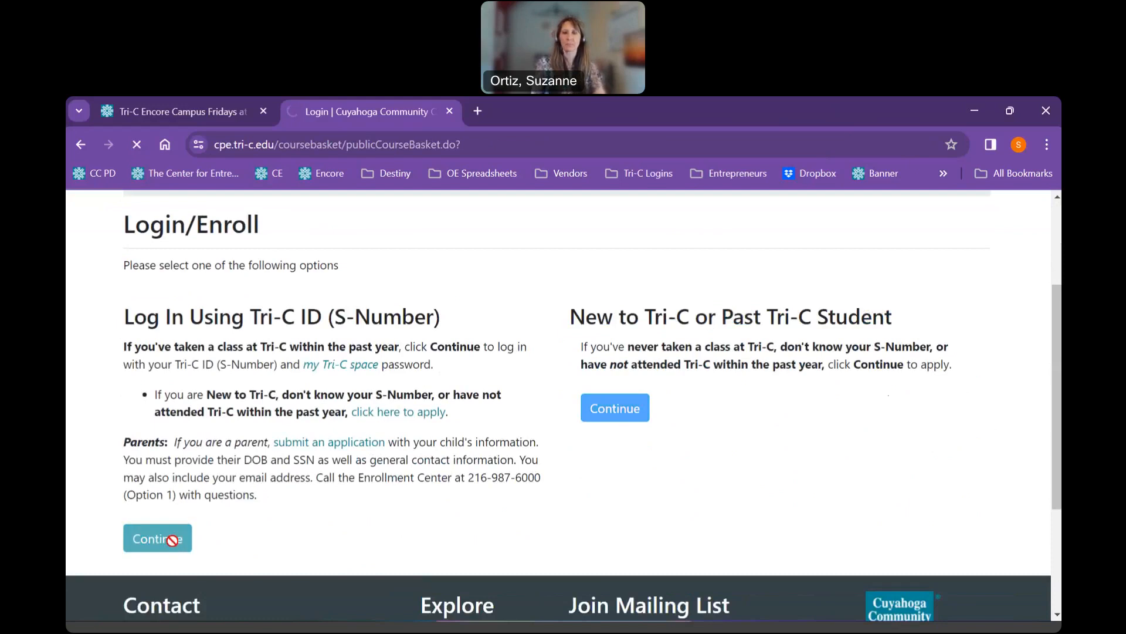
# Continue to the Cuyahoga Community College Microsoft sign-in page.
pyautogui.click(158, 539)
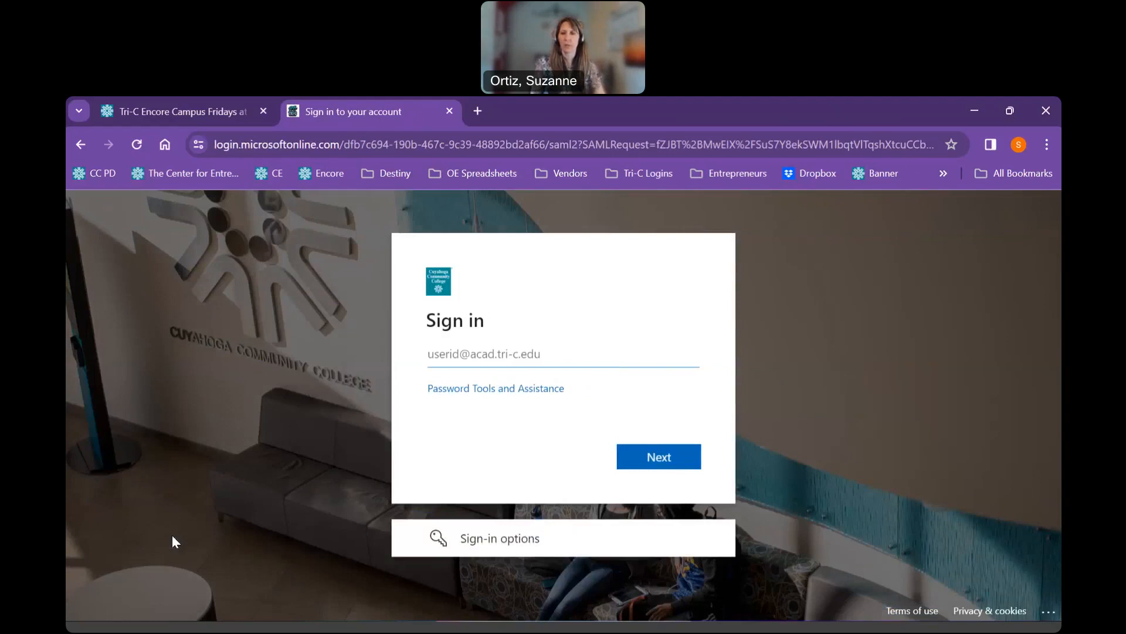
pyautogui.moveTo(176, 537)
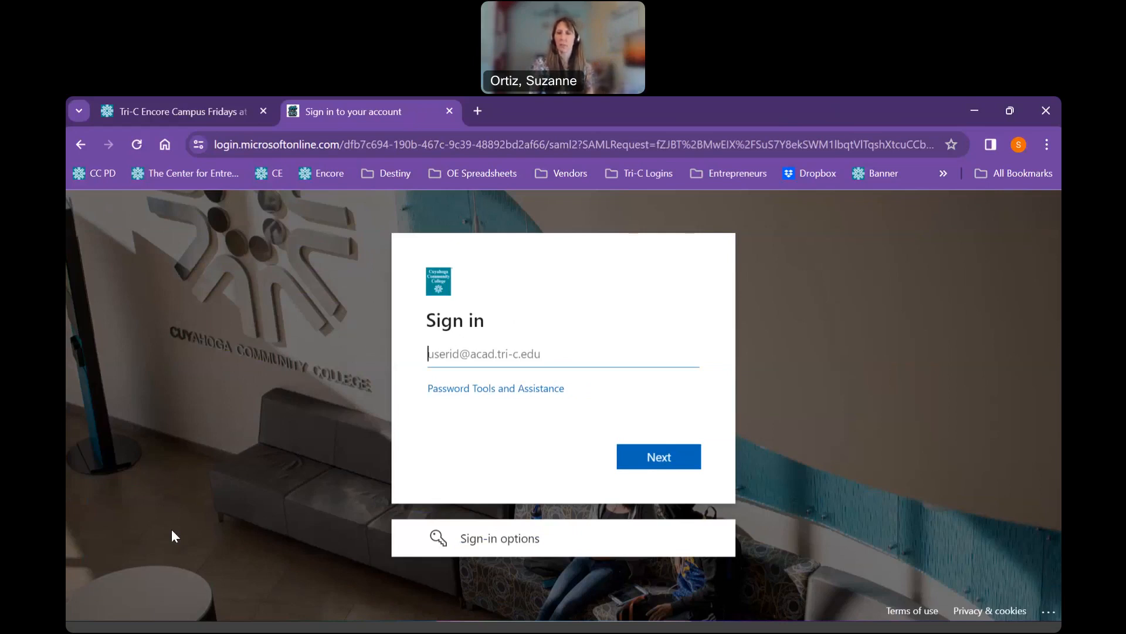
pyautogui.moveTo(179, 521)
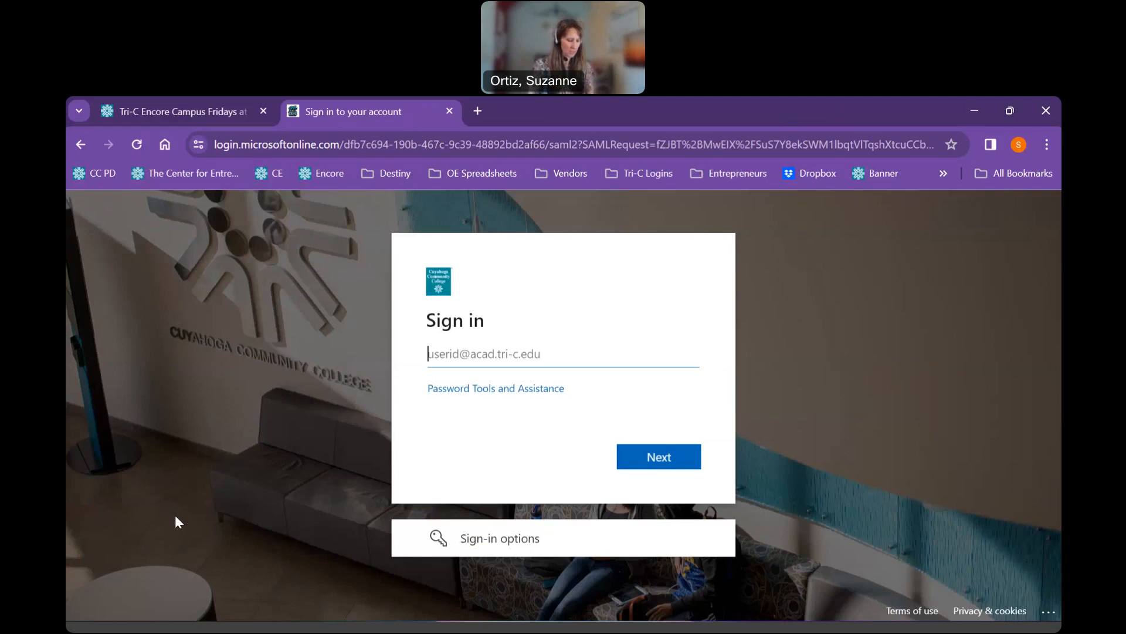
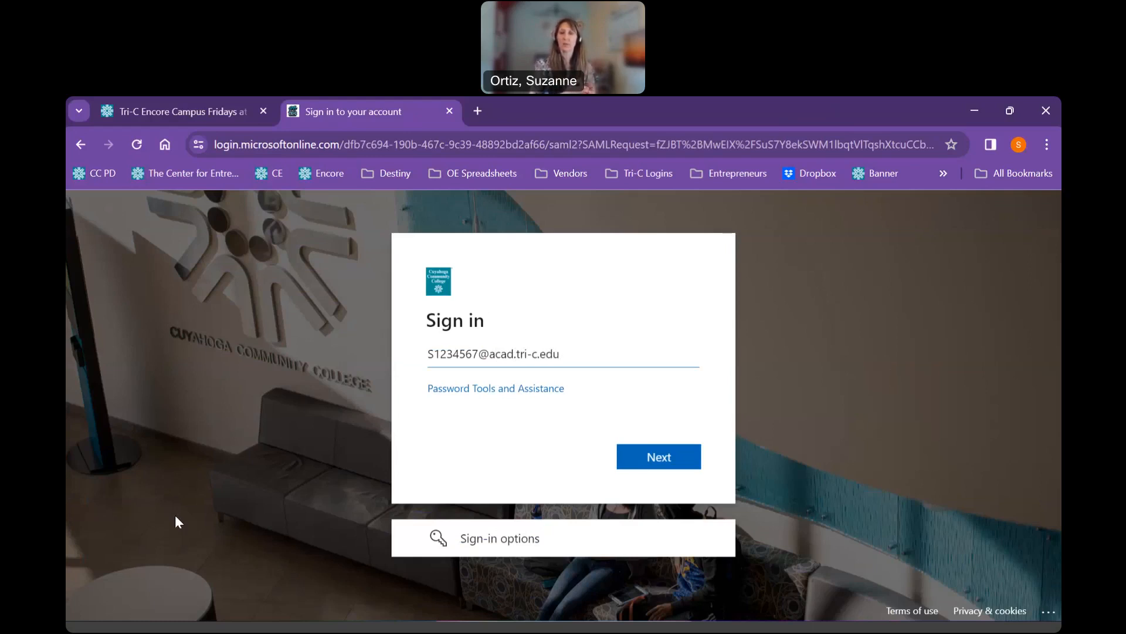
pyautogui.click(561, 353)
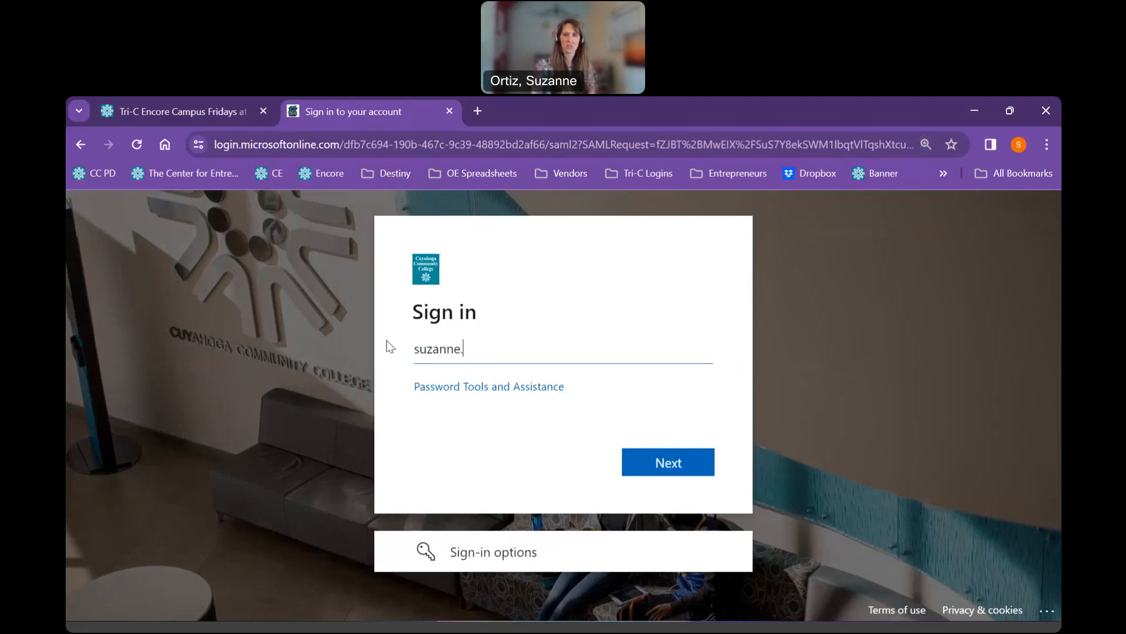
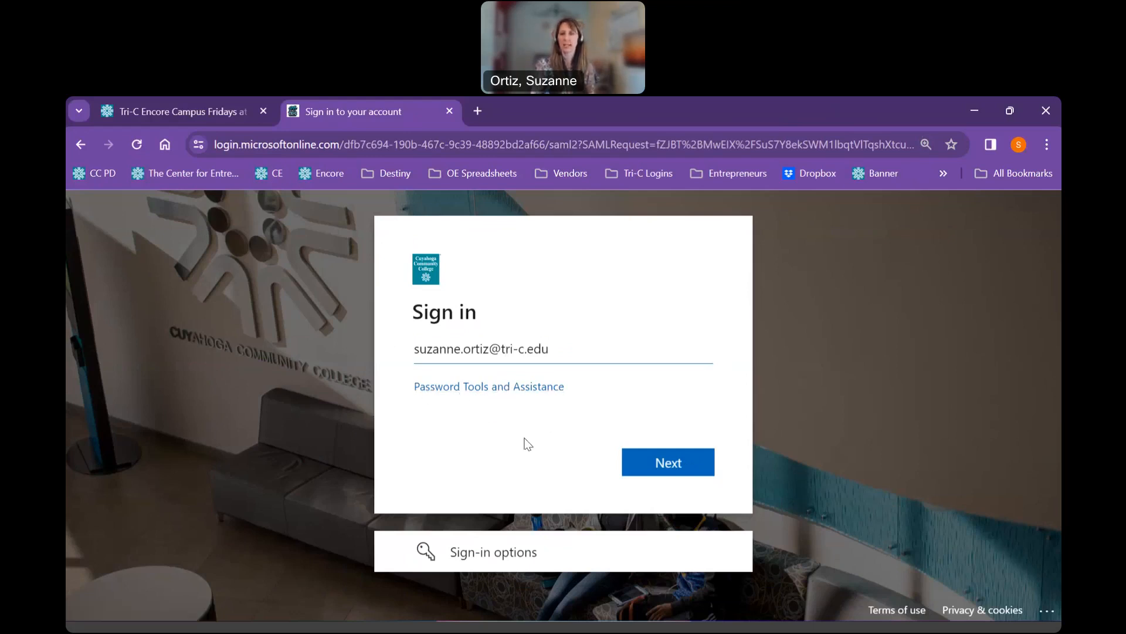
pyautogui.click(666, 462)
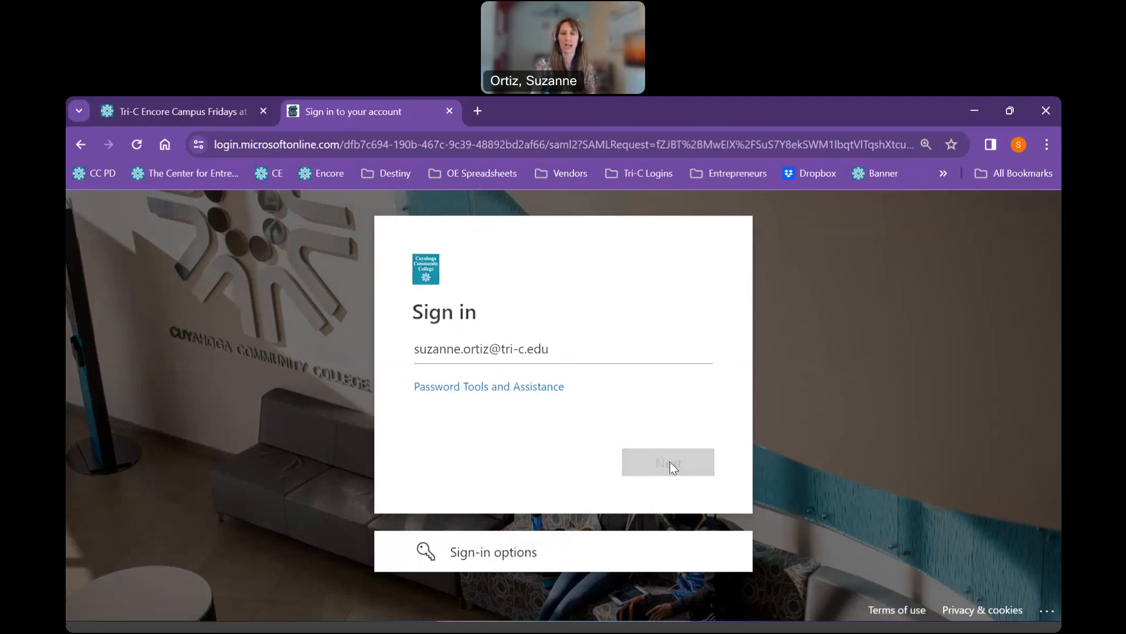
# Enter the account password and submit it with Sign in.
pyautogui.click(668, 463)
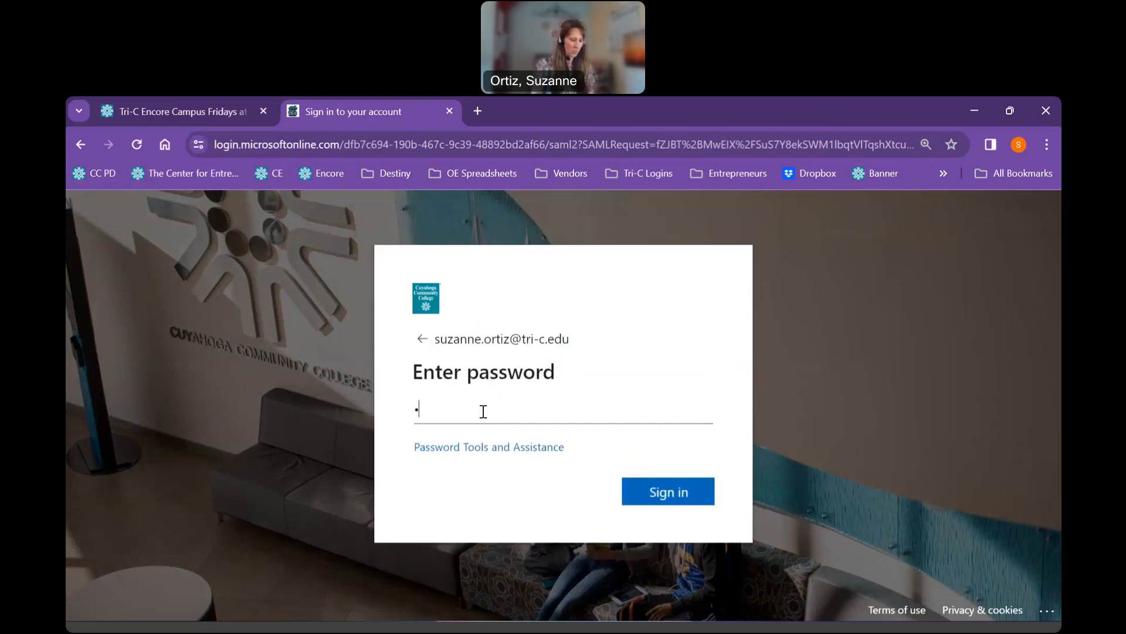
pyautogui.write('password')
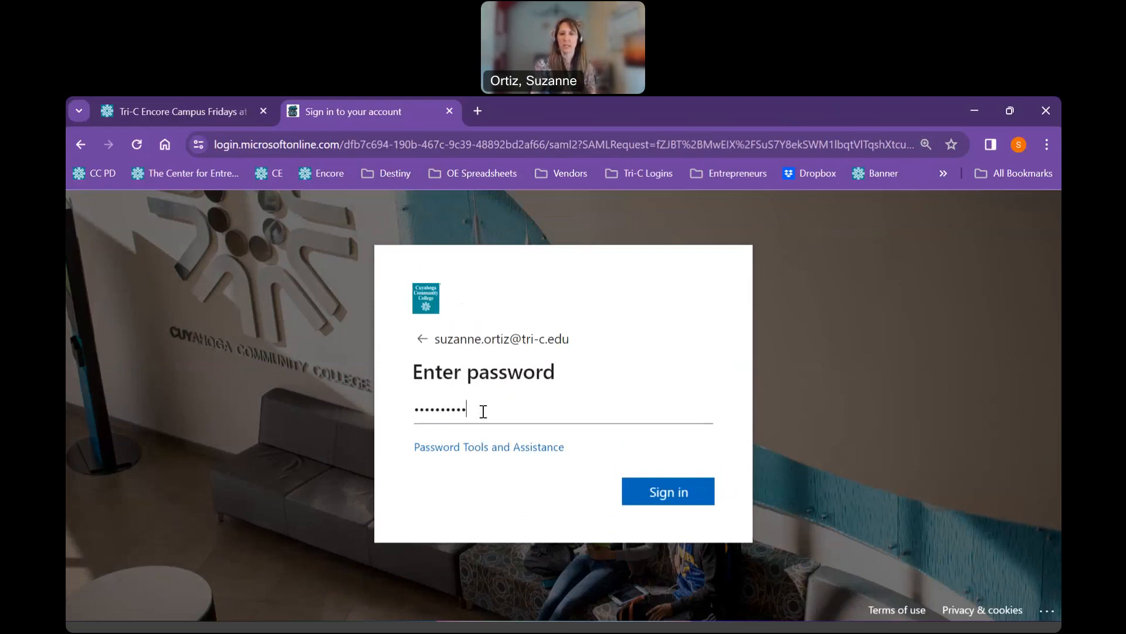
pyautogui.click(668, 492)
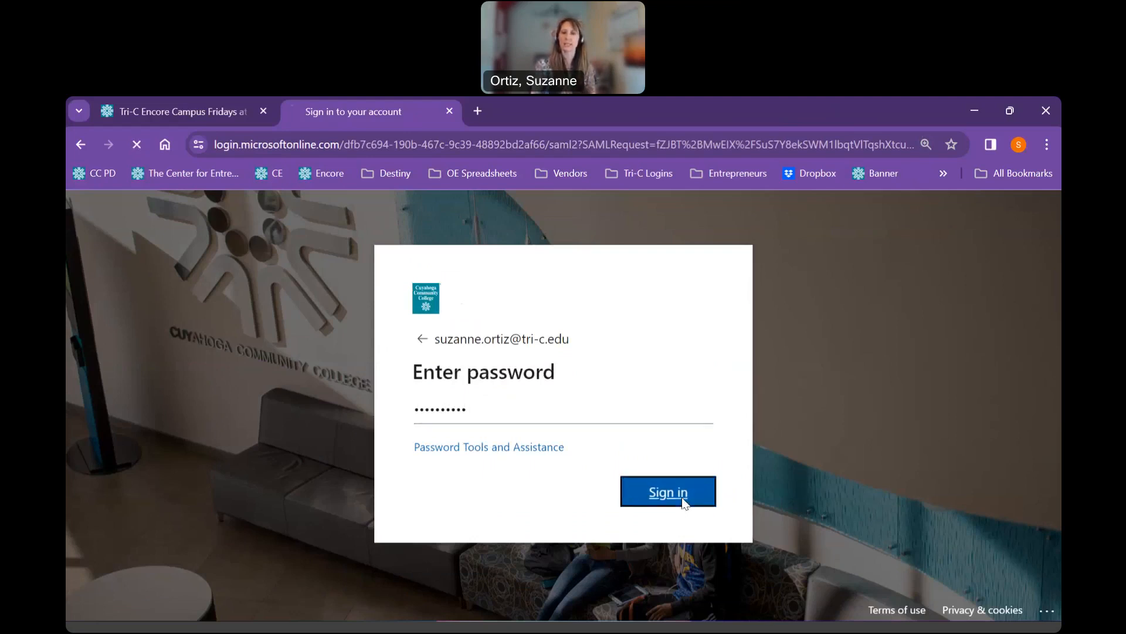
pyautogui.click(667, 492)
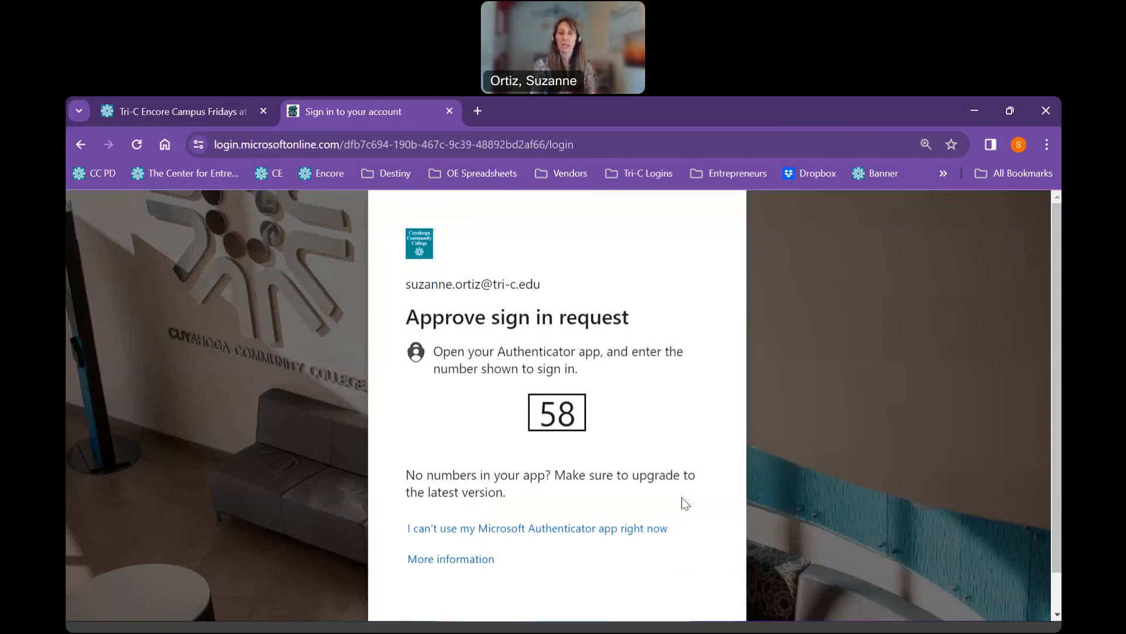
pyautogui.moveTo(503, 522)
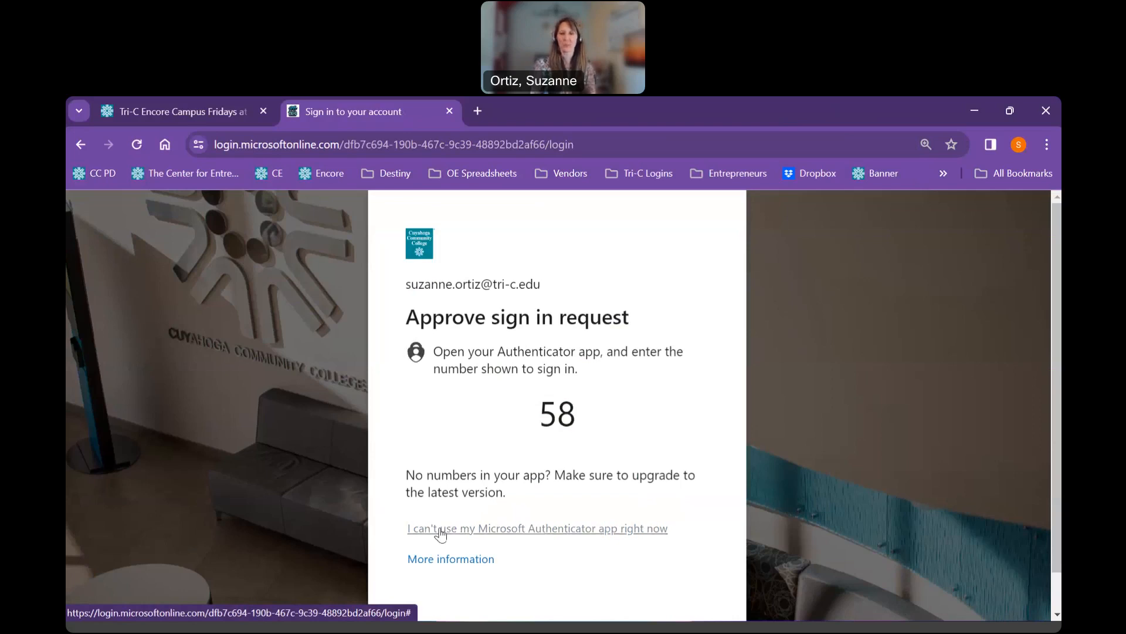
# Choose Microsoft Authenticator approval to verify identity, ending in a sign-in error.
pyautogui.click(536, 528)
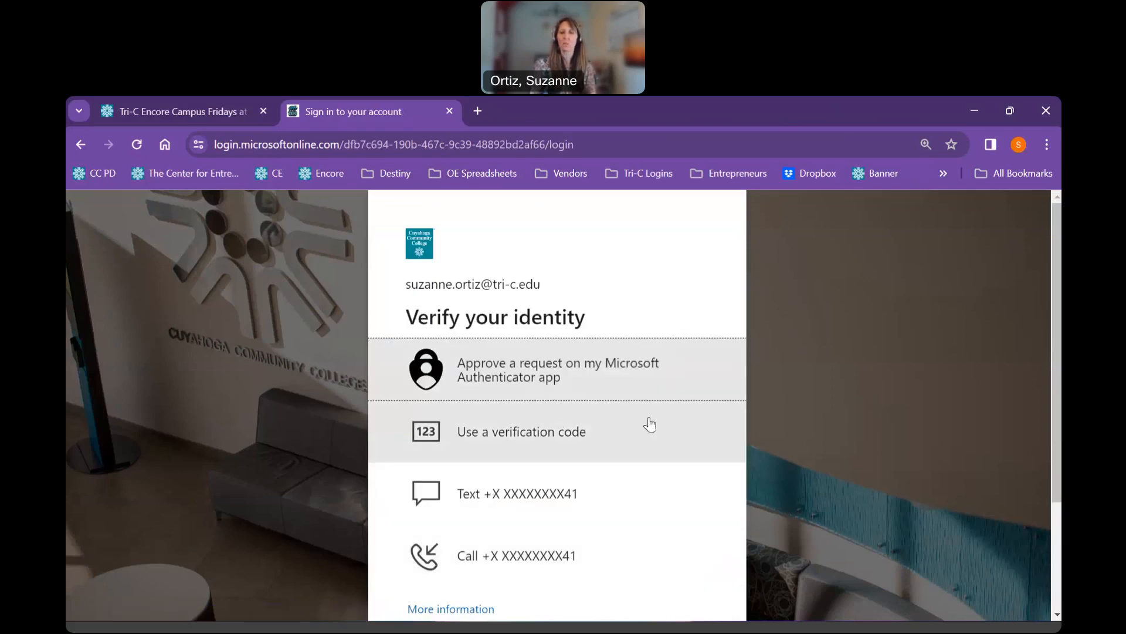
pyautogui.moveTo(535, 450)
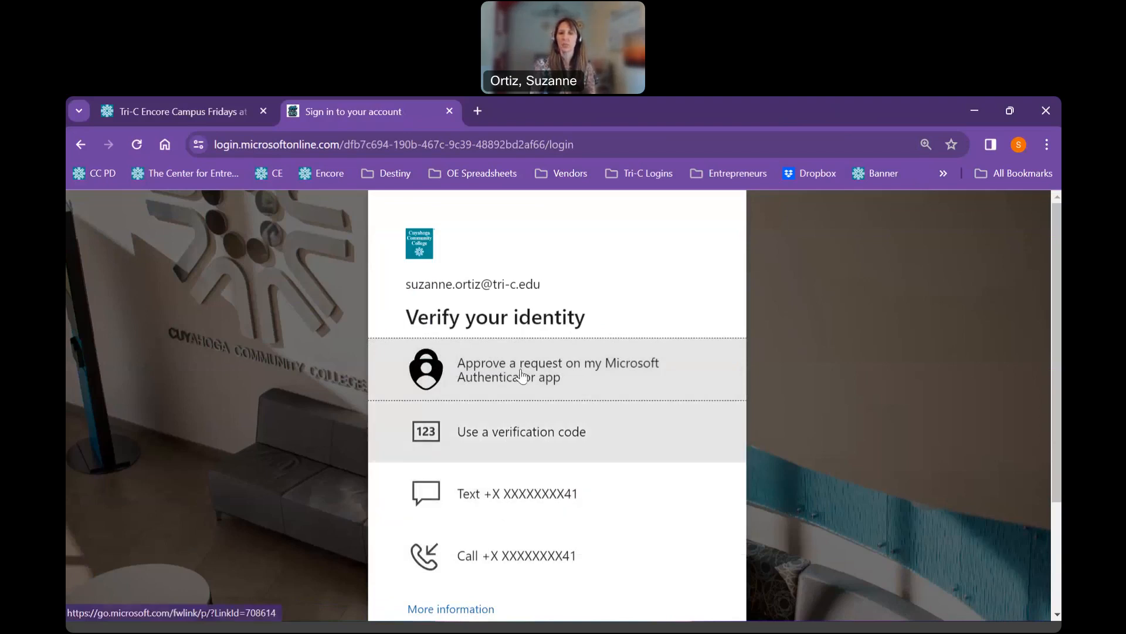
pyautogui.click(557, 370)
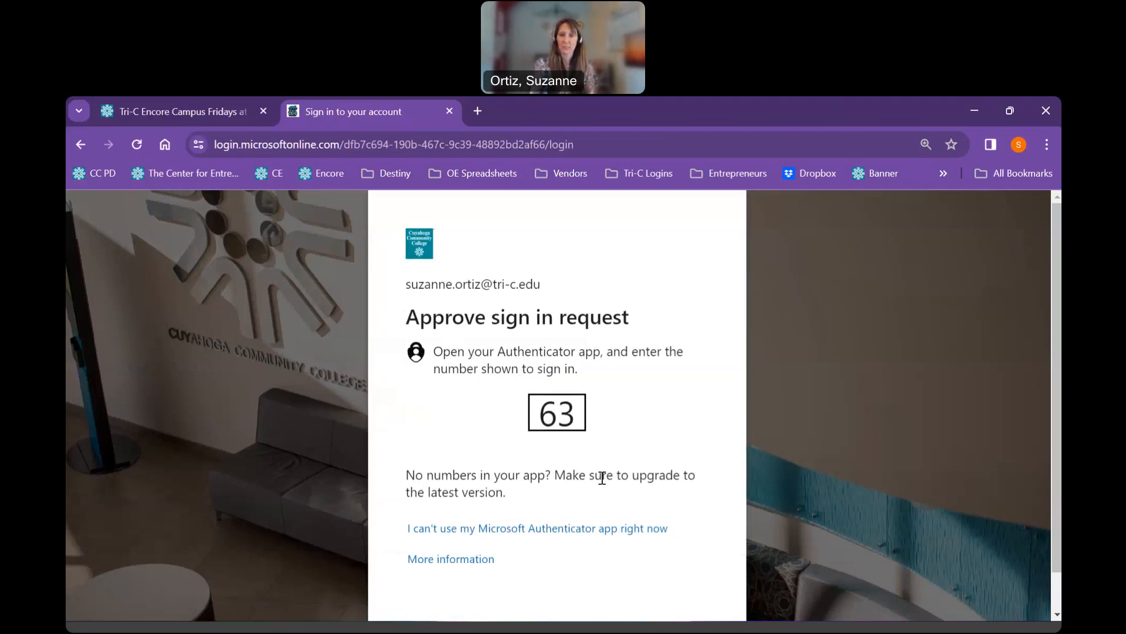
pyautogui.click(512, 528)
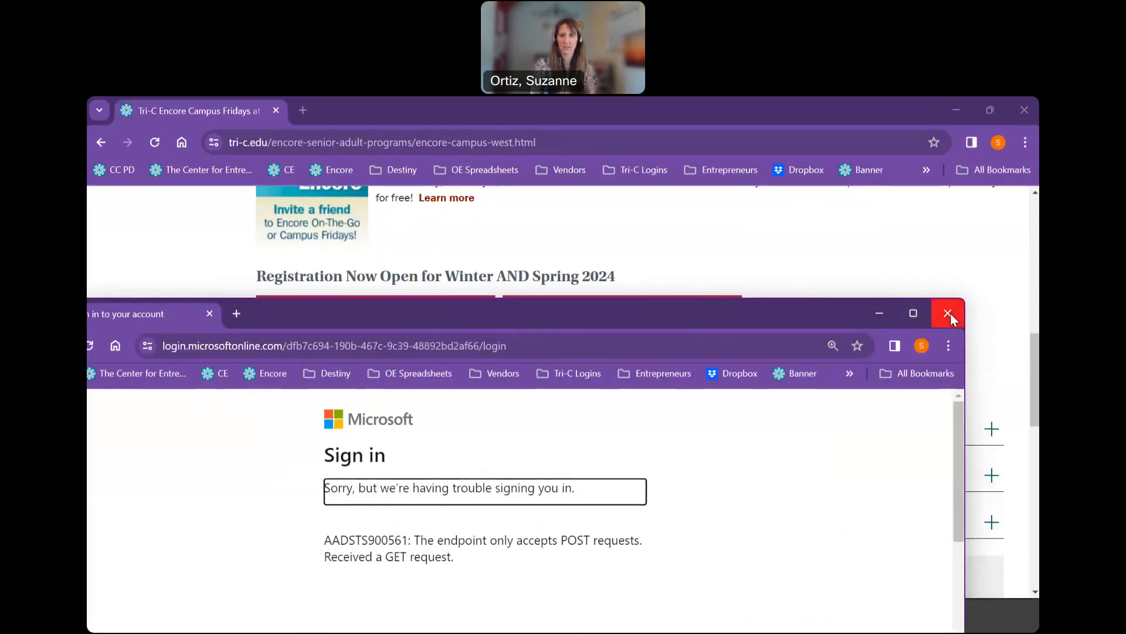
# Close the failed sign-in window and reopen the Spring 2024 cart.
pyautogui.click(948, 314)
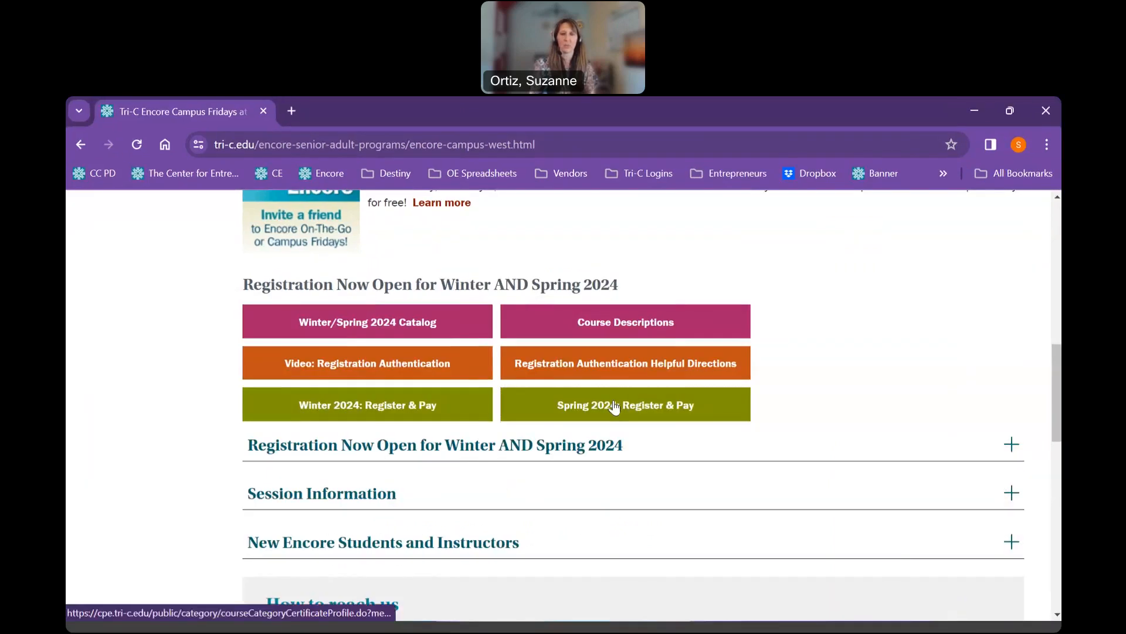
pyautogui.click(624, 405)
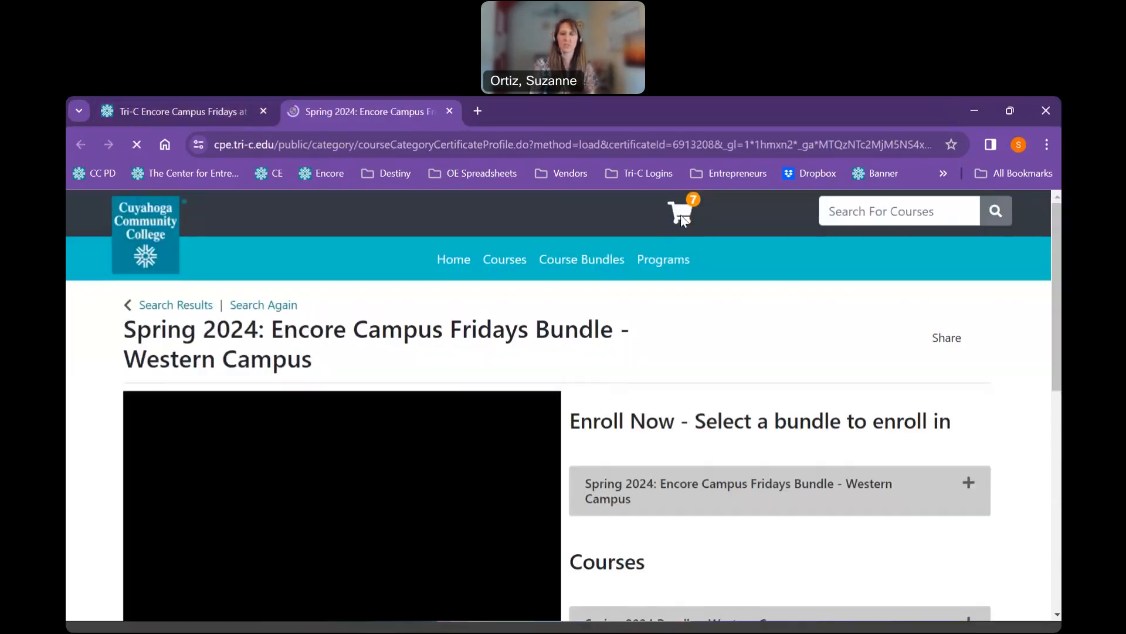
pyautogui.click(679, 212)
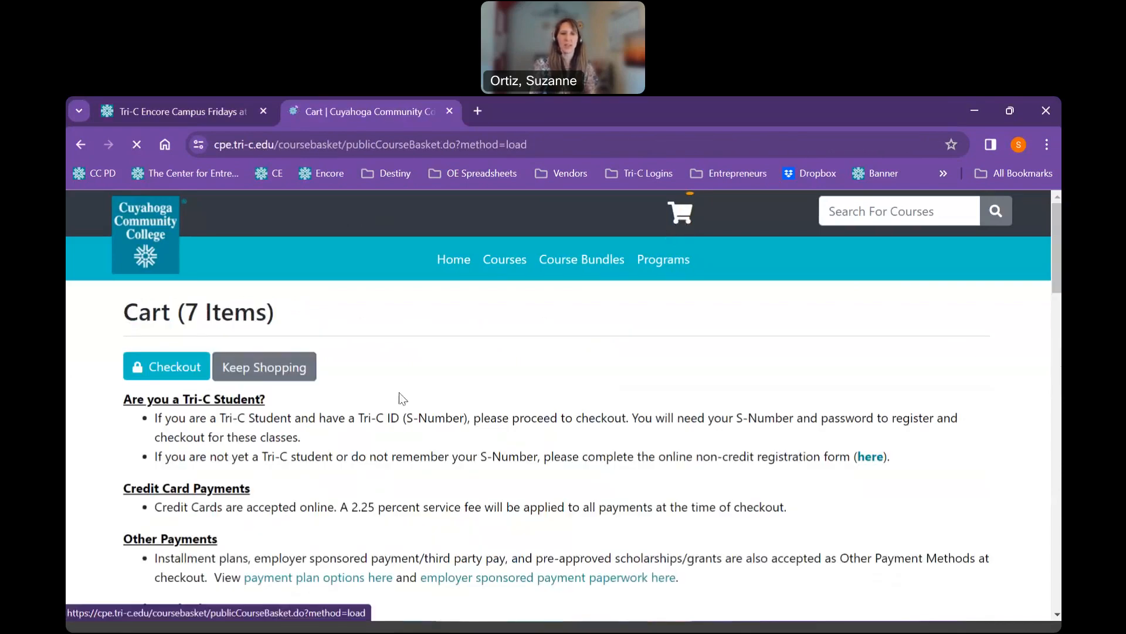
# Proceed to checkout with the 7-item cart, reaching the Login/Enroll page.
pyautogui.click(166, 366)
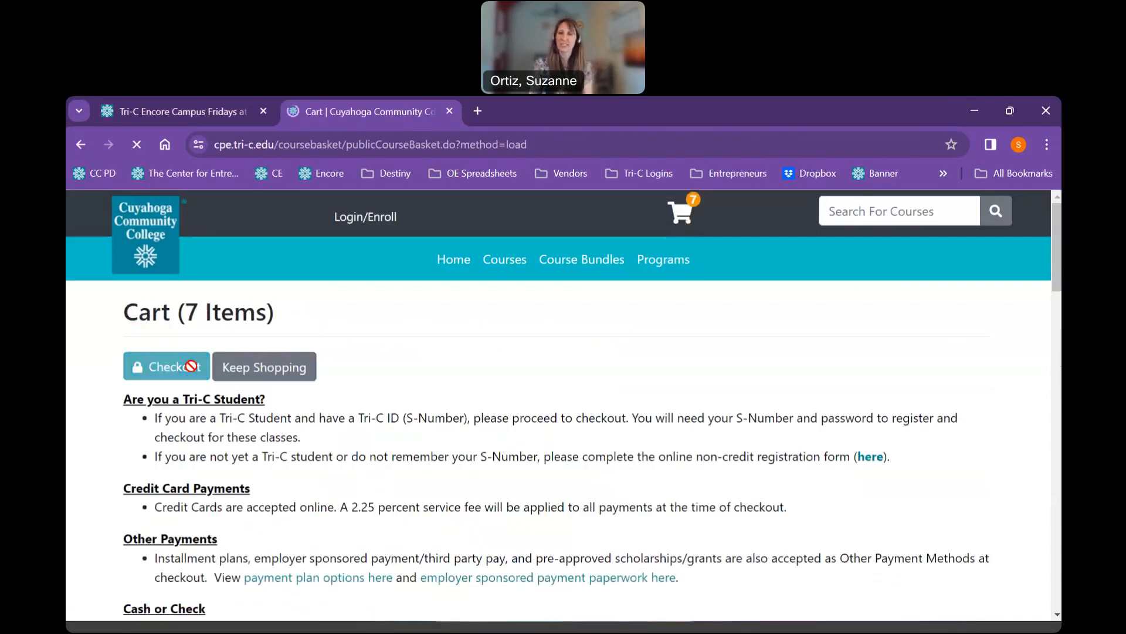
pyautogui.click(166, 366)
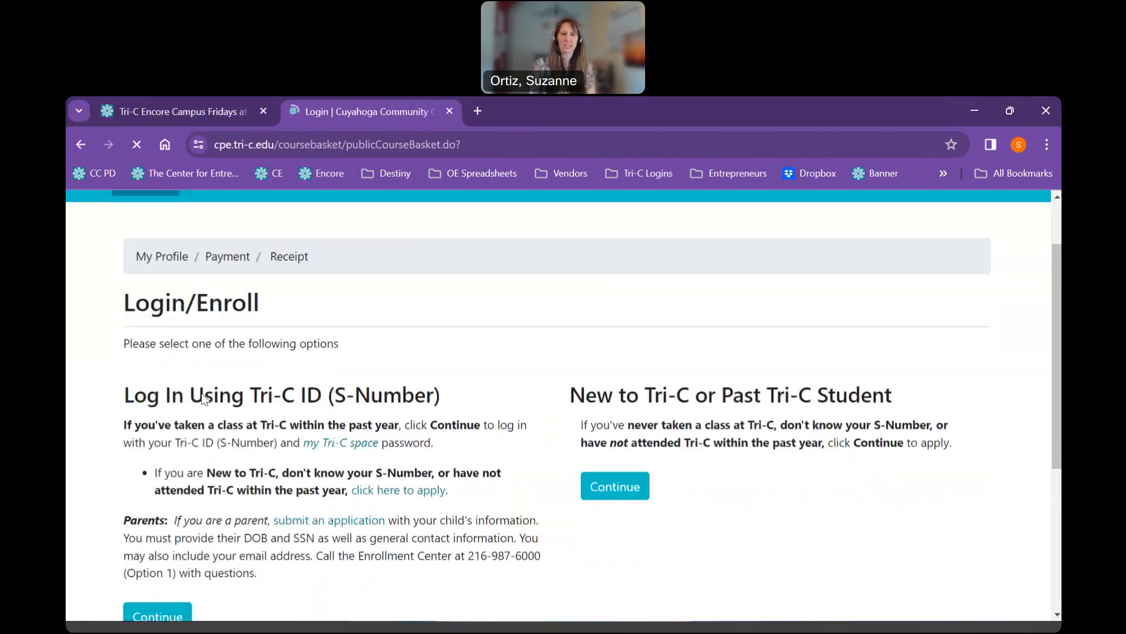
pyautogui.scroll(-3)
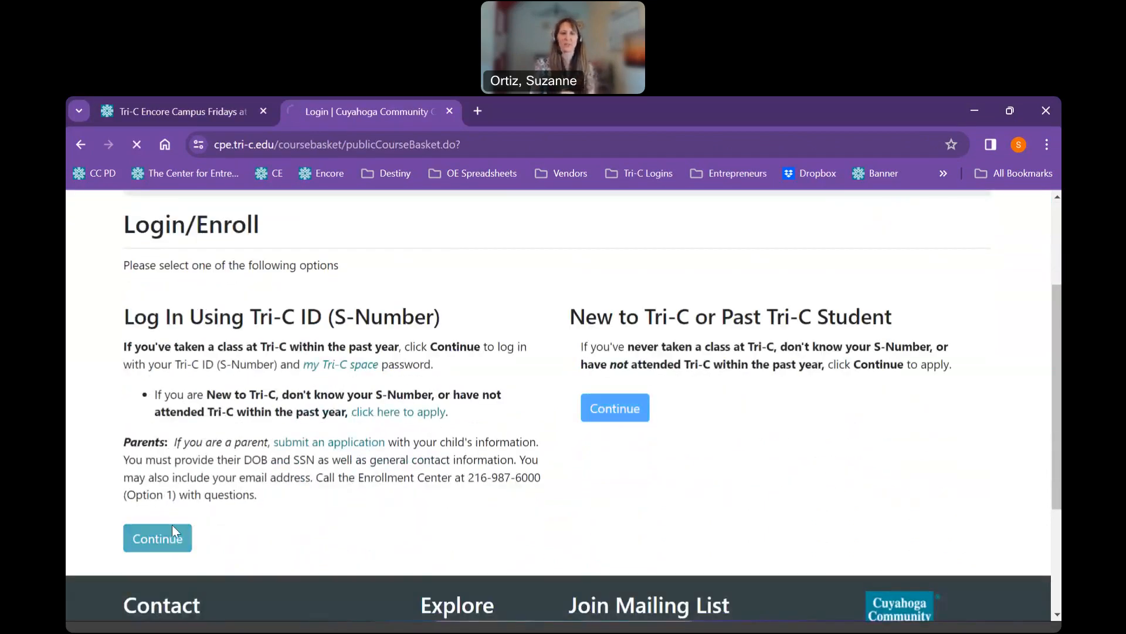
pyautogui.click(156, 538)
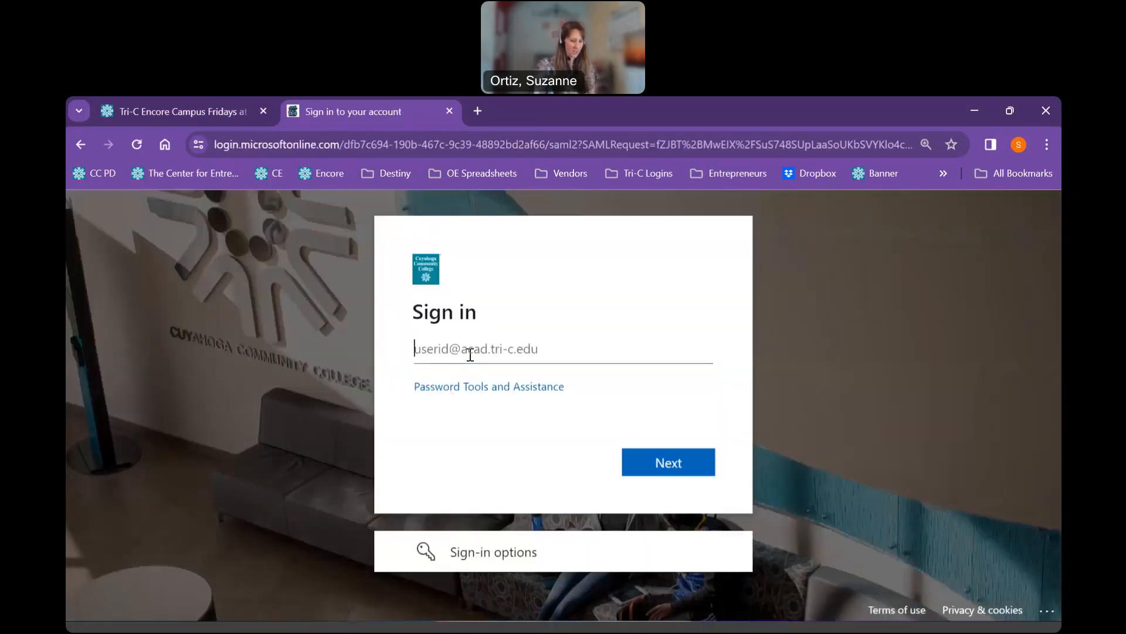
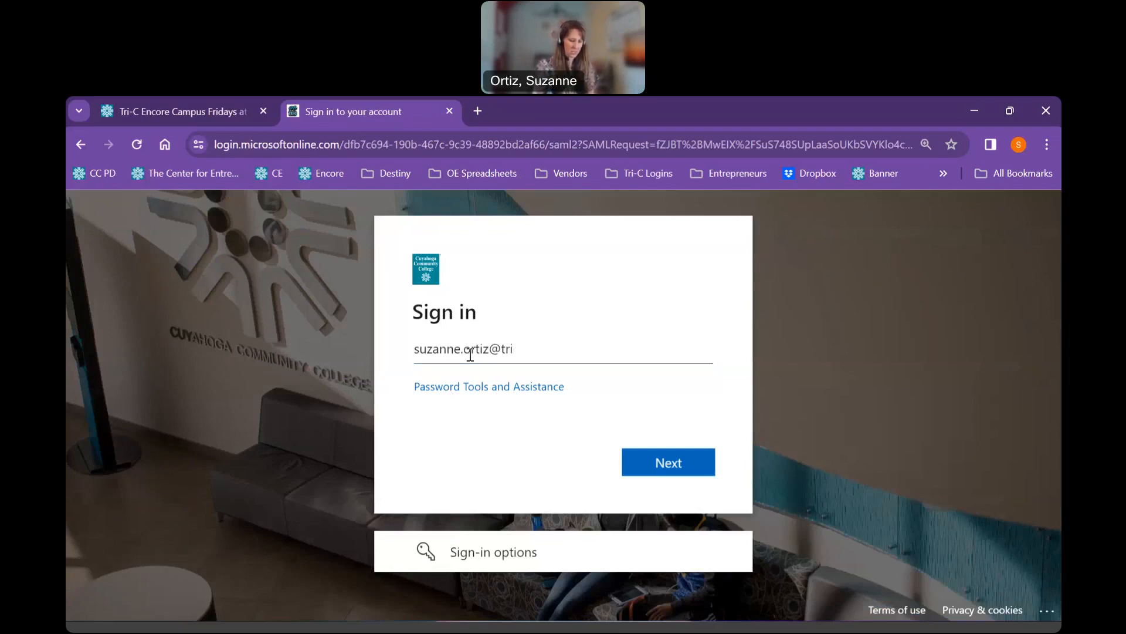
pyautogui.click(667, 462)
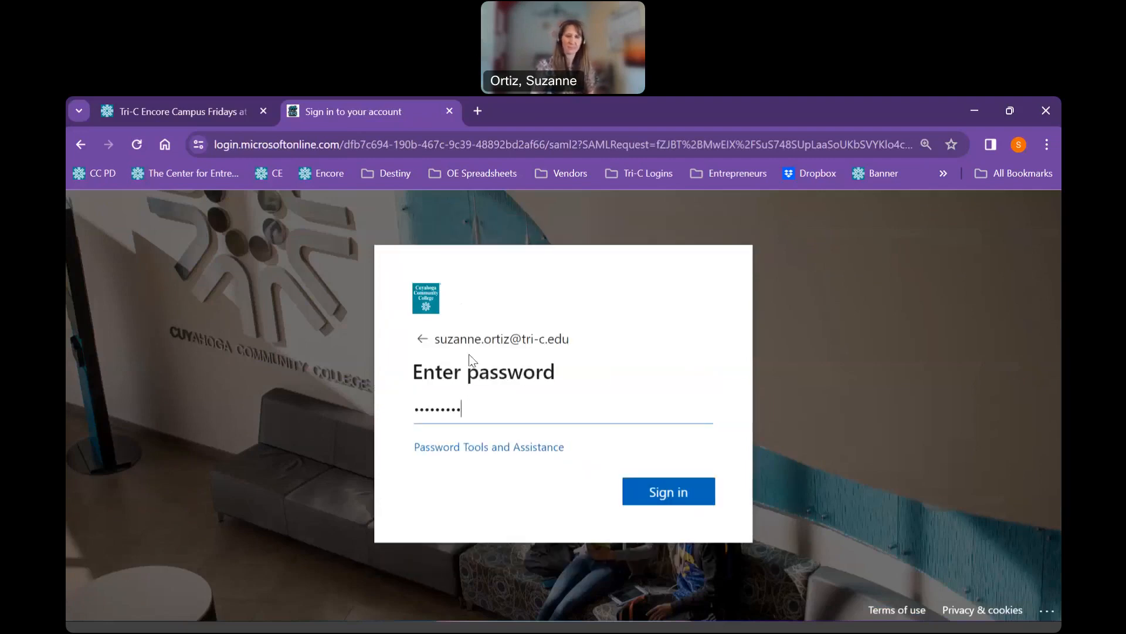
# Sign in with the password and accept staying signed in.
pyautogui.click(666, 492)
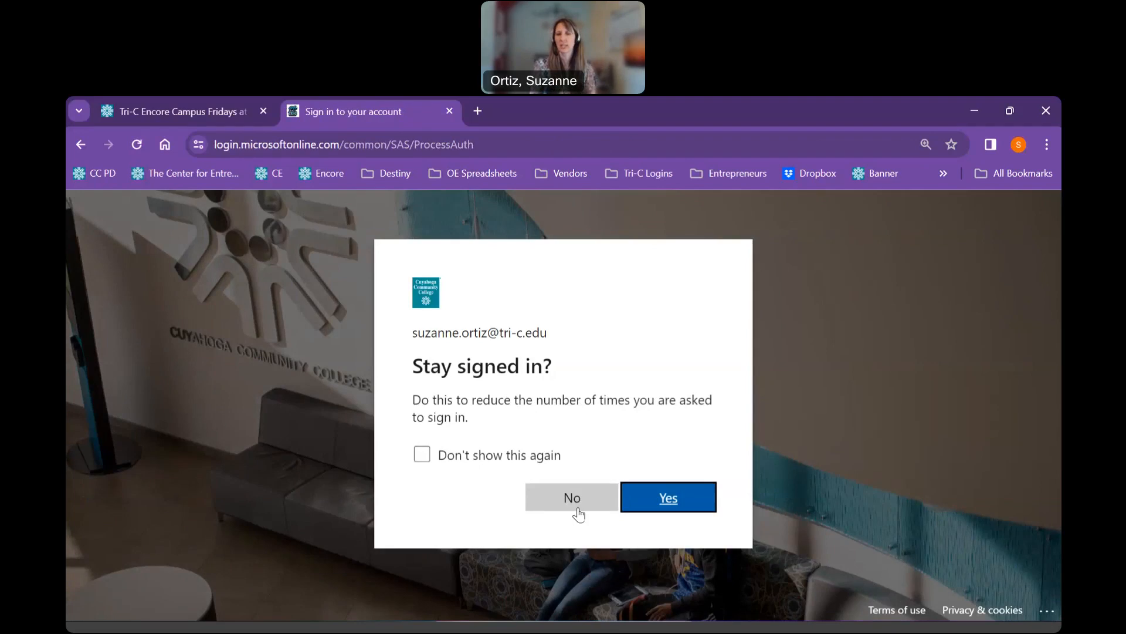
pyautogui.click(668, 497)
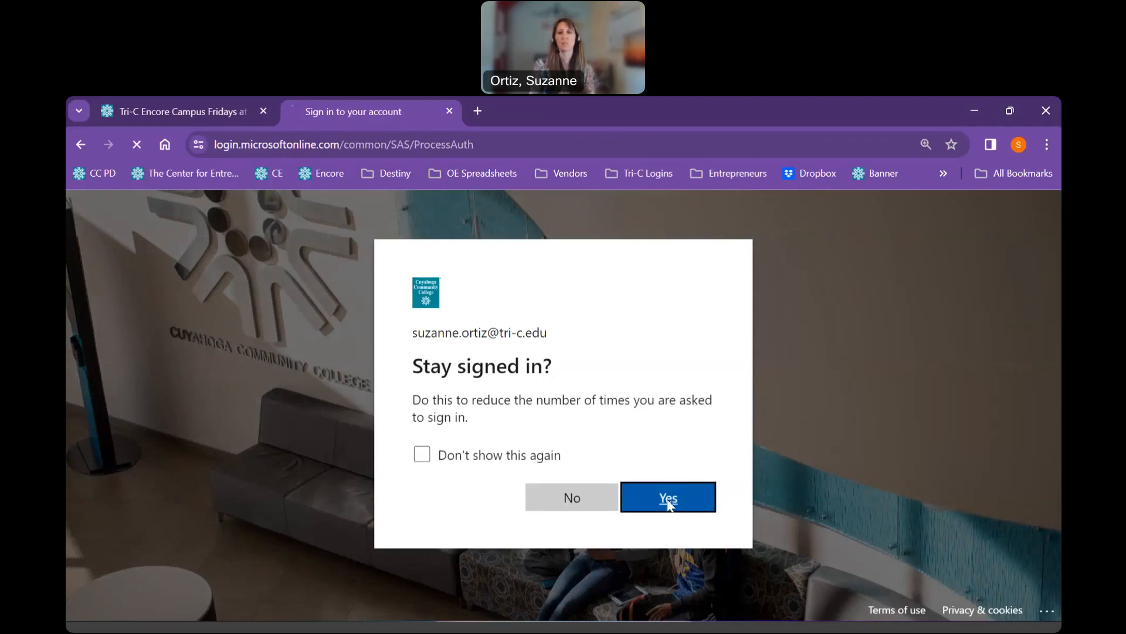
pyautogui.click(666, 497)
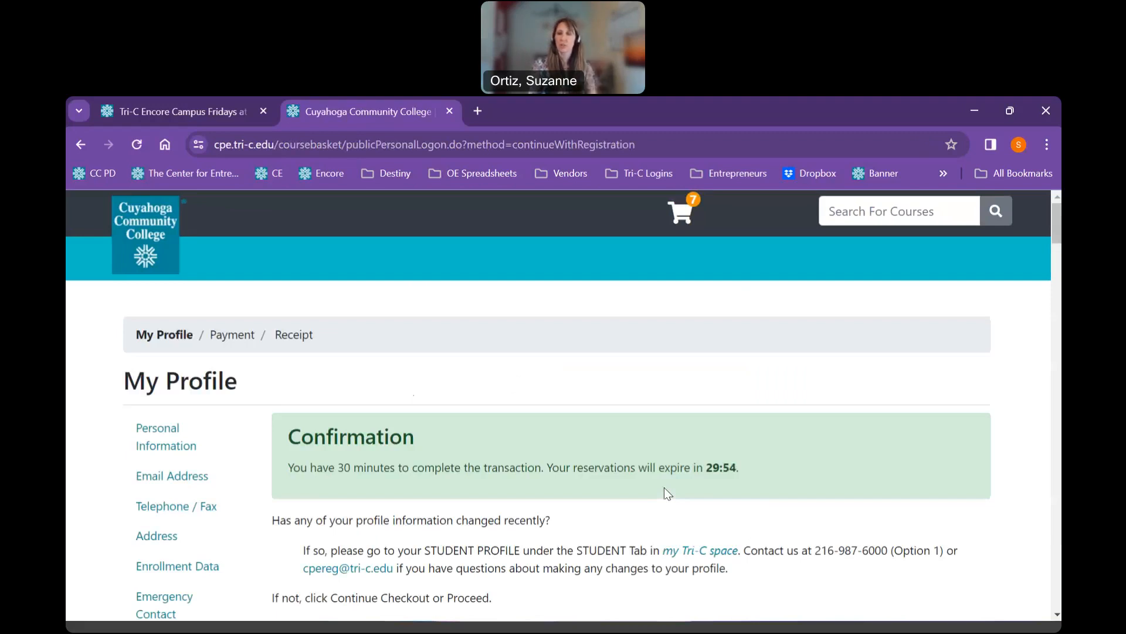
# Review the My Profile reservation confirmation and continue checkout to Payment.
pyautogui.scroll(-3)
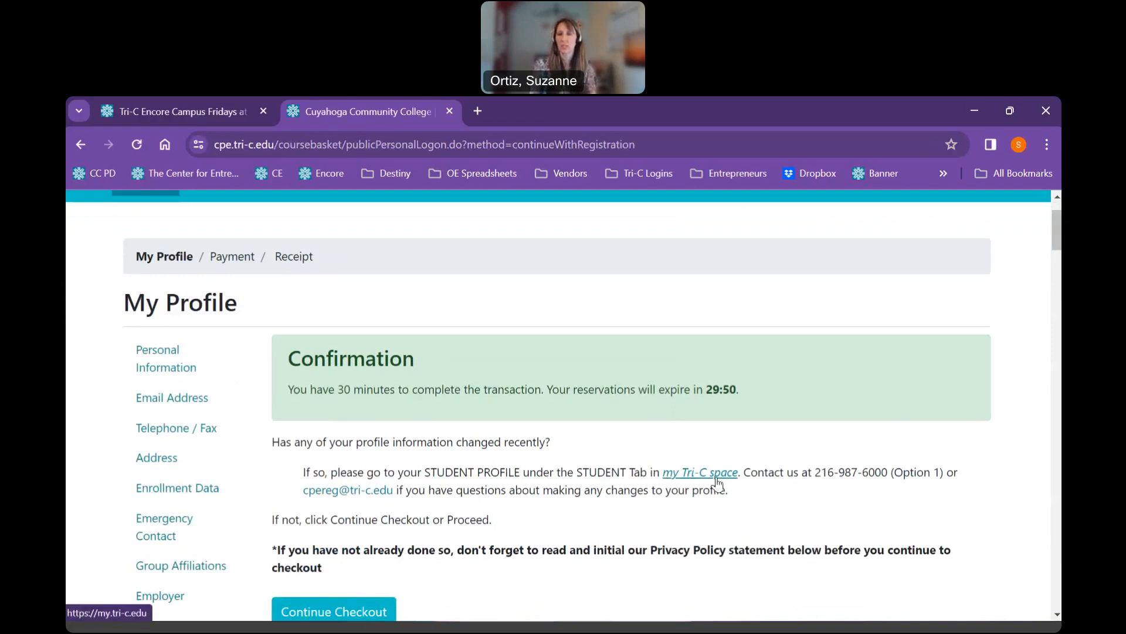
pyautogui.scroll(-3)
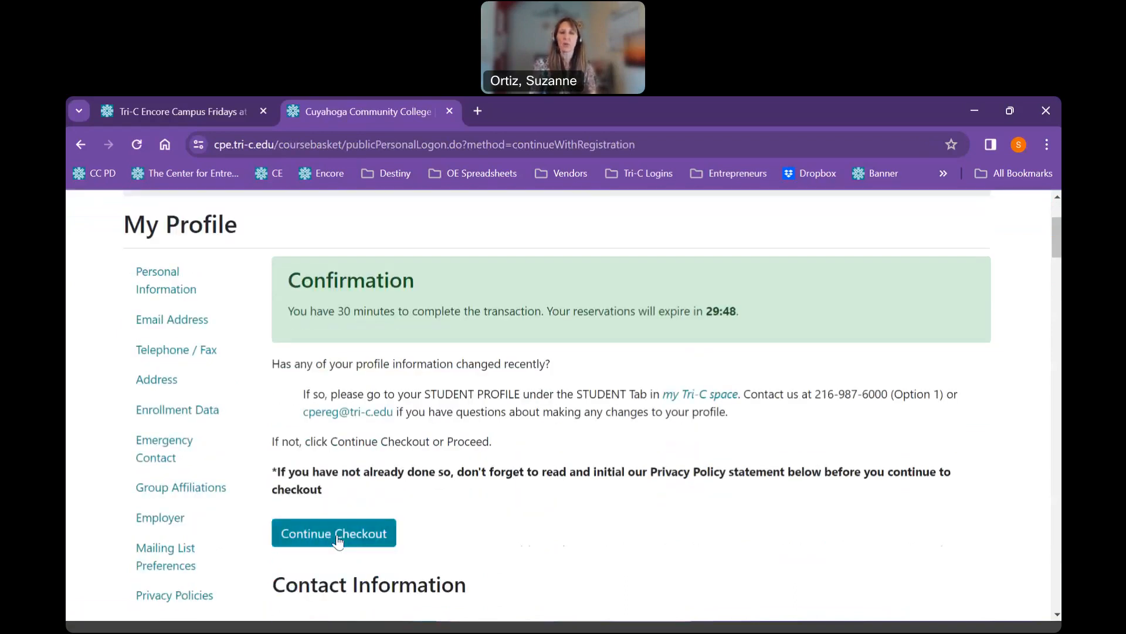
pyautogui.click(333, 533)
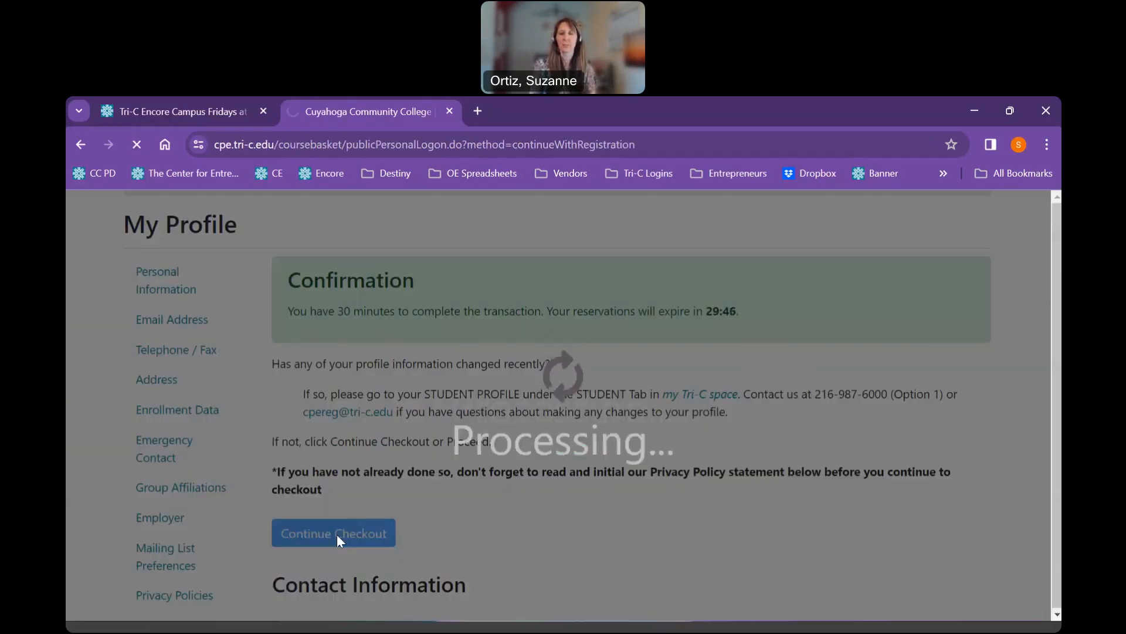
pyautogui.click(332, 533)
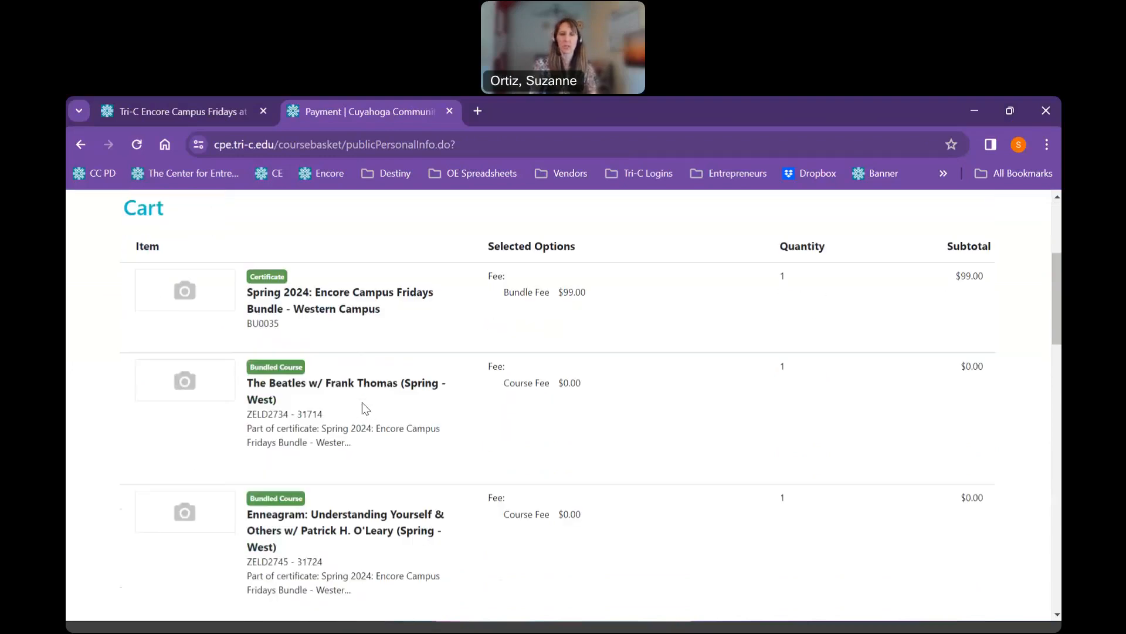
# Scroll the Payment page past the $119.00 total and credit-card option to Policy Confirmation.
pyautogui.scroll(-3)
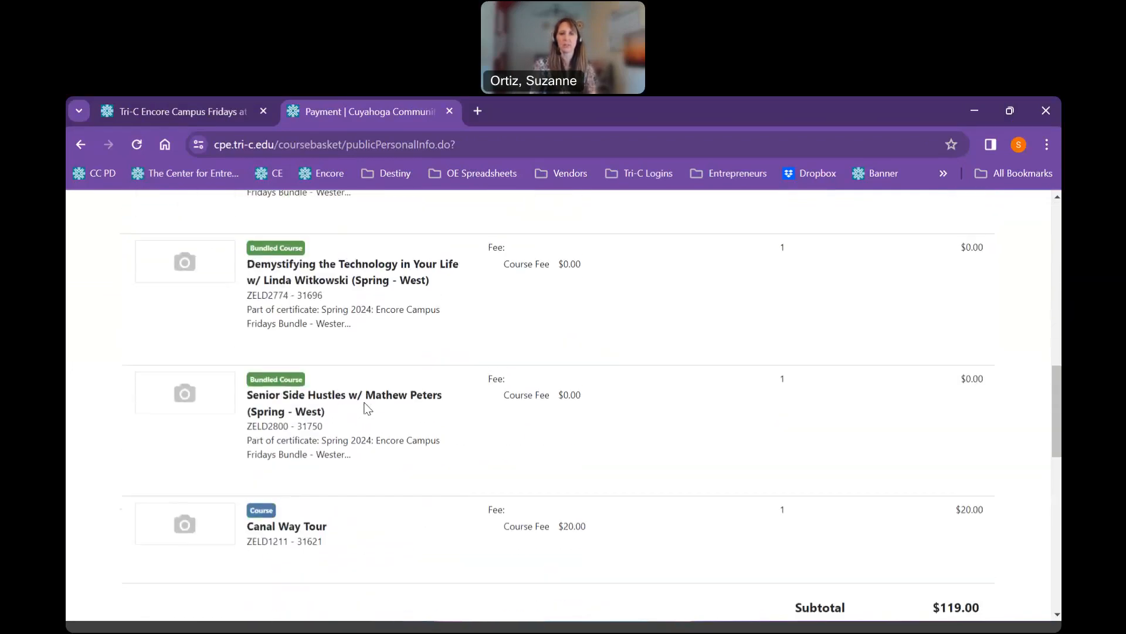
pyautogui.scroll(-3)
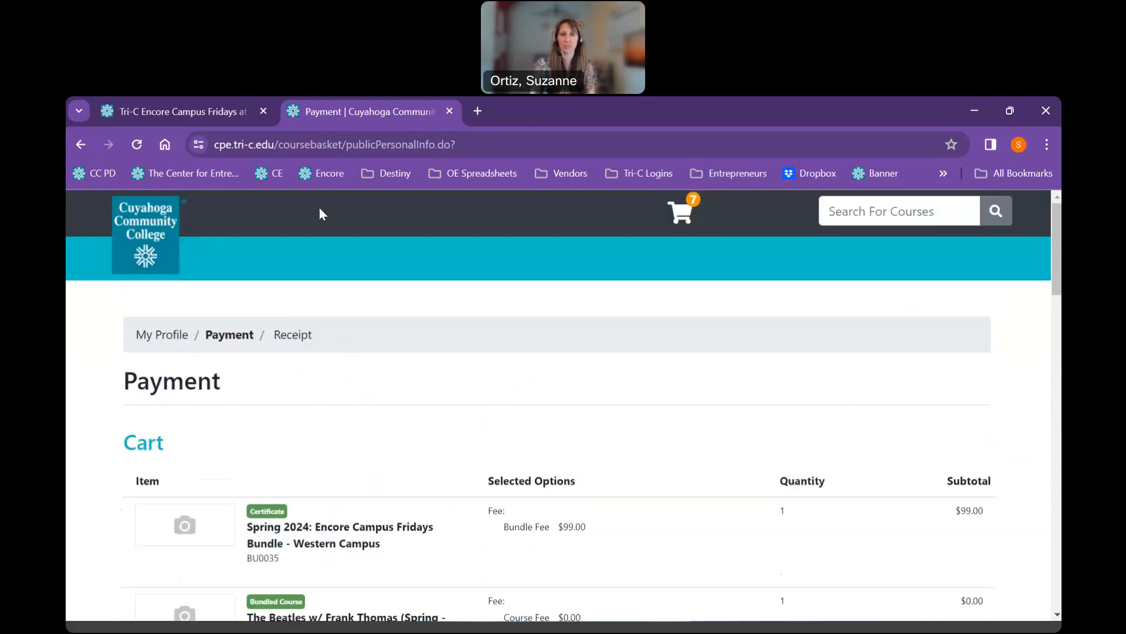
pyautogui.moveTo(407, 355)
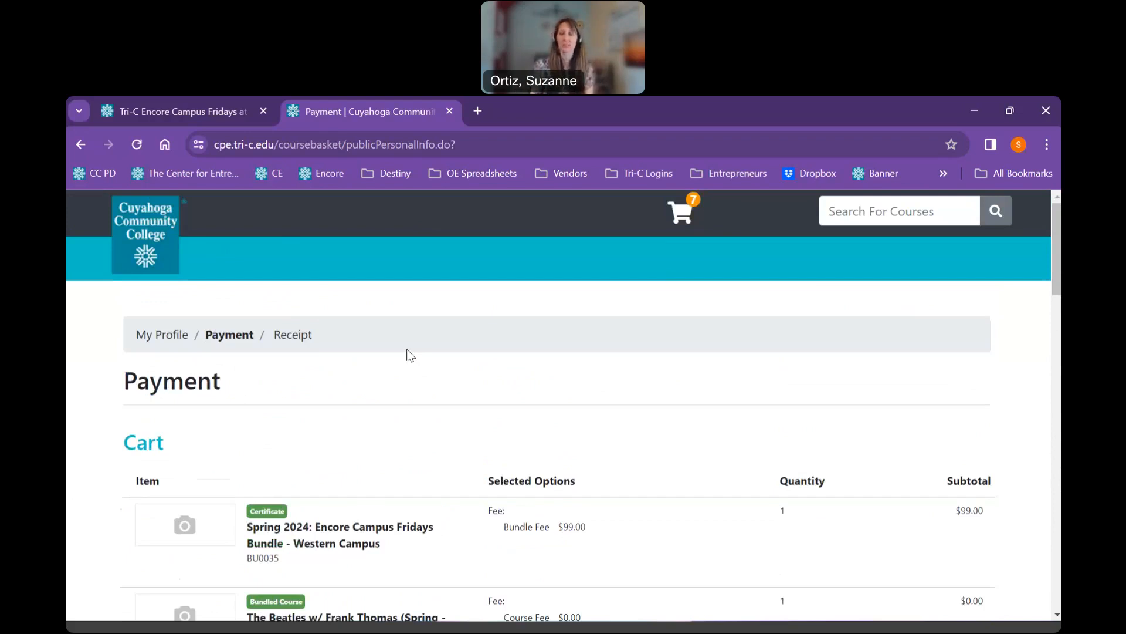
pyautogui.scroll(-3)
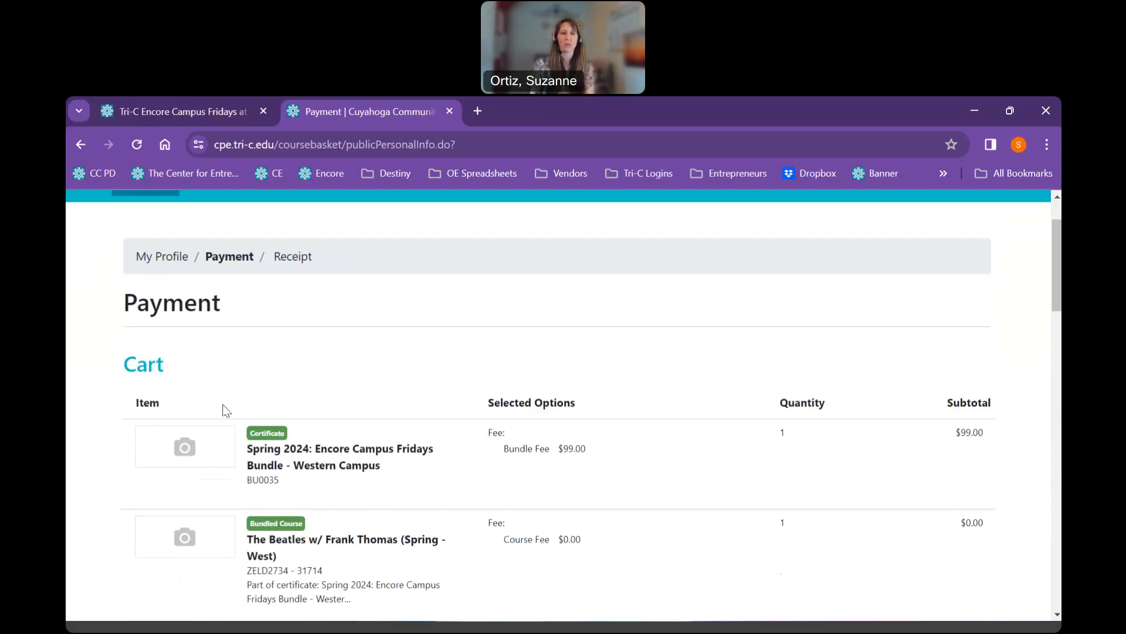
pyautogui.scroll(-3)
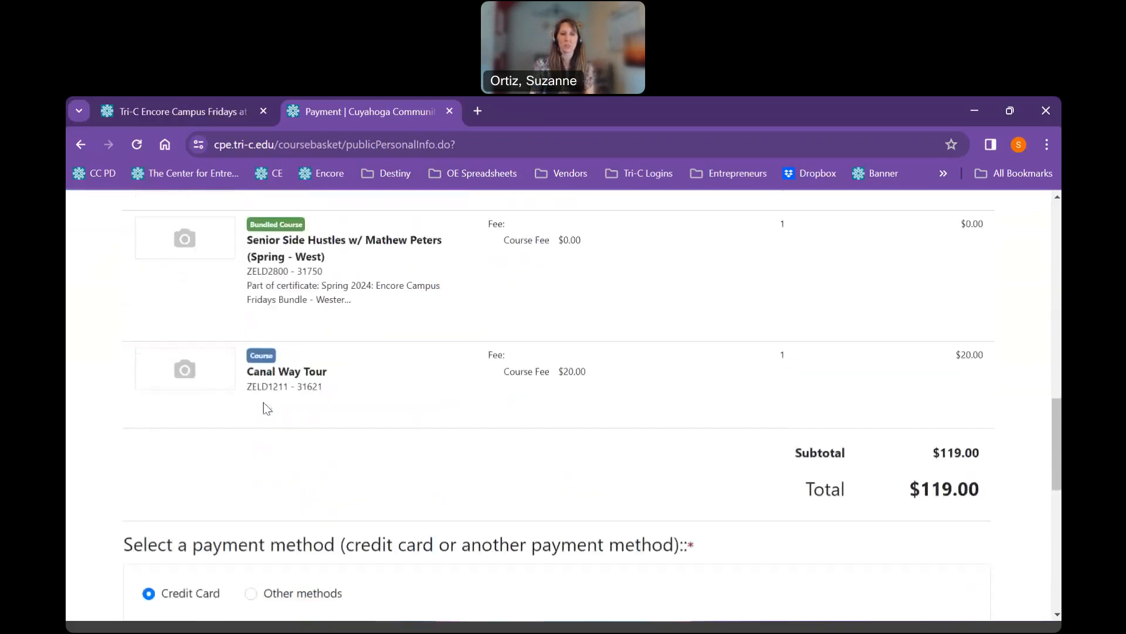
pyautogui.scroll(-3)
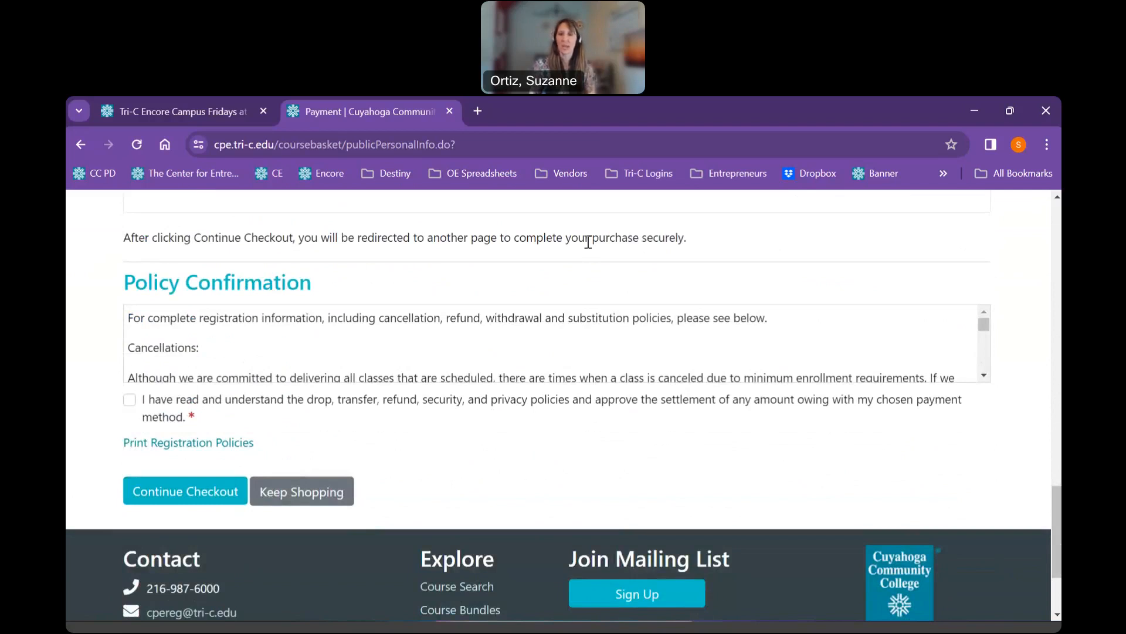
pyautogui.moveTo(679, 117)
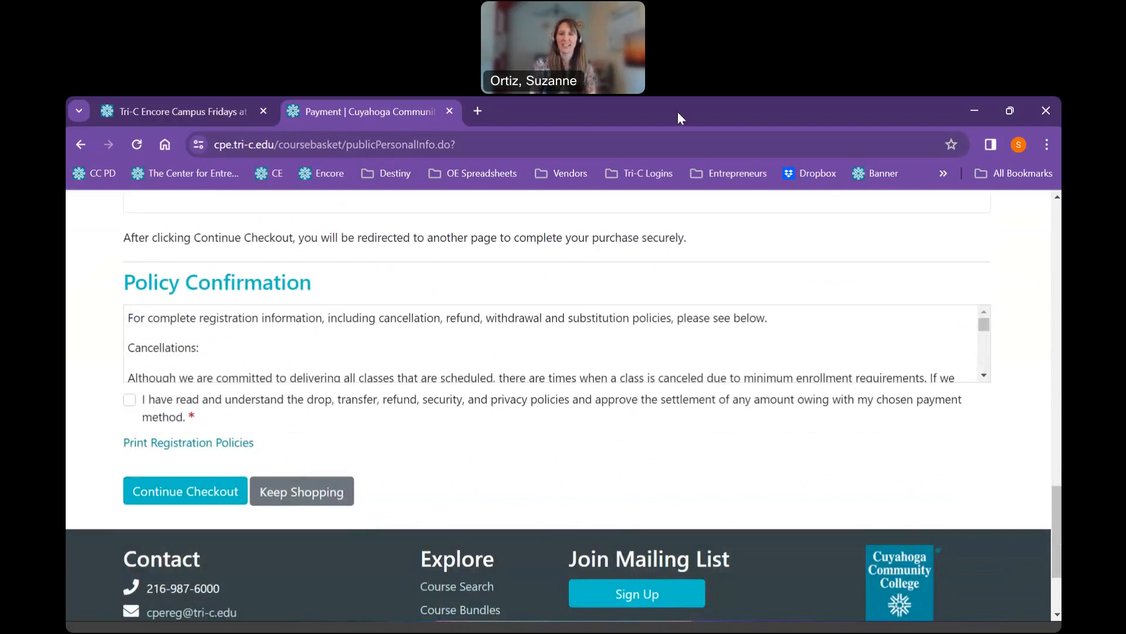